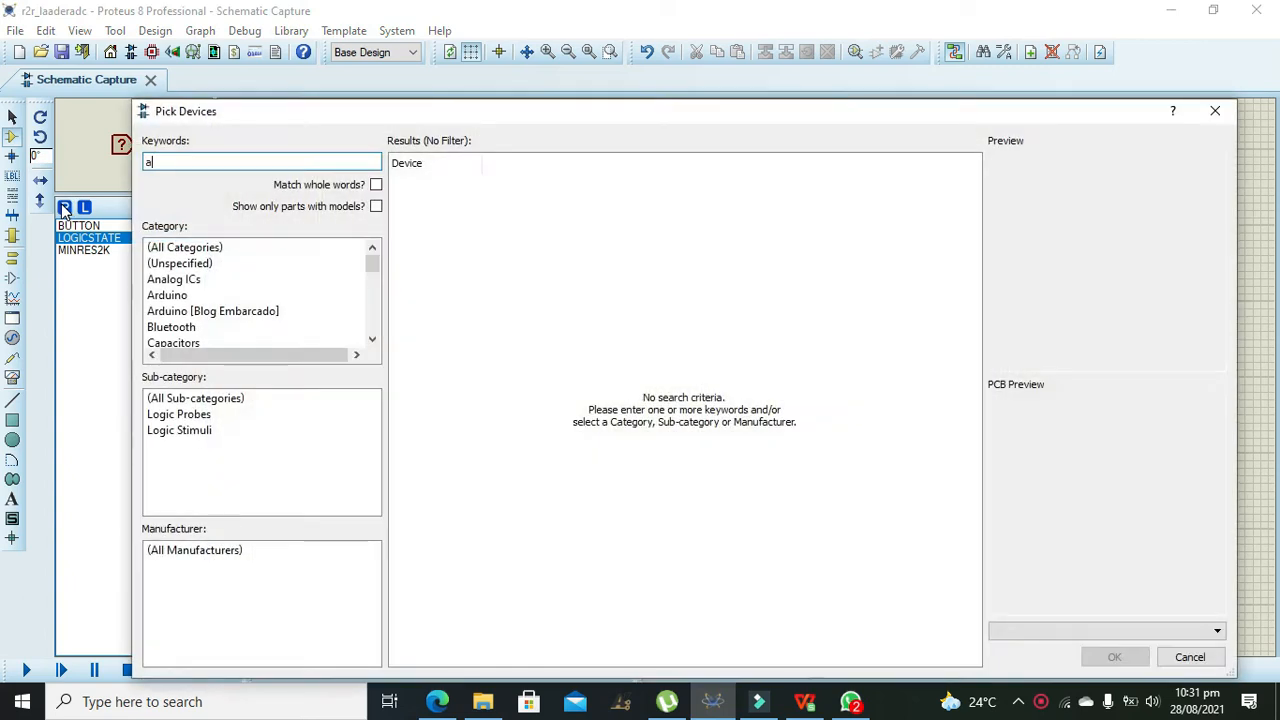
Pick the ARDUINO UNO R3 from the device library and place it near the sheet centre.
text(rduino)
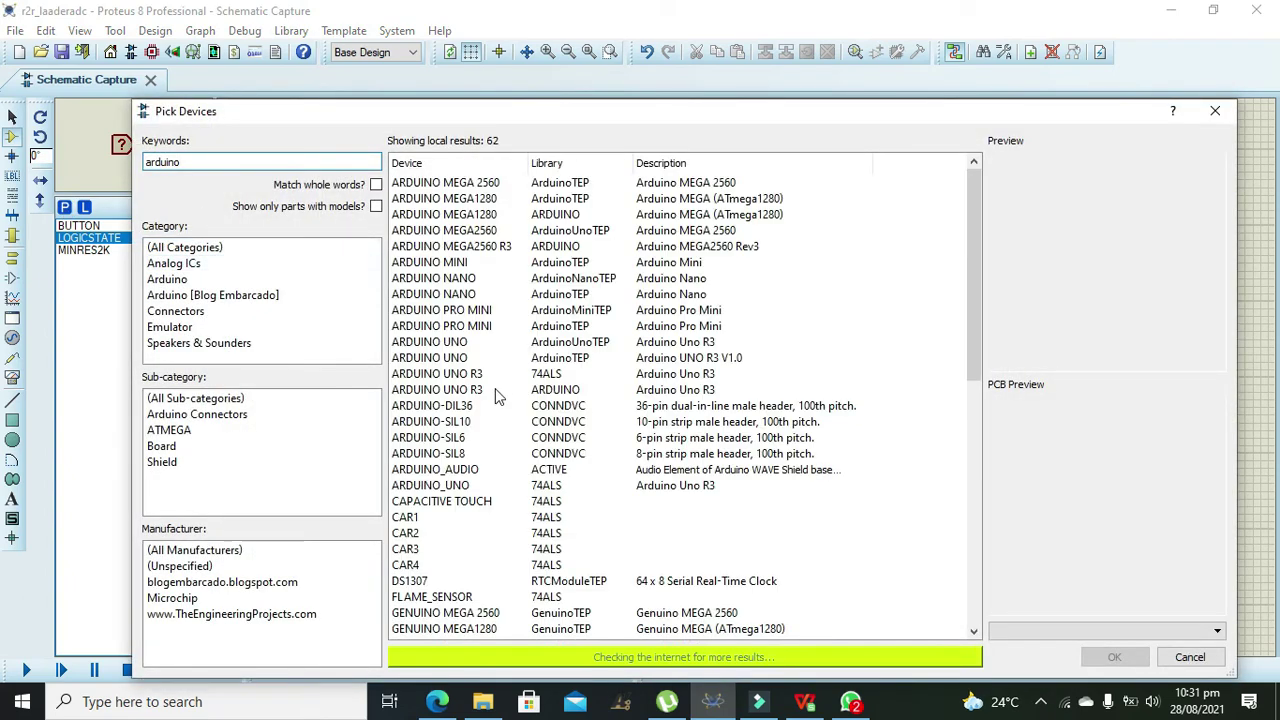
click(436, 374)
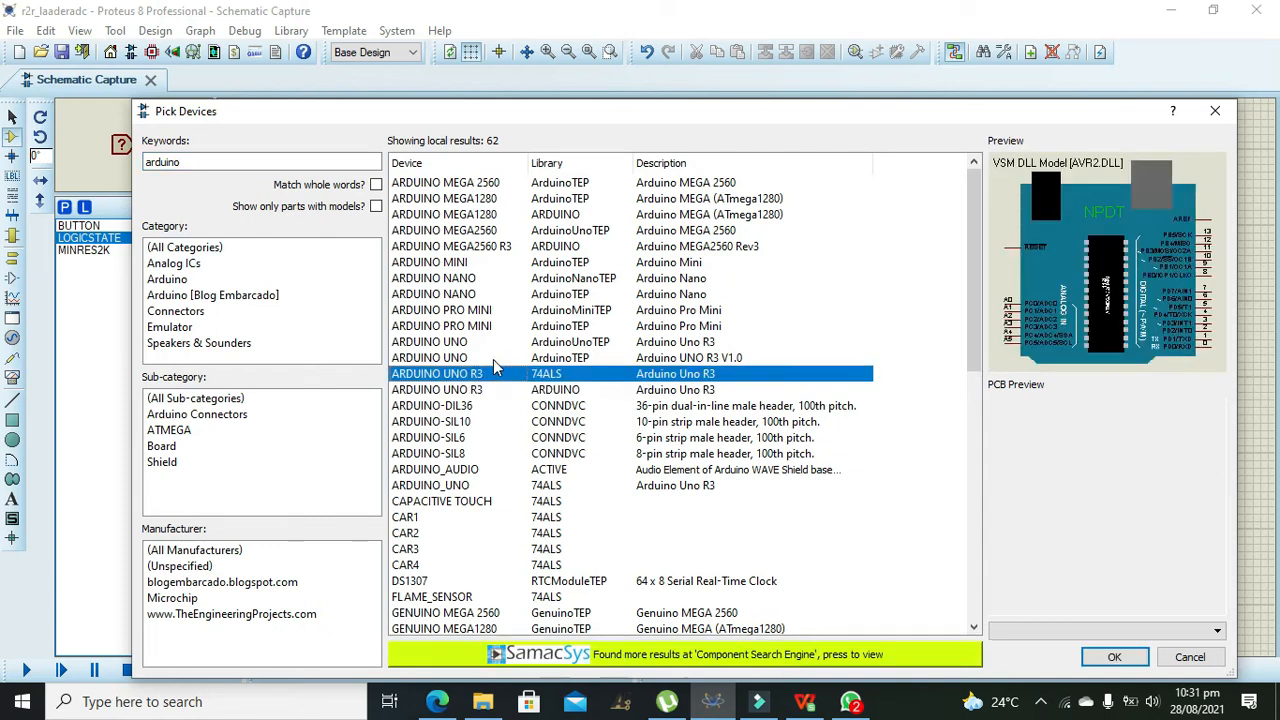
click(1116, 656)
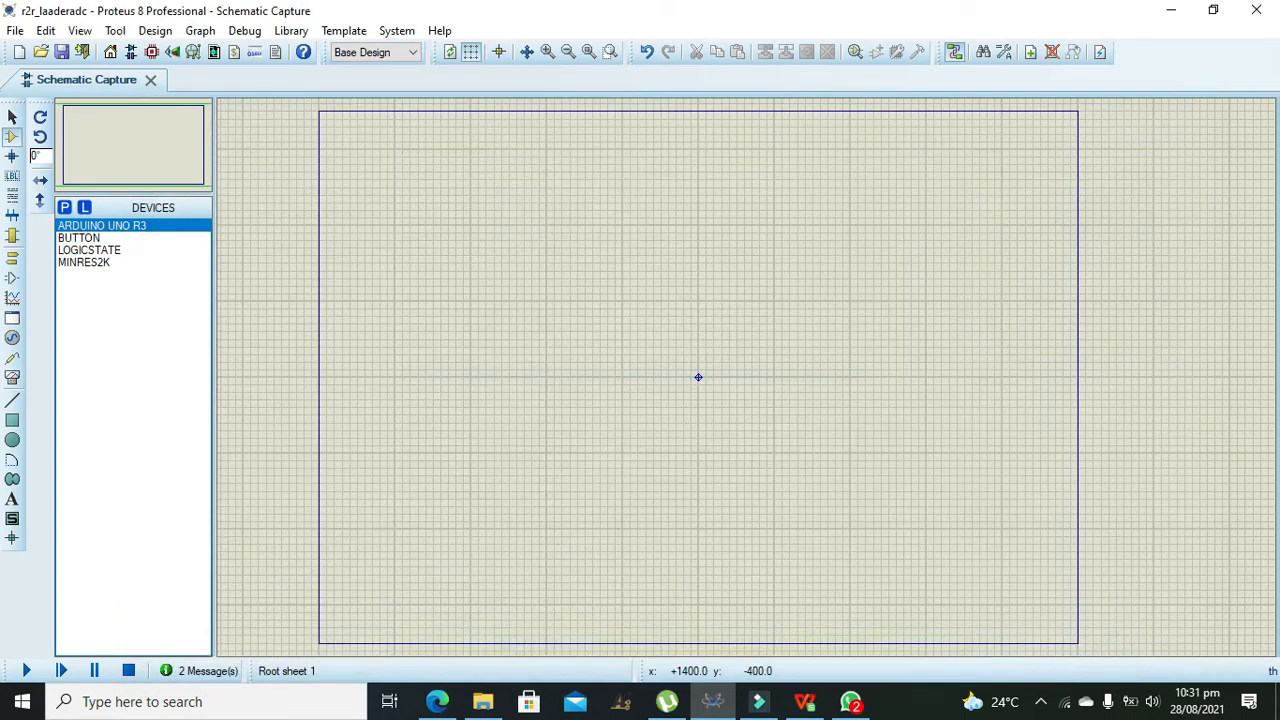
click(700, 380)
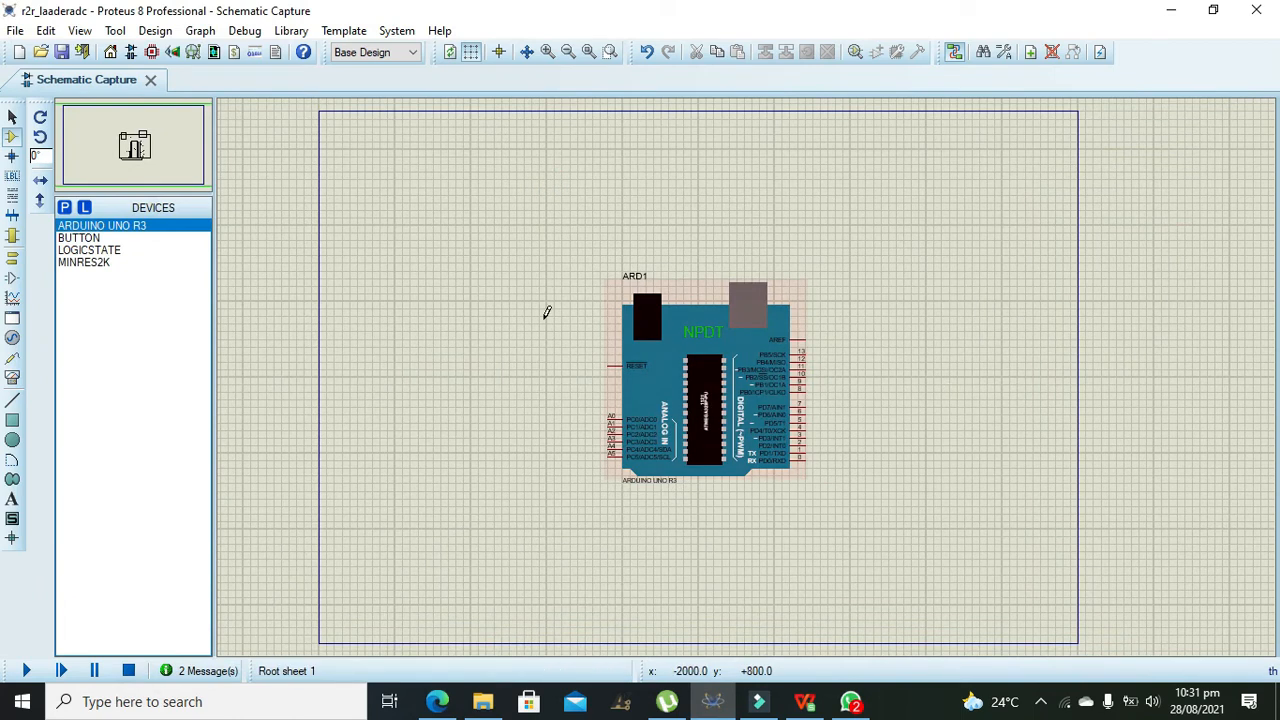
mouse_move(110, 284)
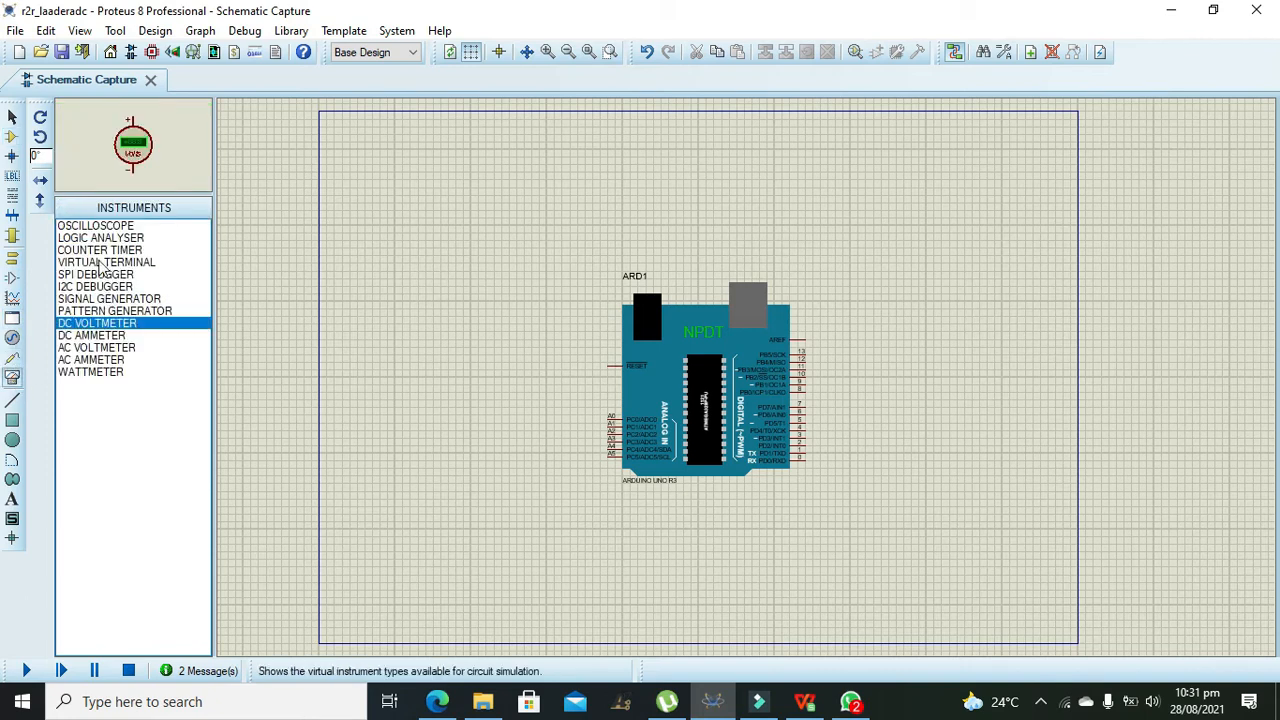
Place a virtual terminal right of the Arduino and wire the board's TX to its RXD pin.
click(104, 262)
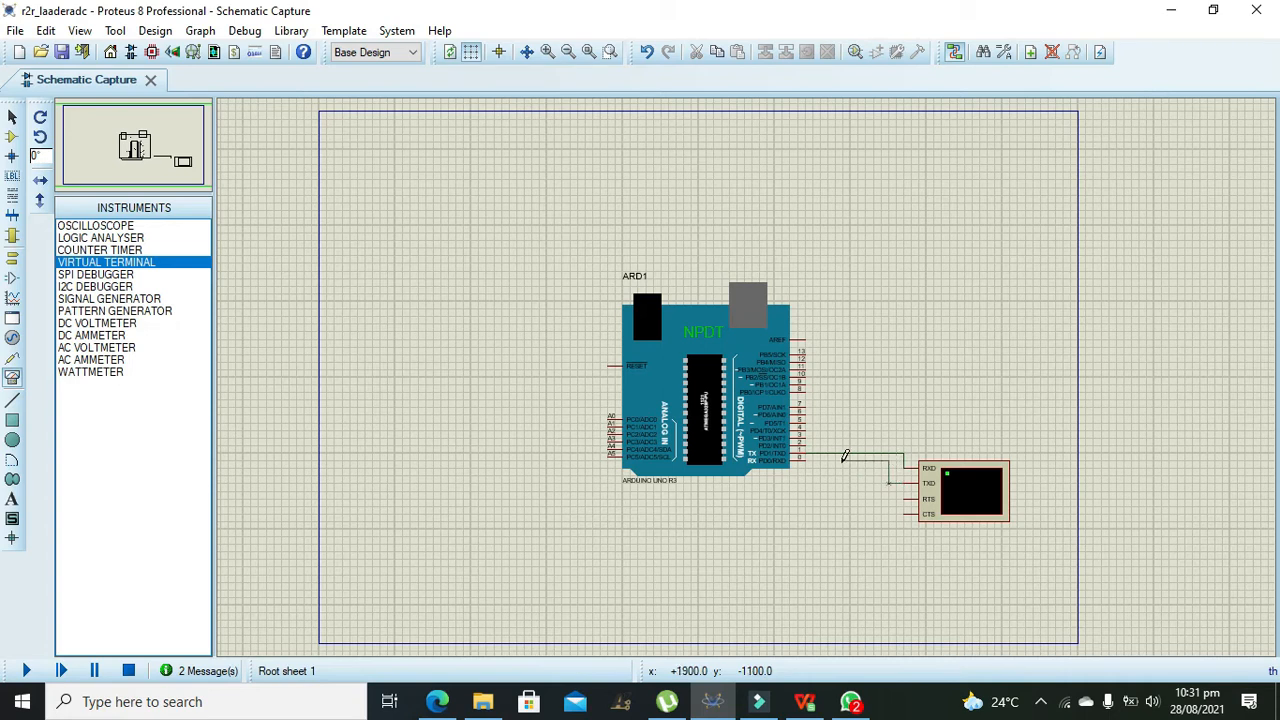
mouse_move(840, 456)
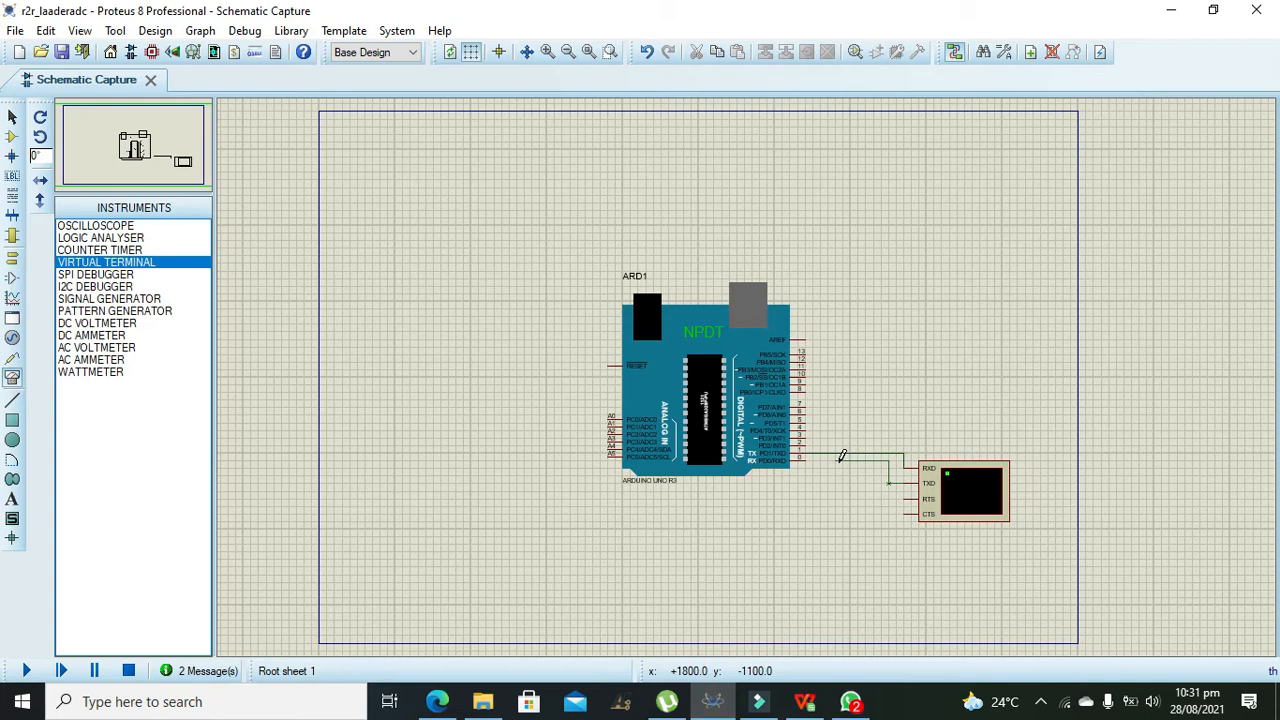
mouse_move(812, 456)
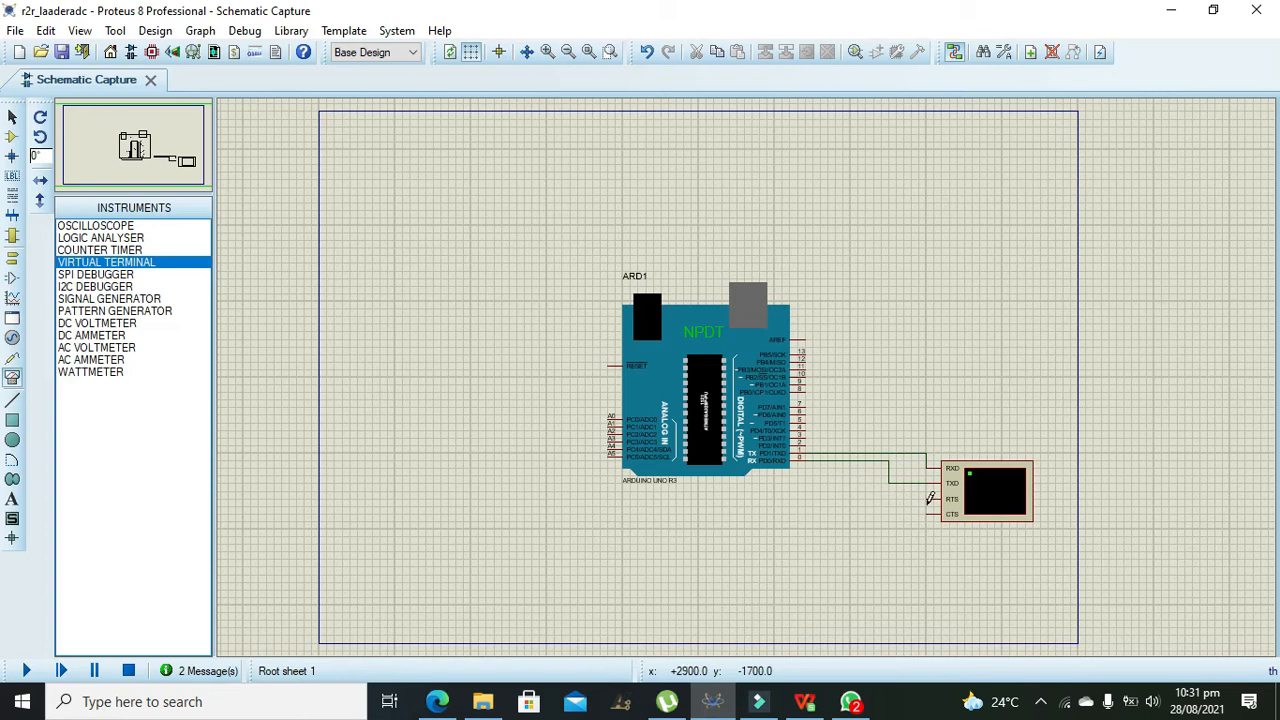
click(984, 492)
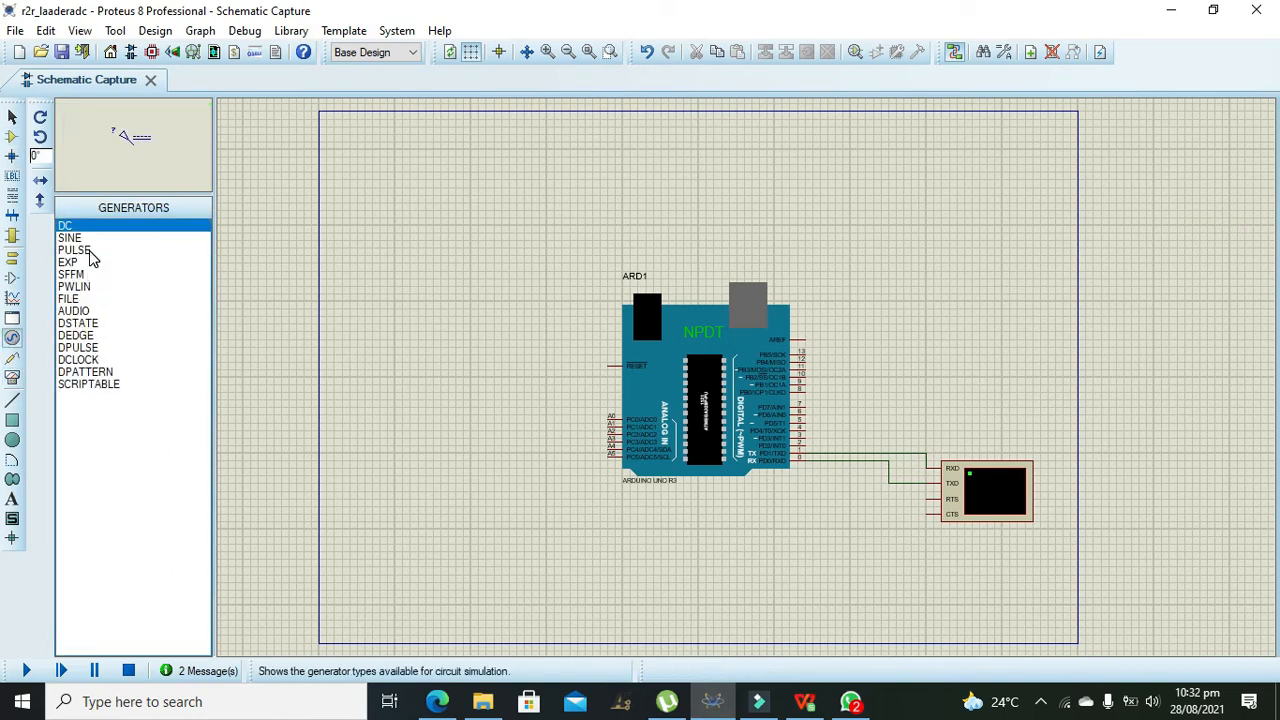
Place a SINE generator left of the Arduino and set its amplitude to 220 V.
click(70, 236)
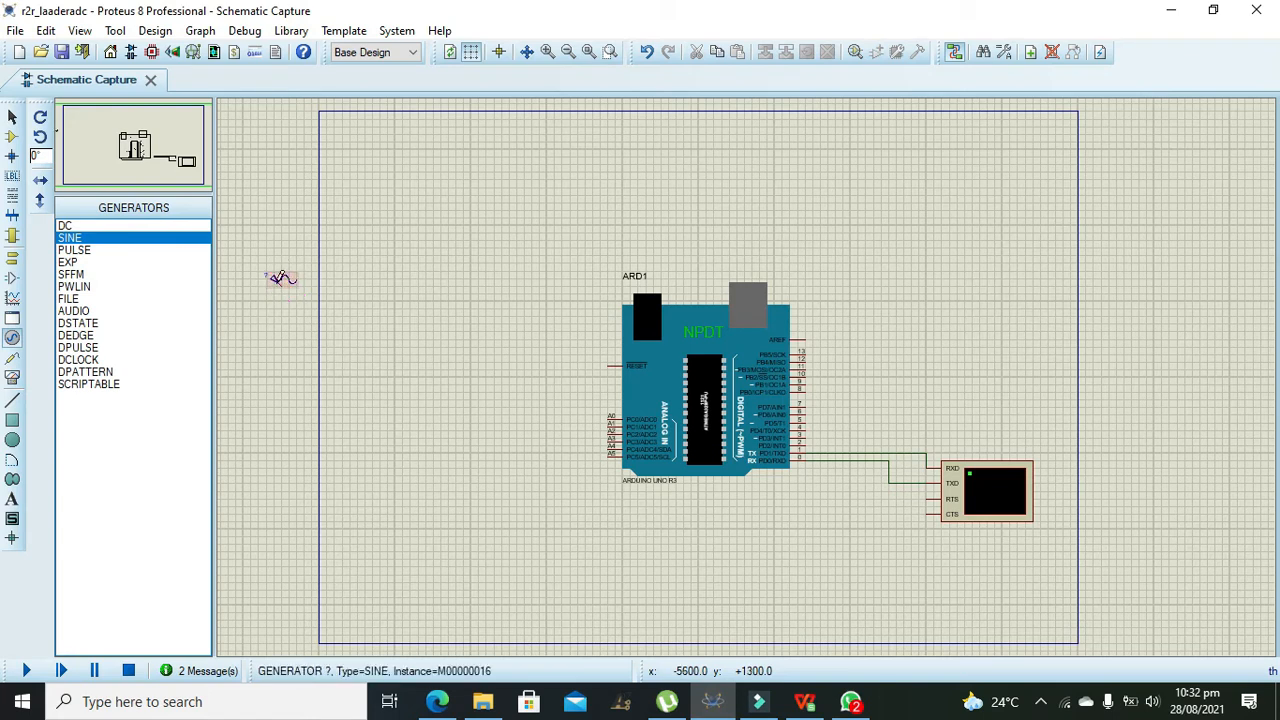
double_click(282, 278)
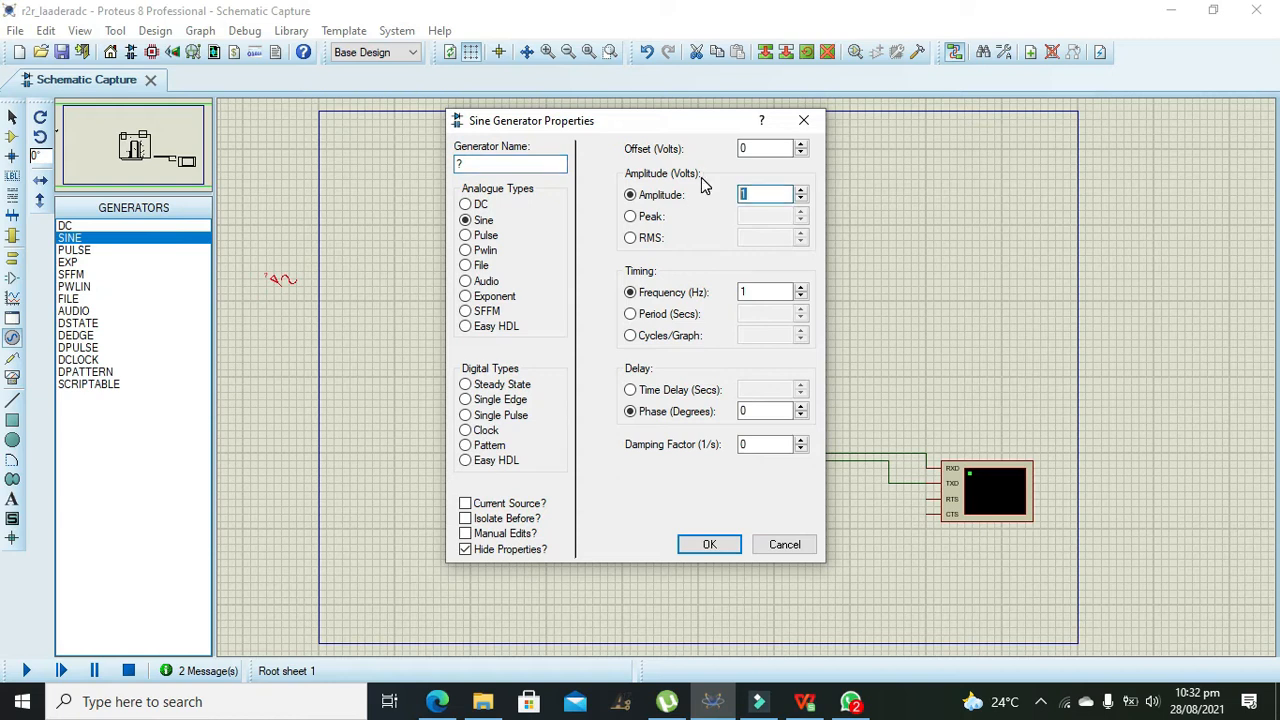
text(220)
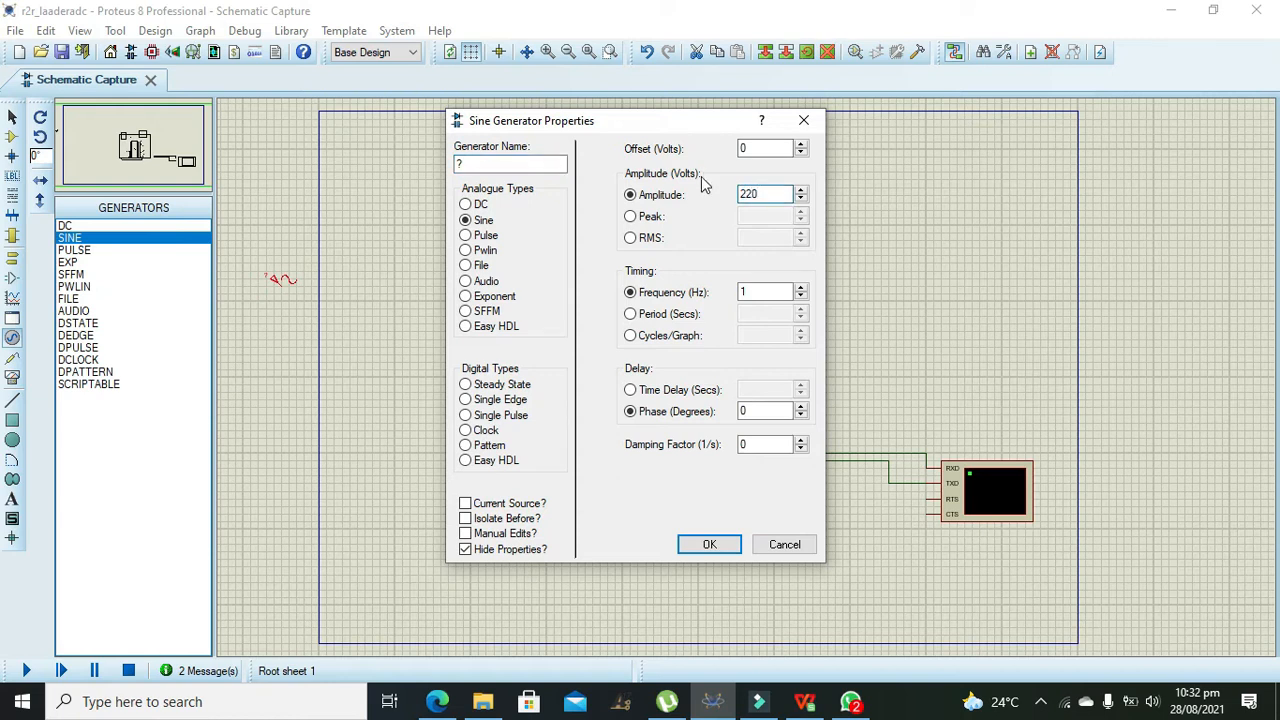
click(708, 544)
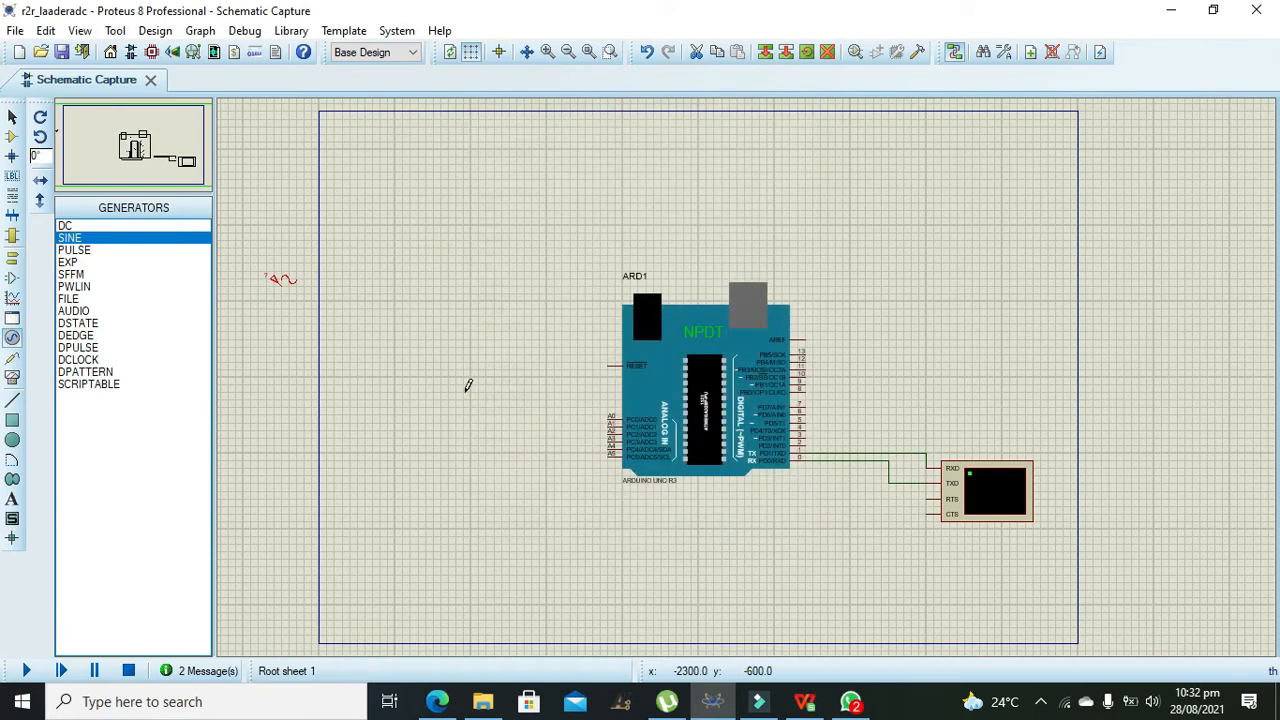
mouse_move(220, 312)
text(transformer)
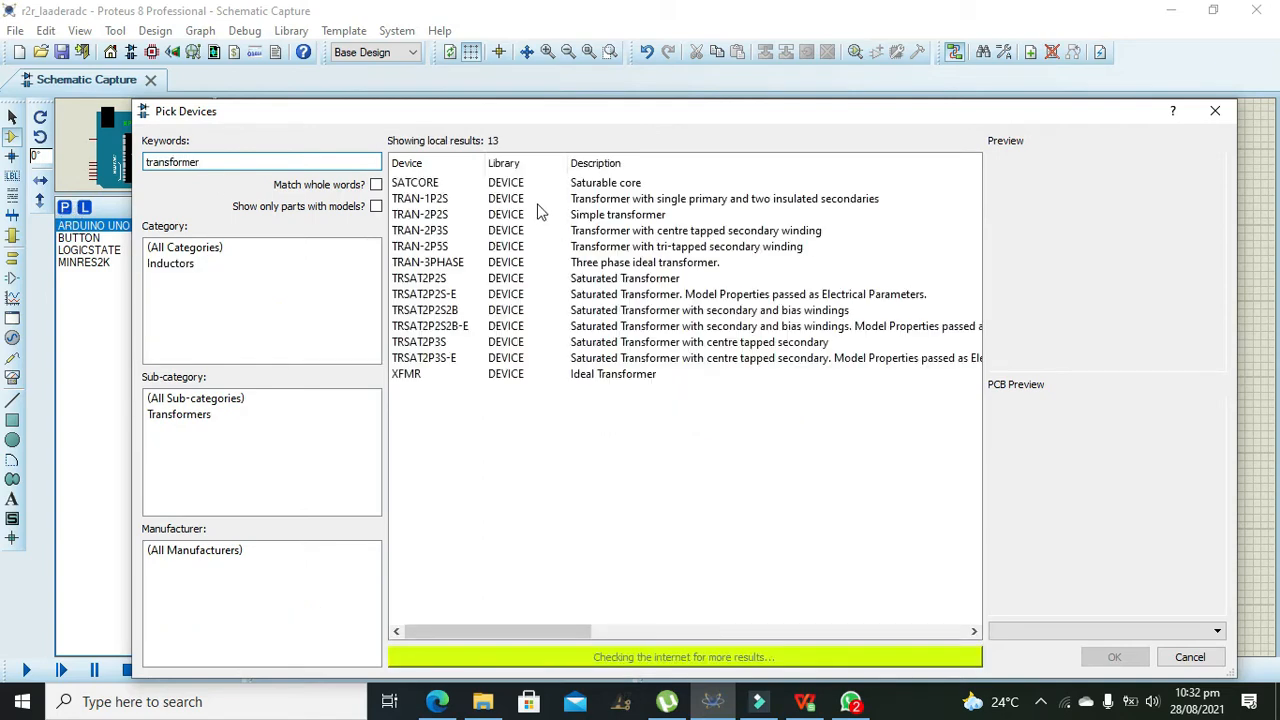
Pick the simple TRAN-2P2S transformer from the library for the generator's output.
click(422, 198)
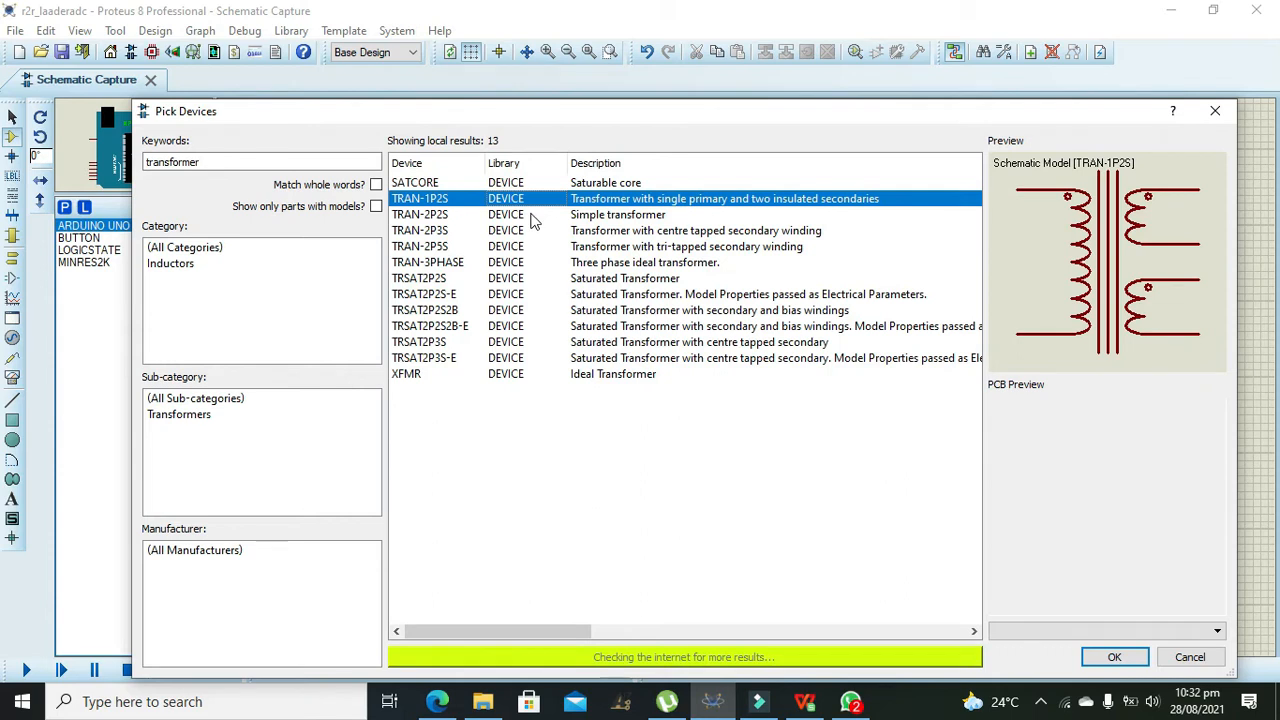
click(420, 214)
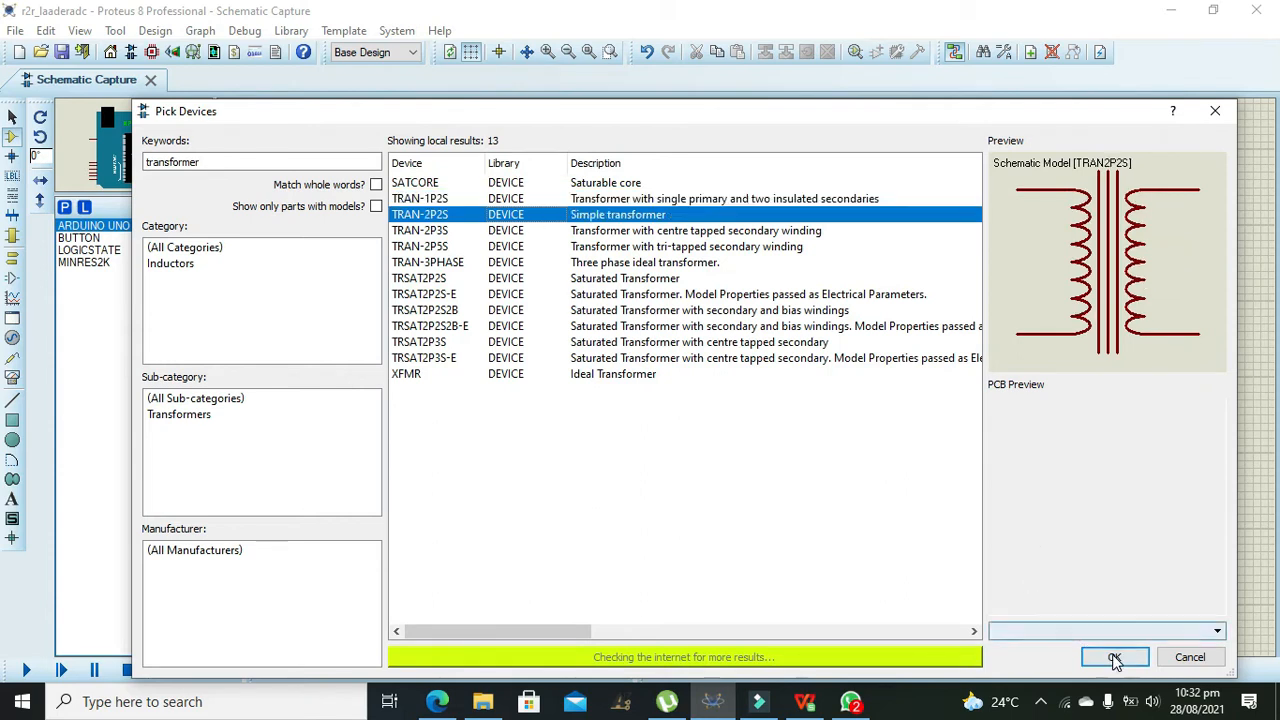
click(1116, 656)
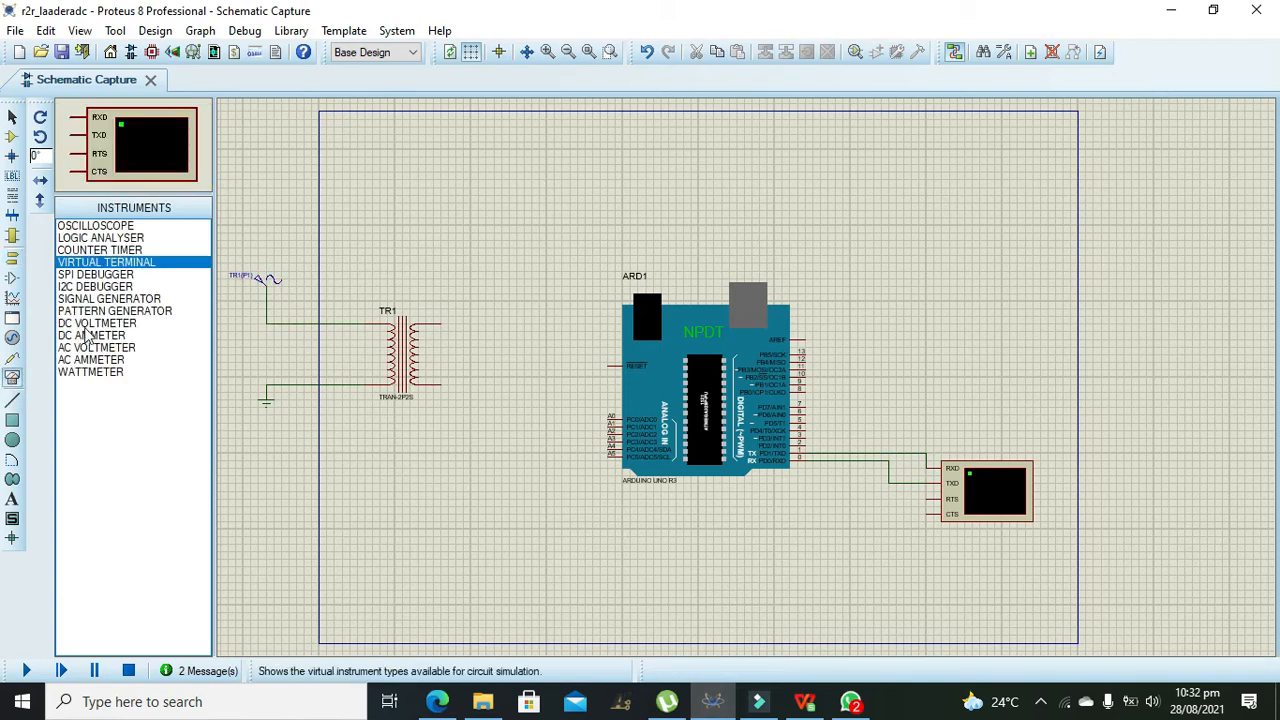
Wire an AC voltmeter across the secondary, delete the Arduino and start the simulation.
click(96, 348)
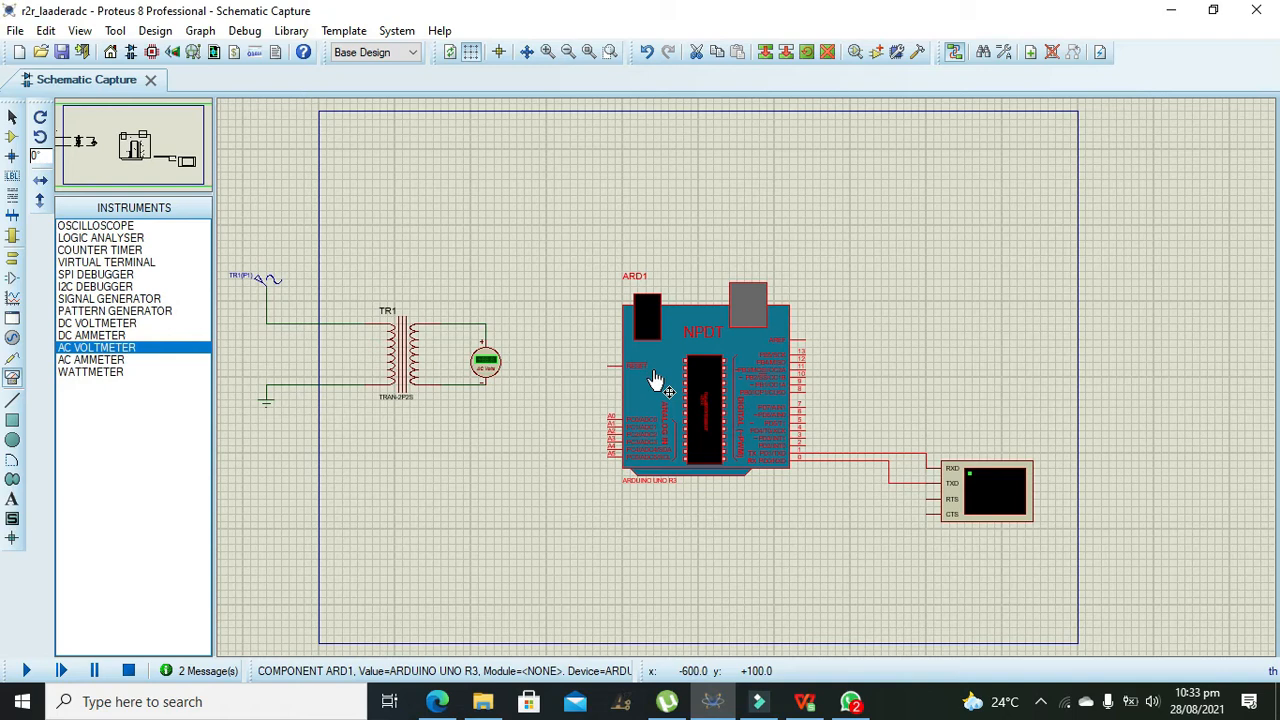
key(Delete)
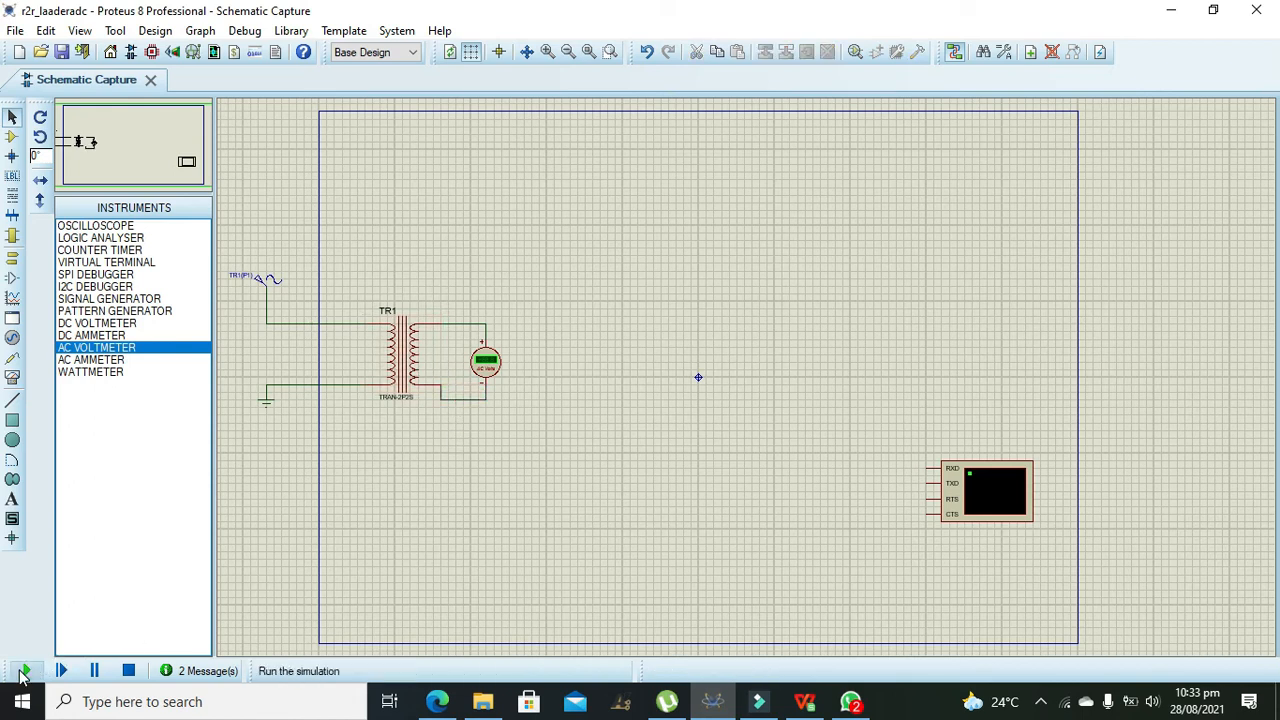
click(28, 672)
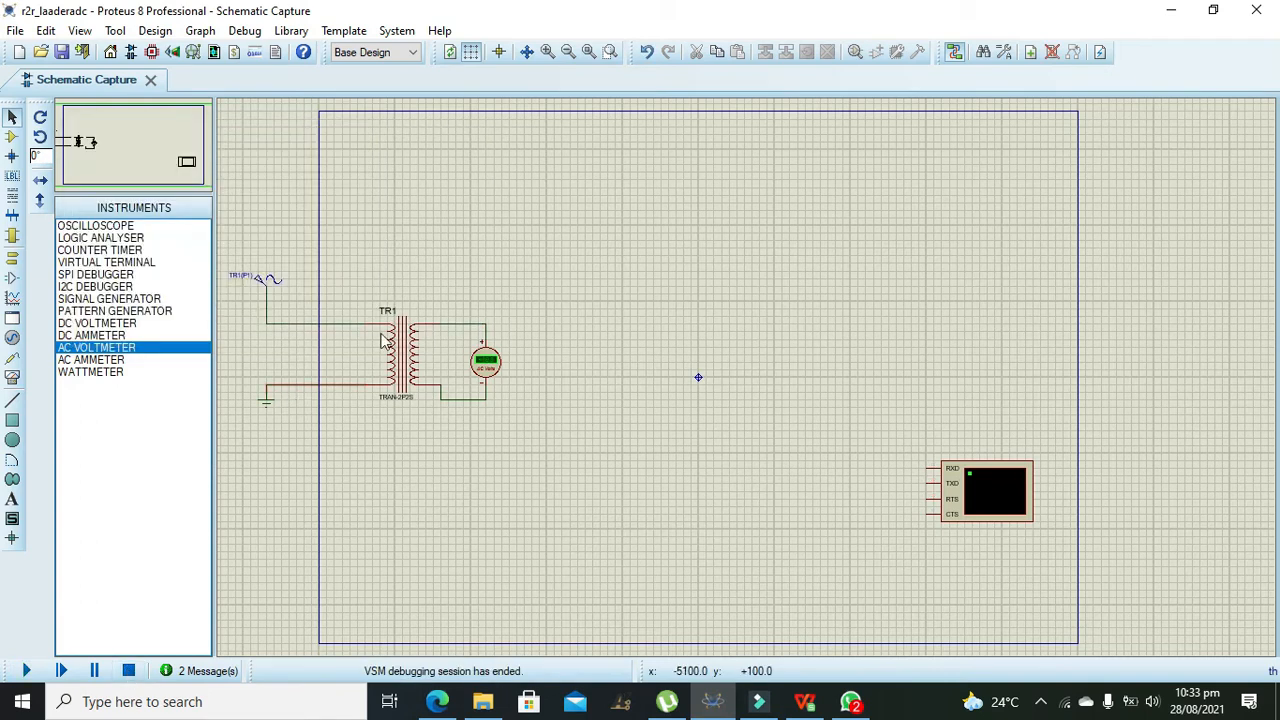
Set the sine generator frequency to 50 Hz, then run and stop the transformer simulation.
double_click(258, 278)
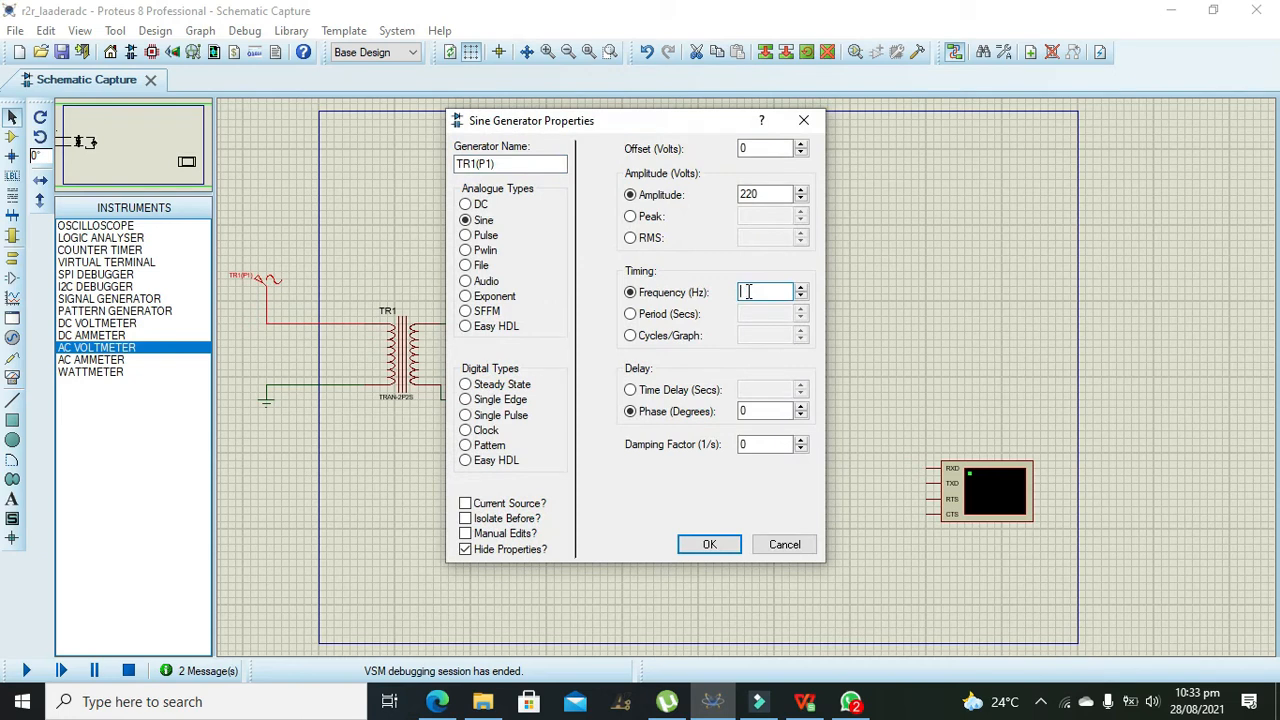
text(50)
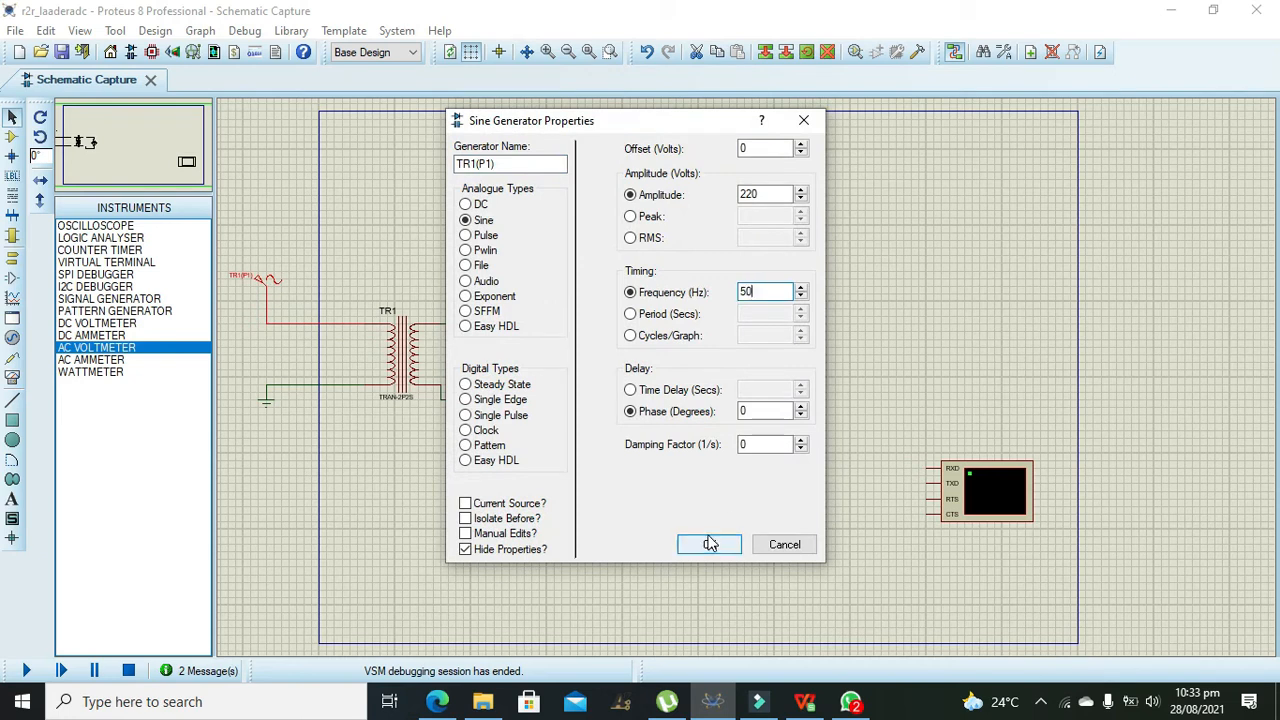
click(708, 544)
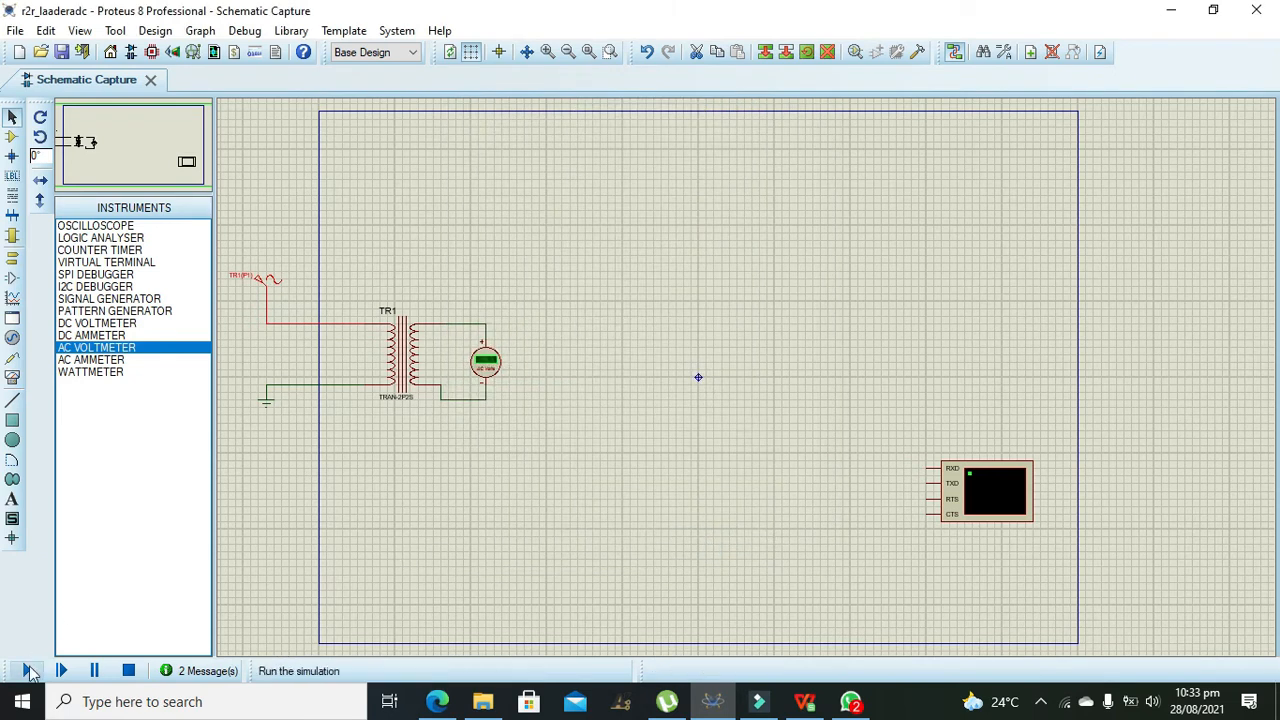
click(20, 672)
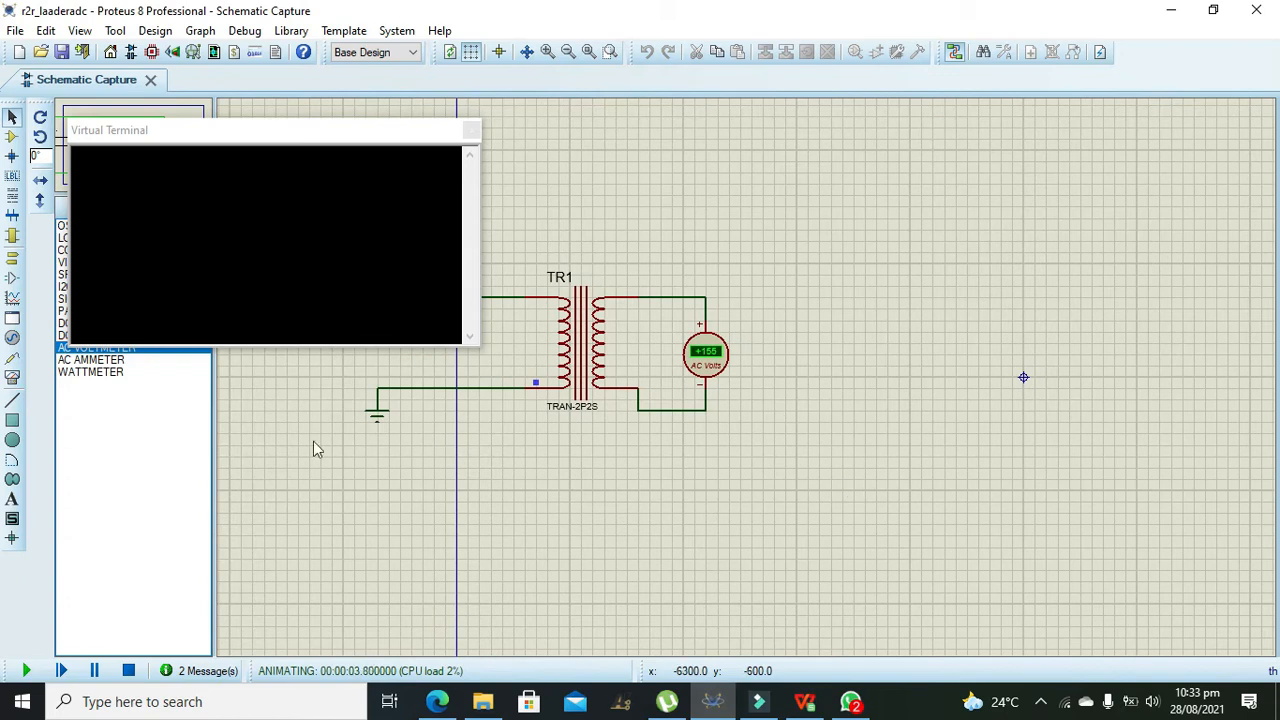
click(128, 670)
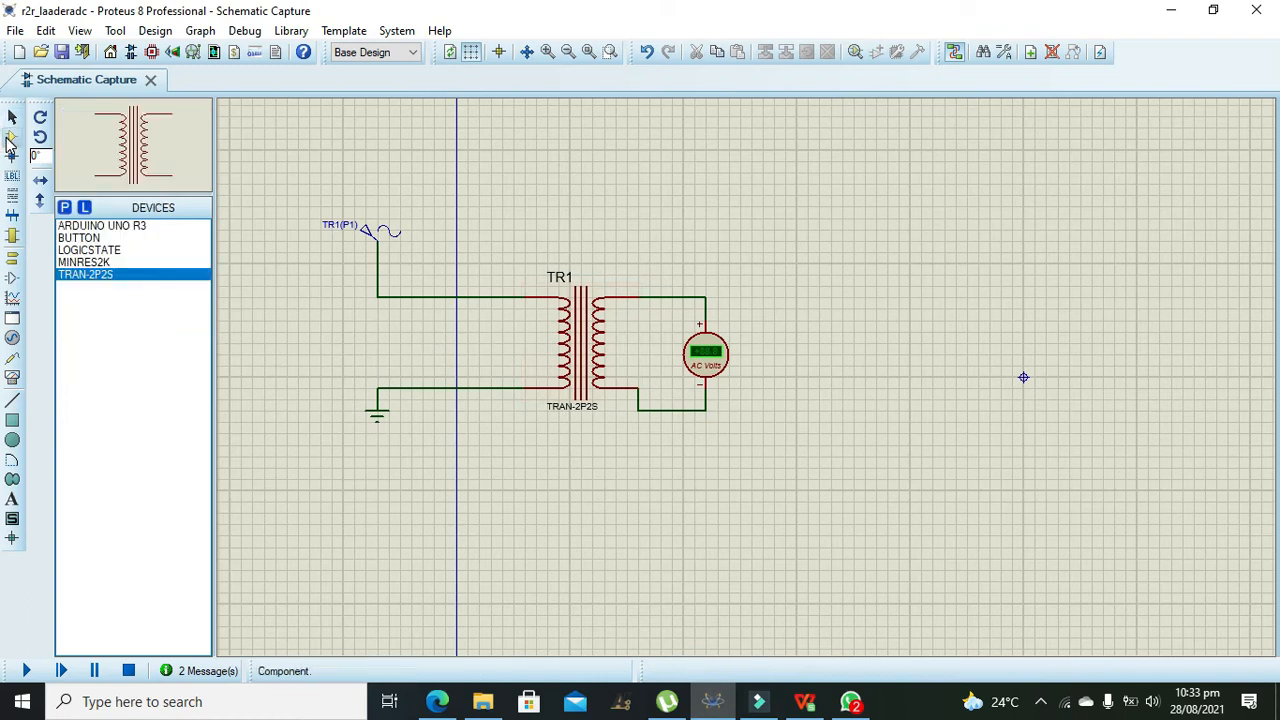
mouse_move(12, 336)
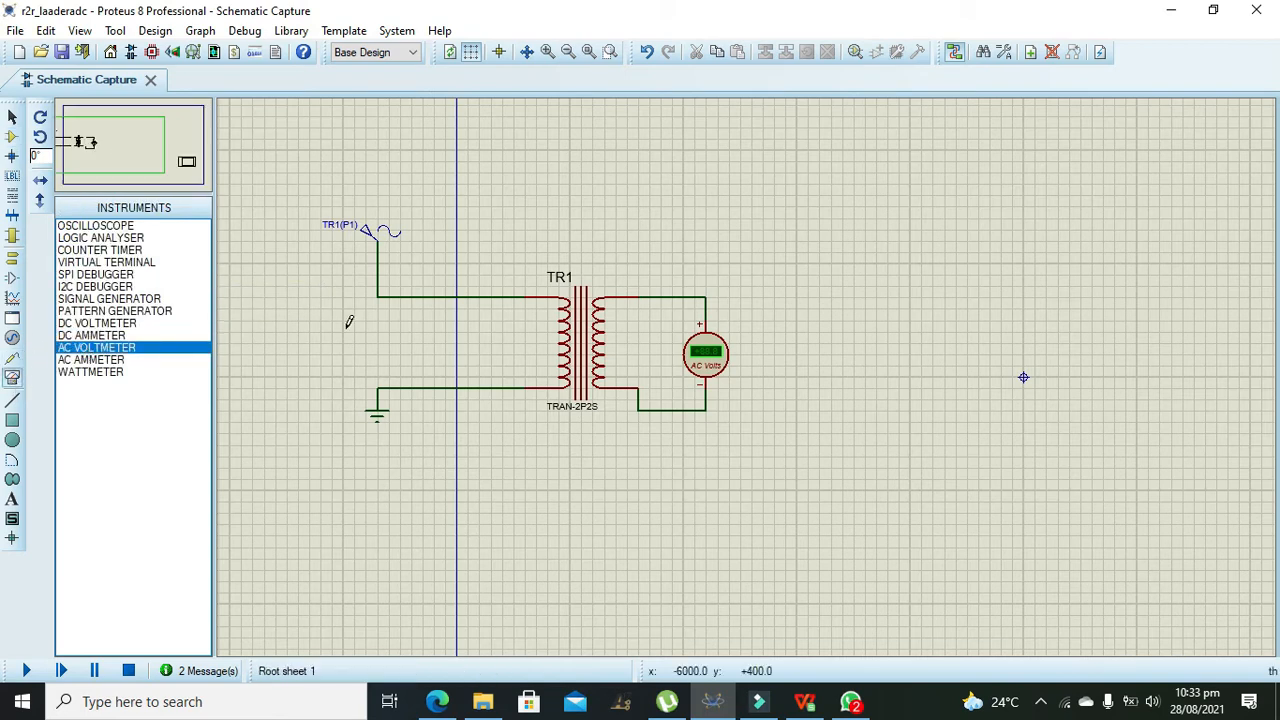
Place a second AC voltmeter beside the primary winding and run the simulation.
click(320, 356)
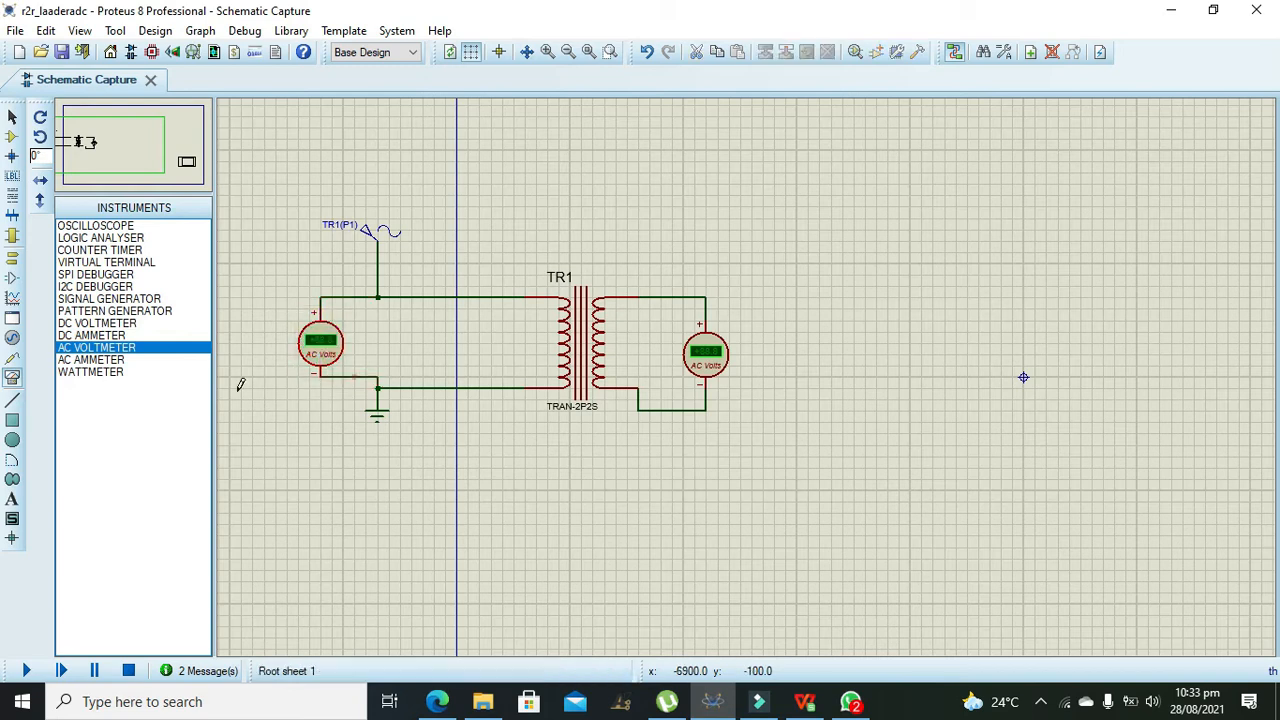
click(20, 672)
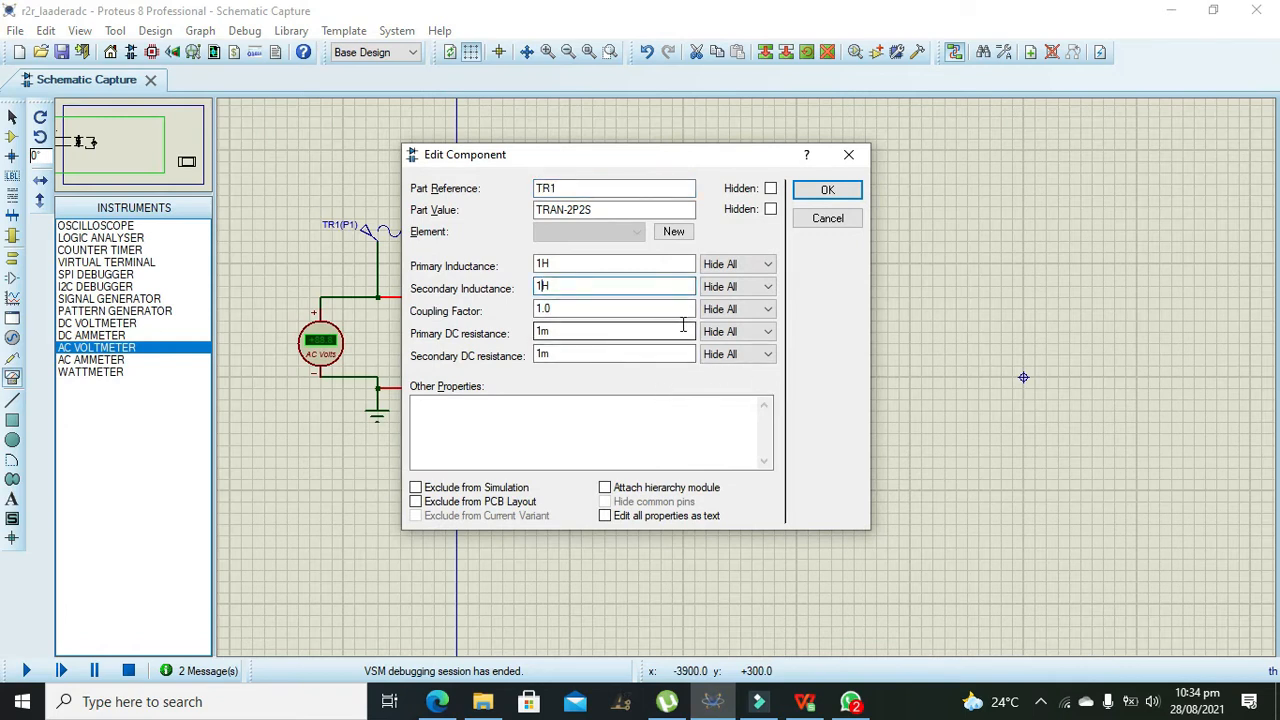
text(5)
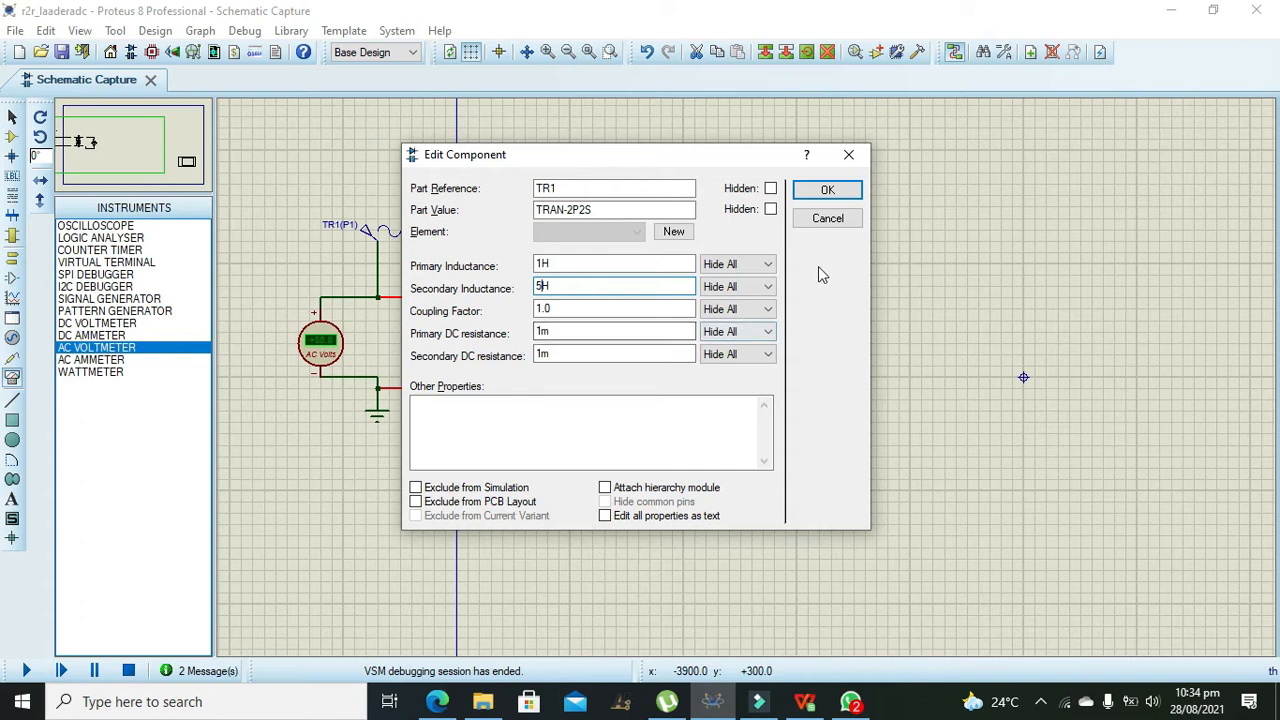
click(828, 190)
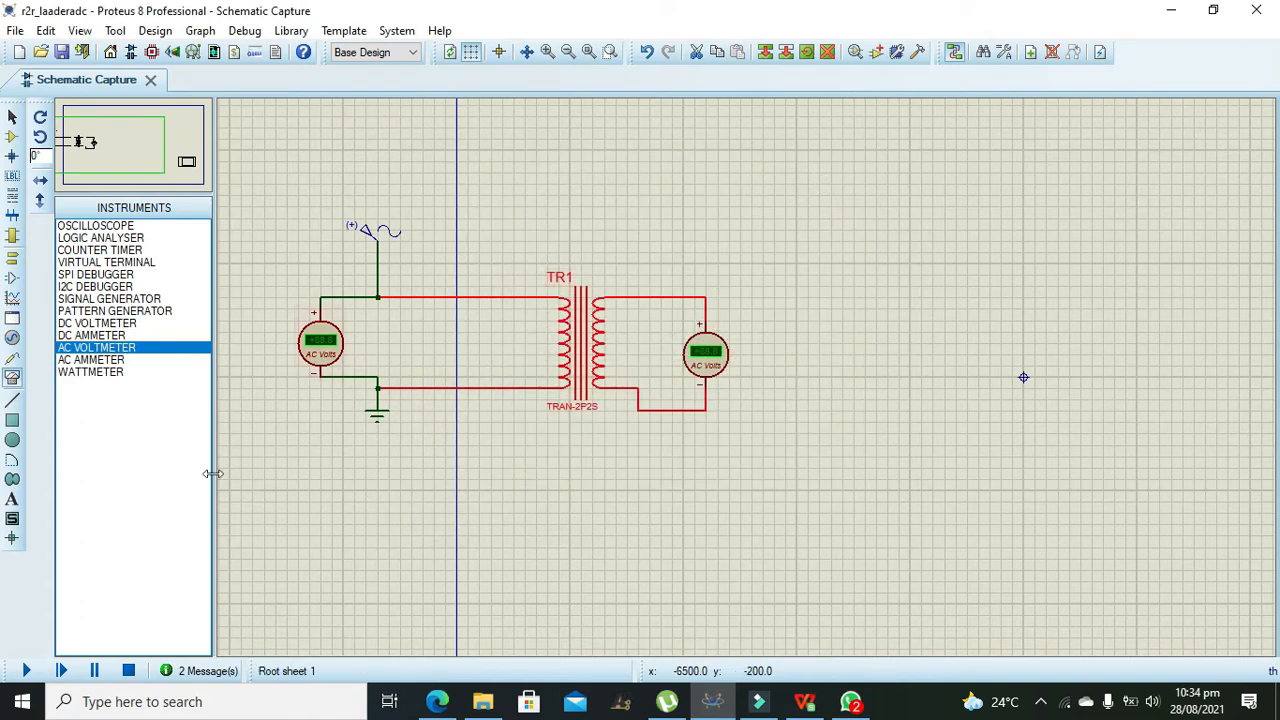
click(16, 668)
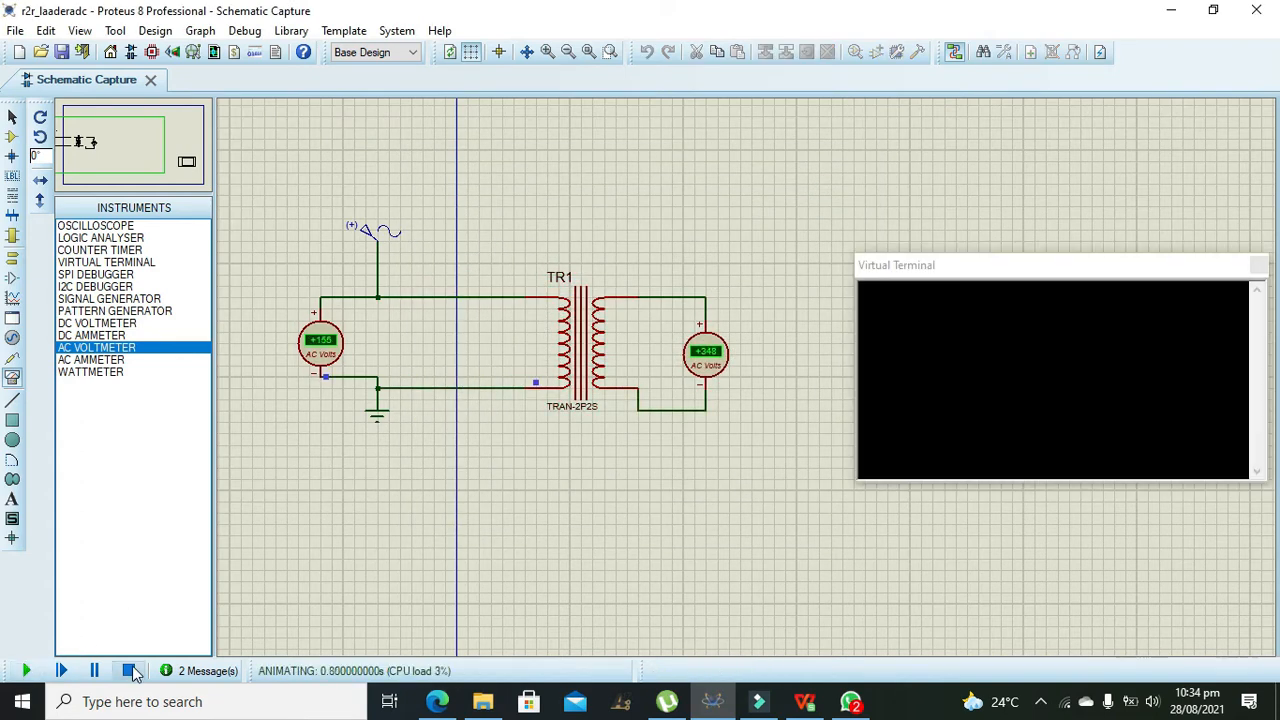
double_click(572, 330)
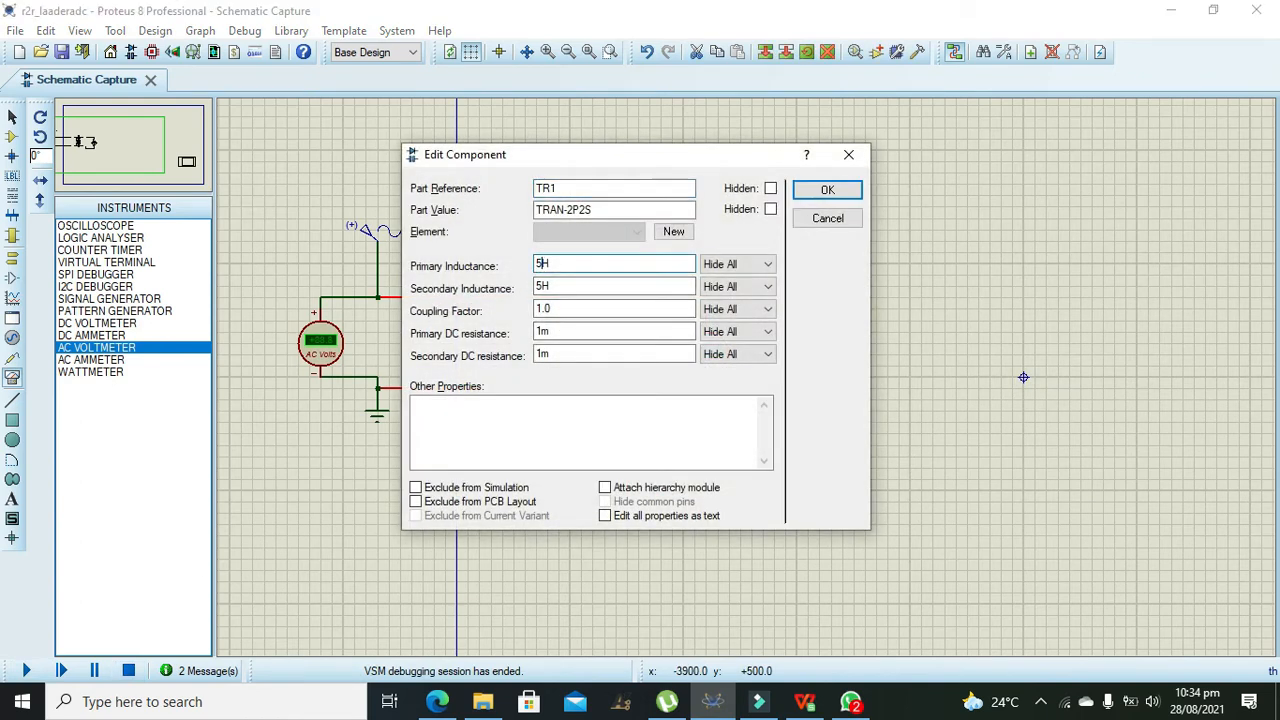
Set TR1's secondary inductance to 1H and check the output voltage in simulation.
click(612, 288)
text(1)
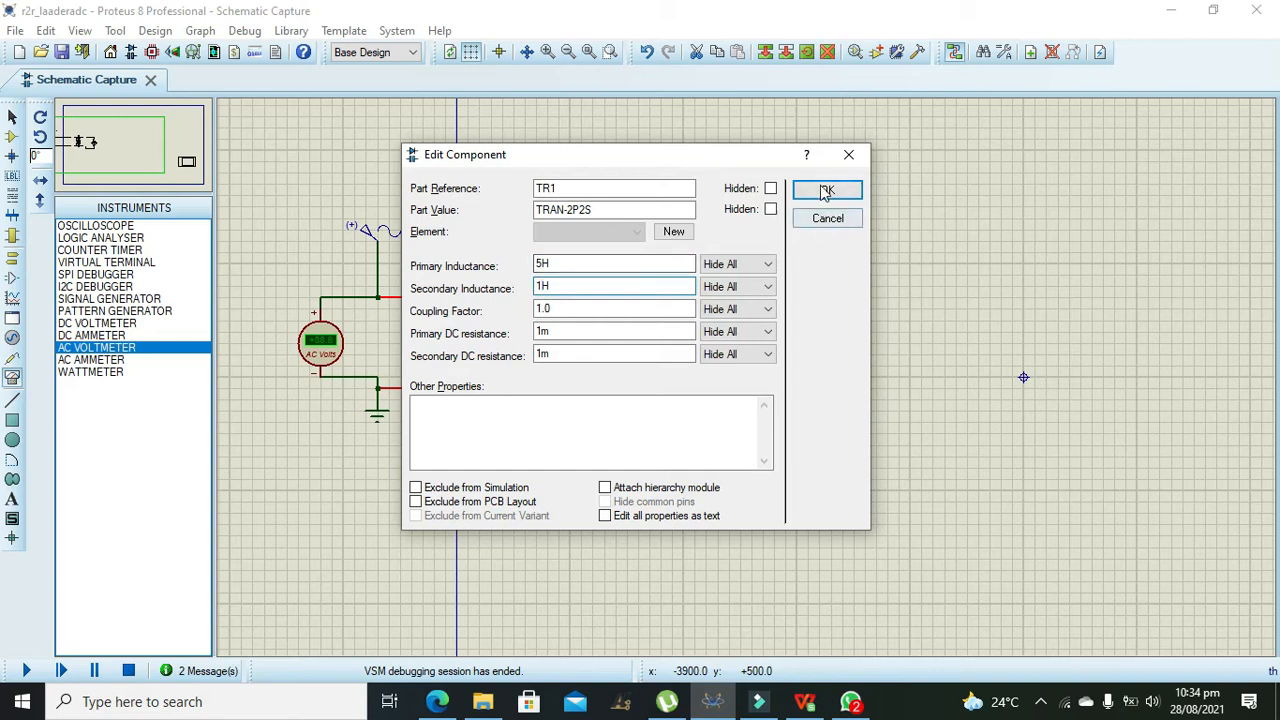
click(828, 190)
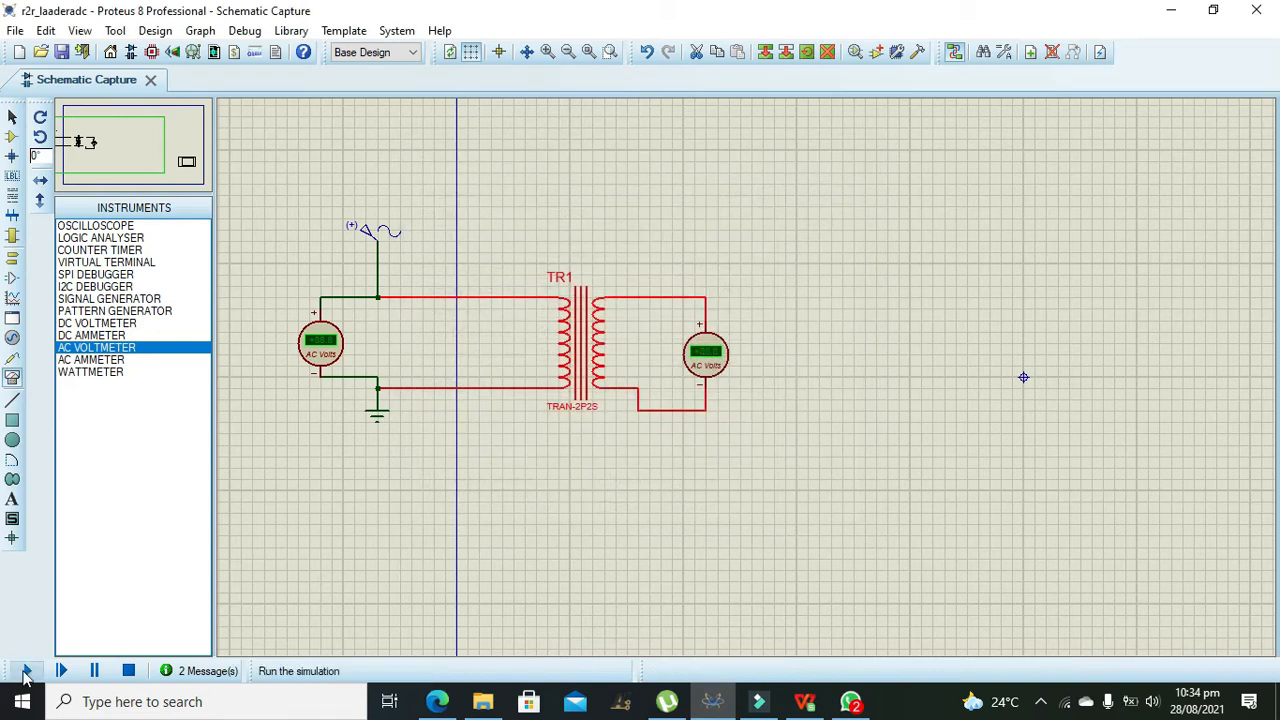
click(24, 672)
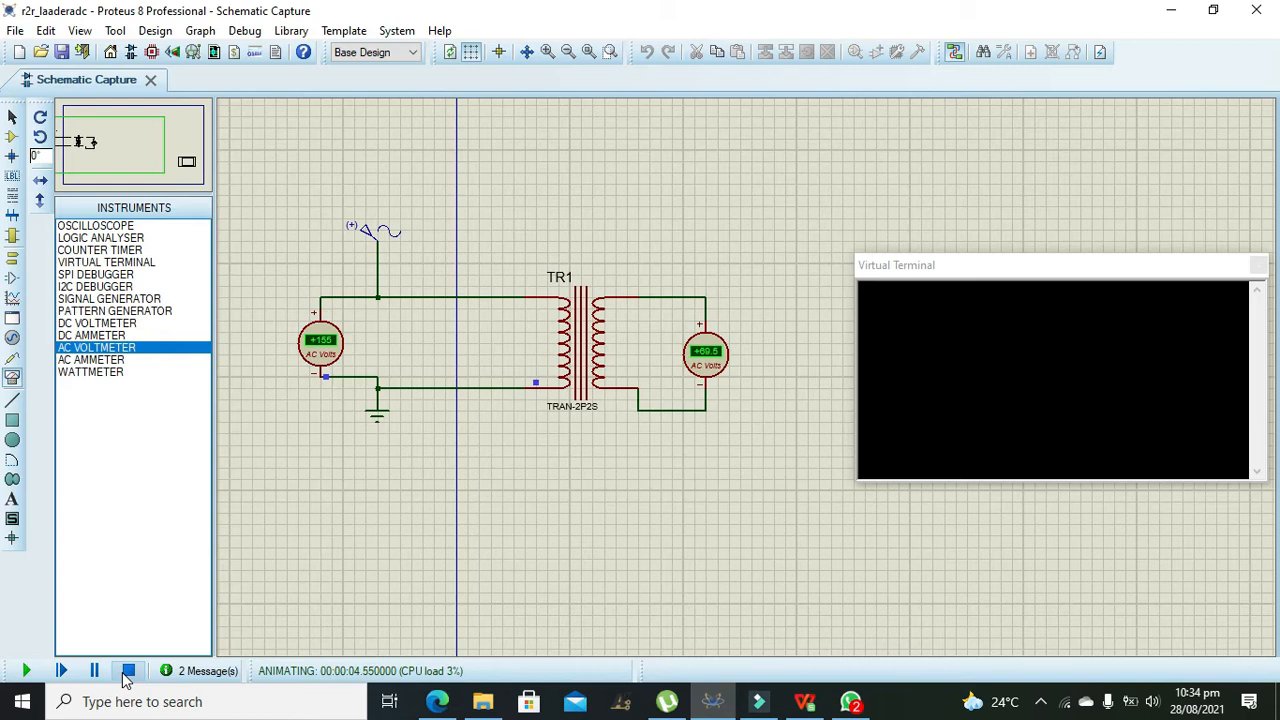
click(126, 672)
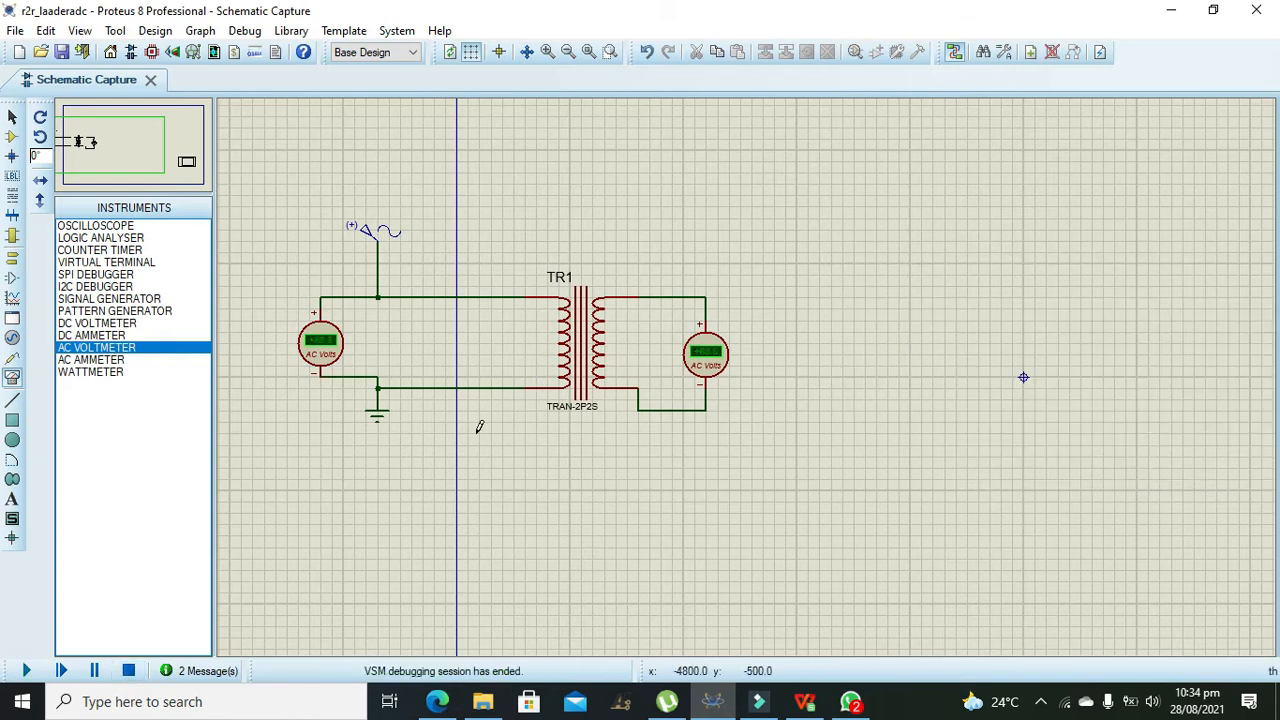
Set TR1 to 10H primary and 0.5H secondary inductance and simulate again.
double_click(576, 350)
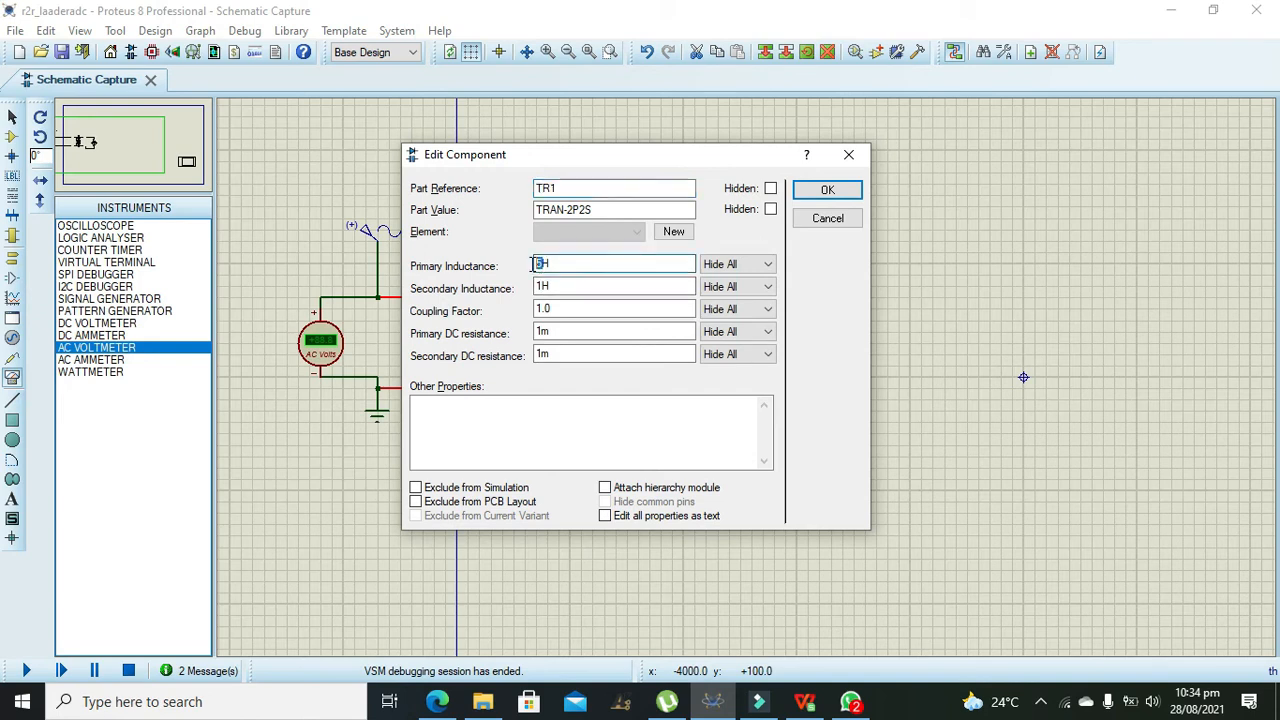
text(10H)
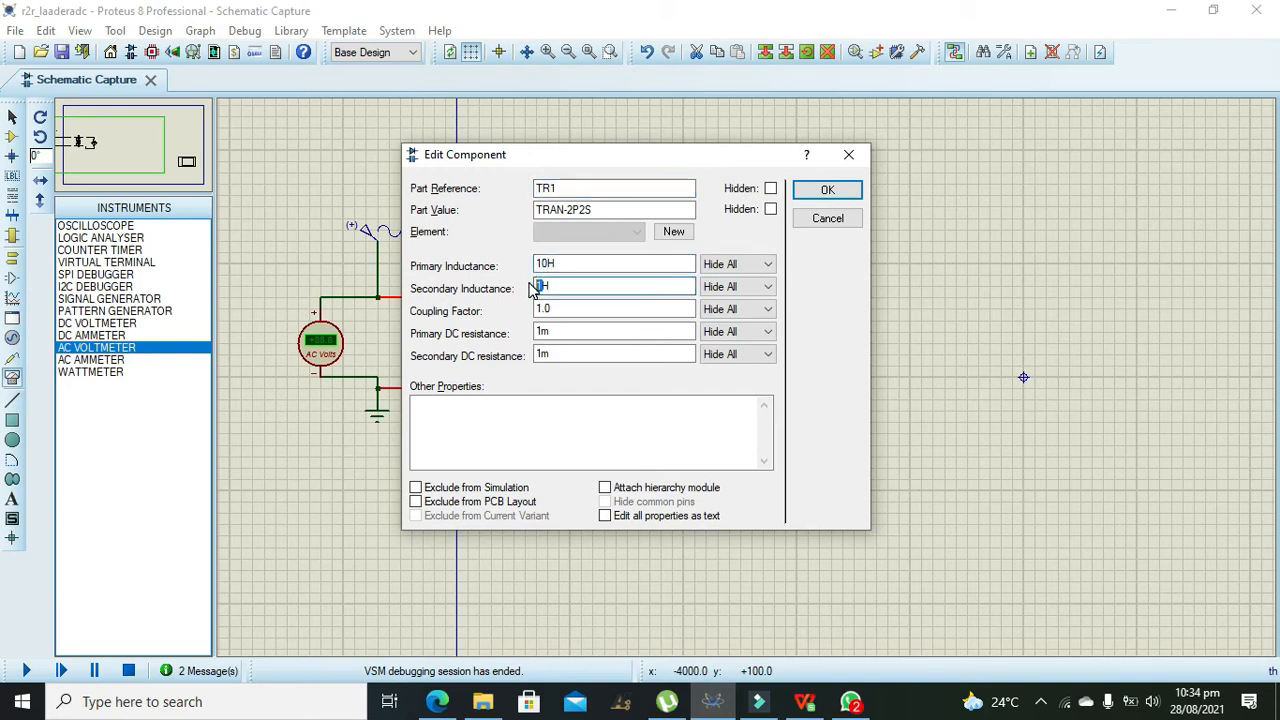
text(0.5H)
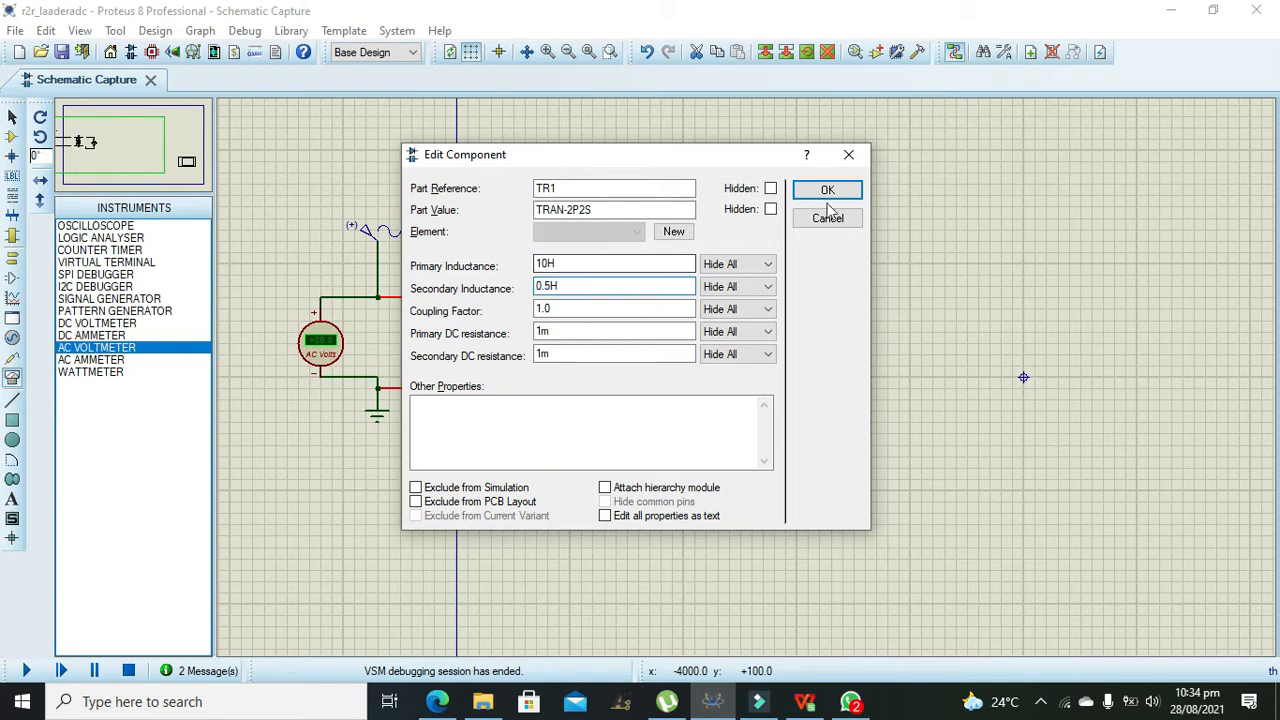
click(828, 190)
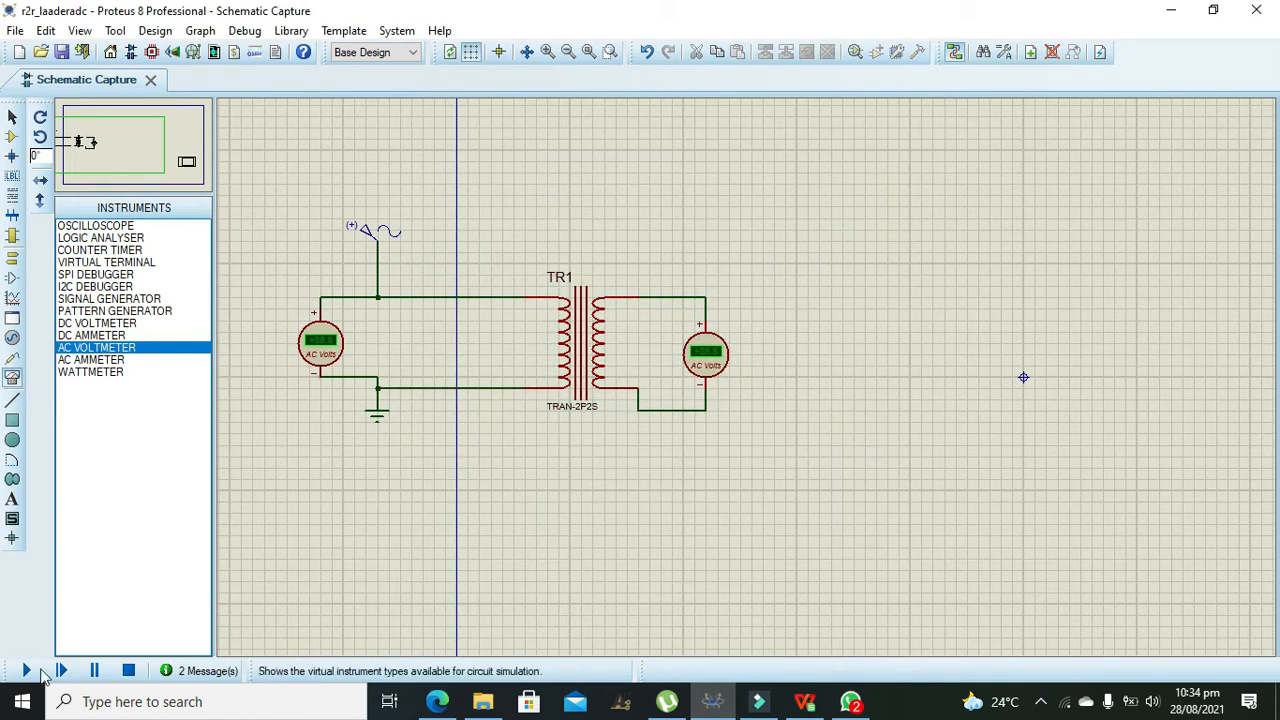
click(12, 668)
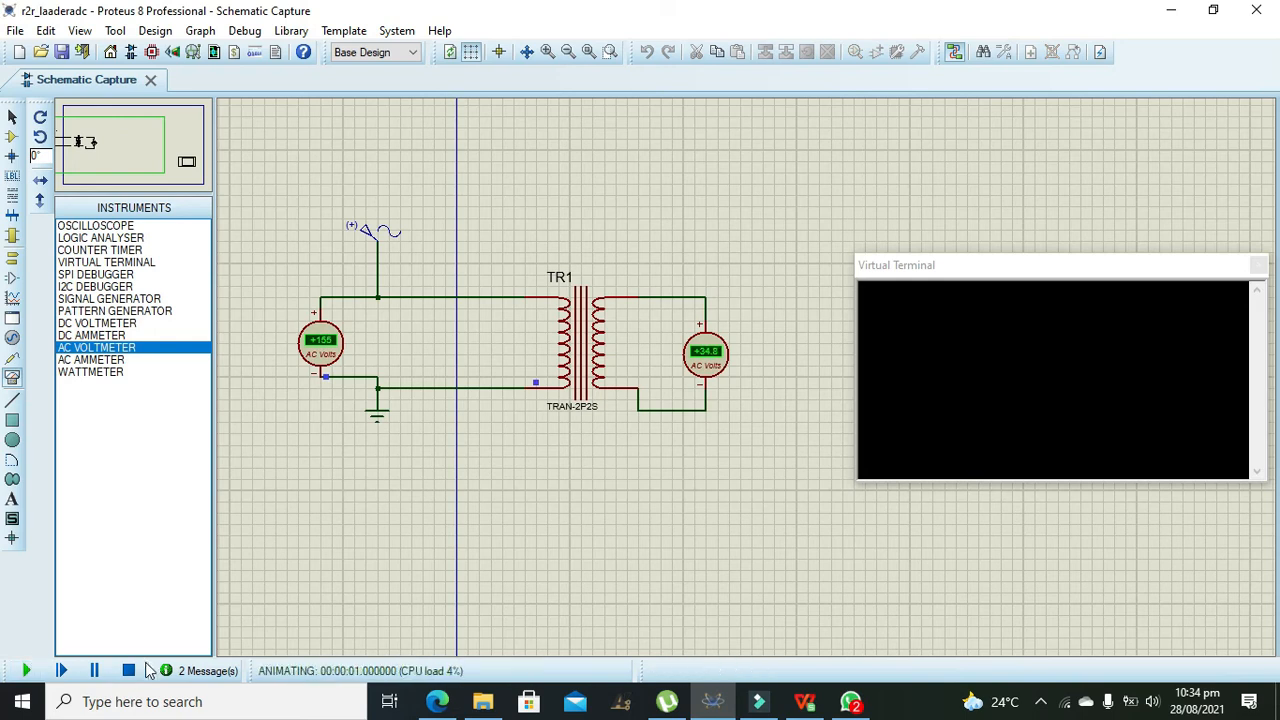
click(128, 670)
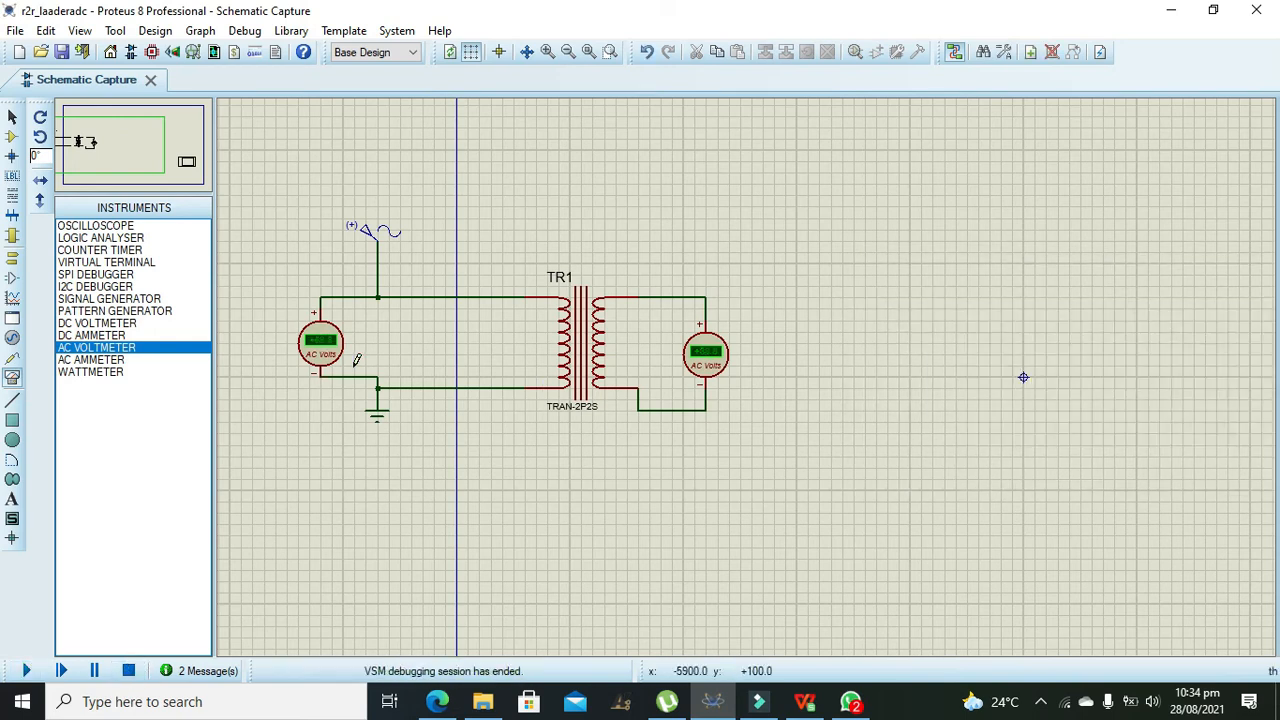
Review the AC sine source and transformer settings without changing them.
click(320, 344)
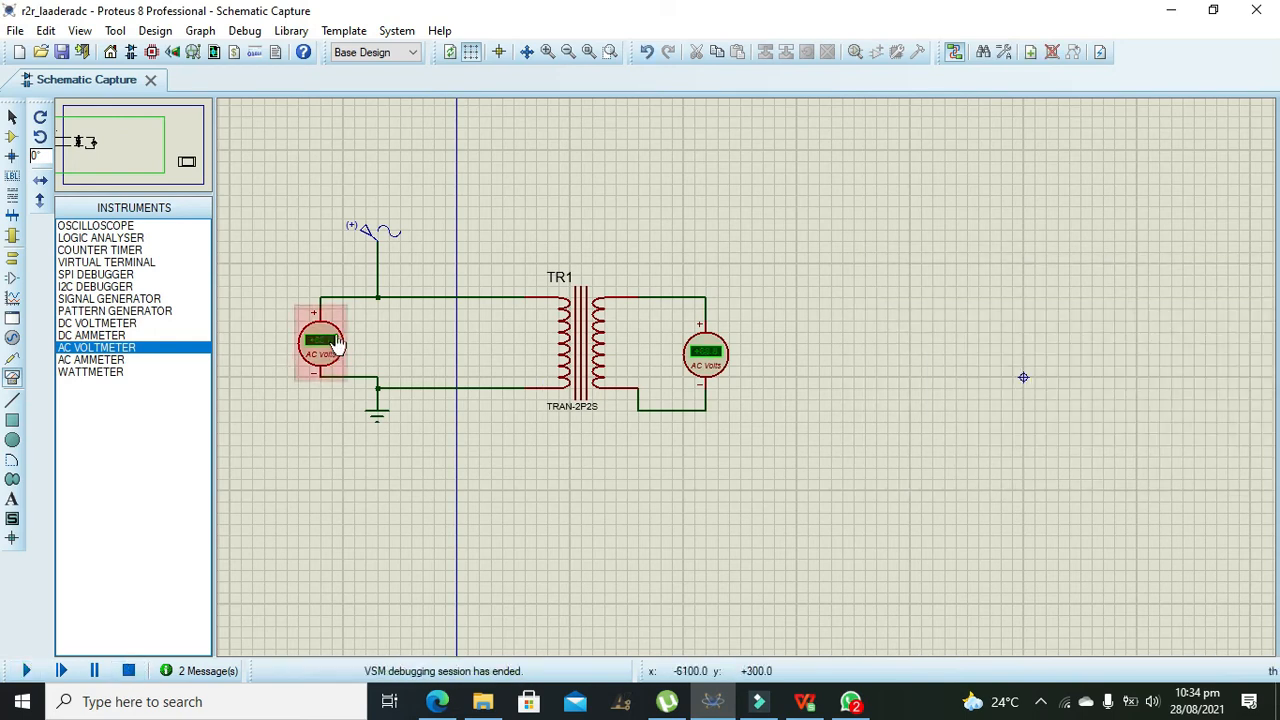
double_click(372, 230)
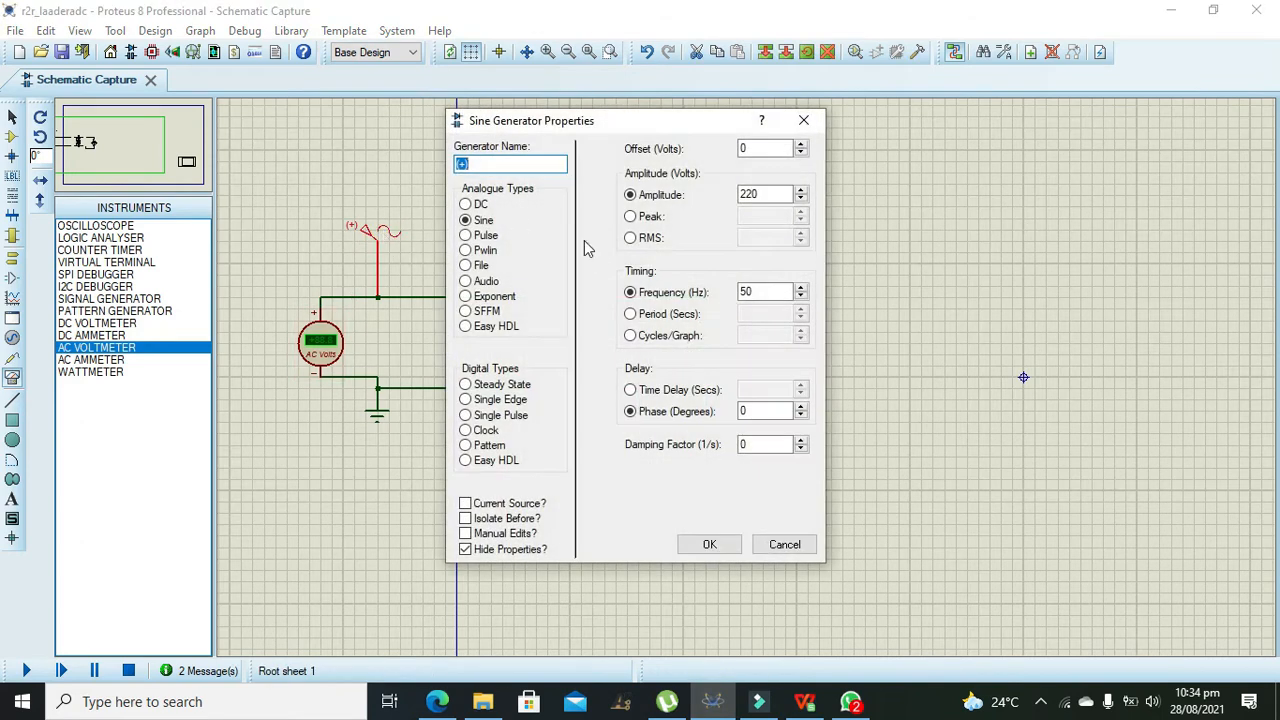
click(708, 544)
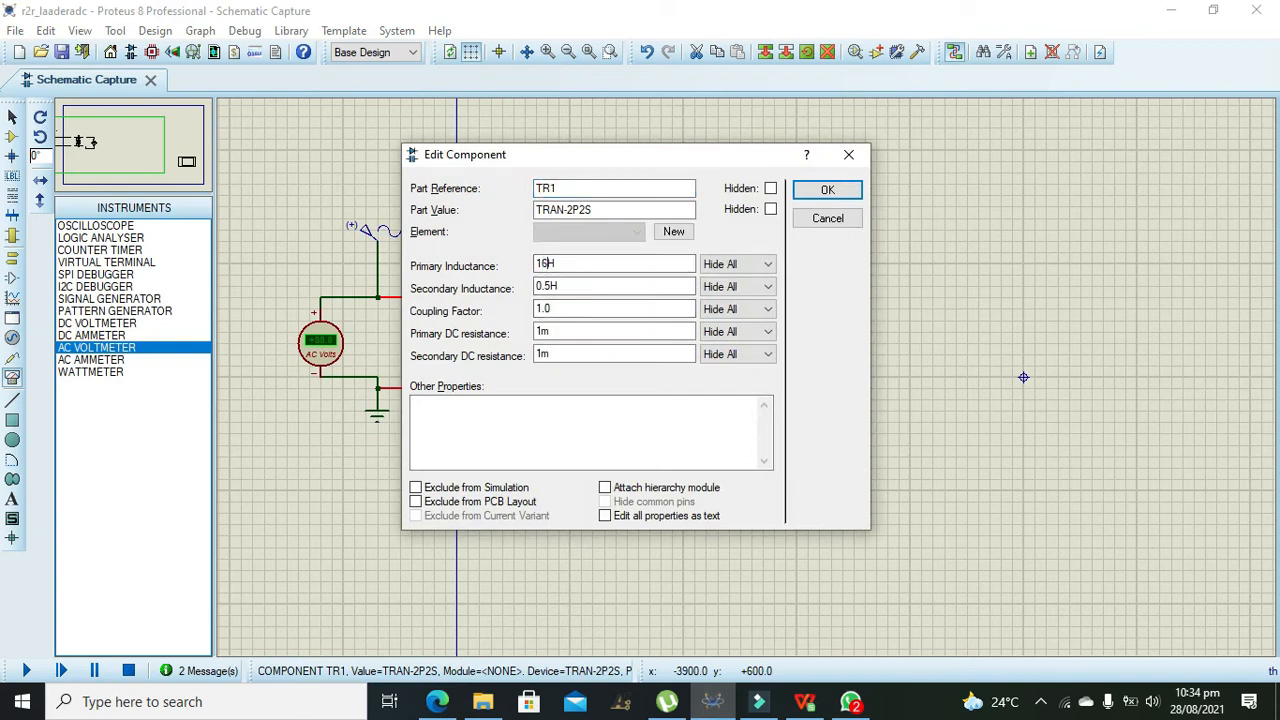
click(828, 190)
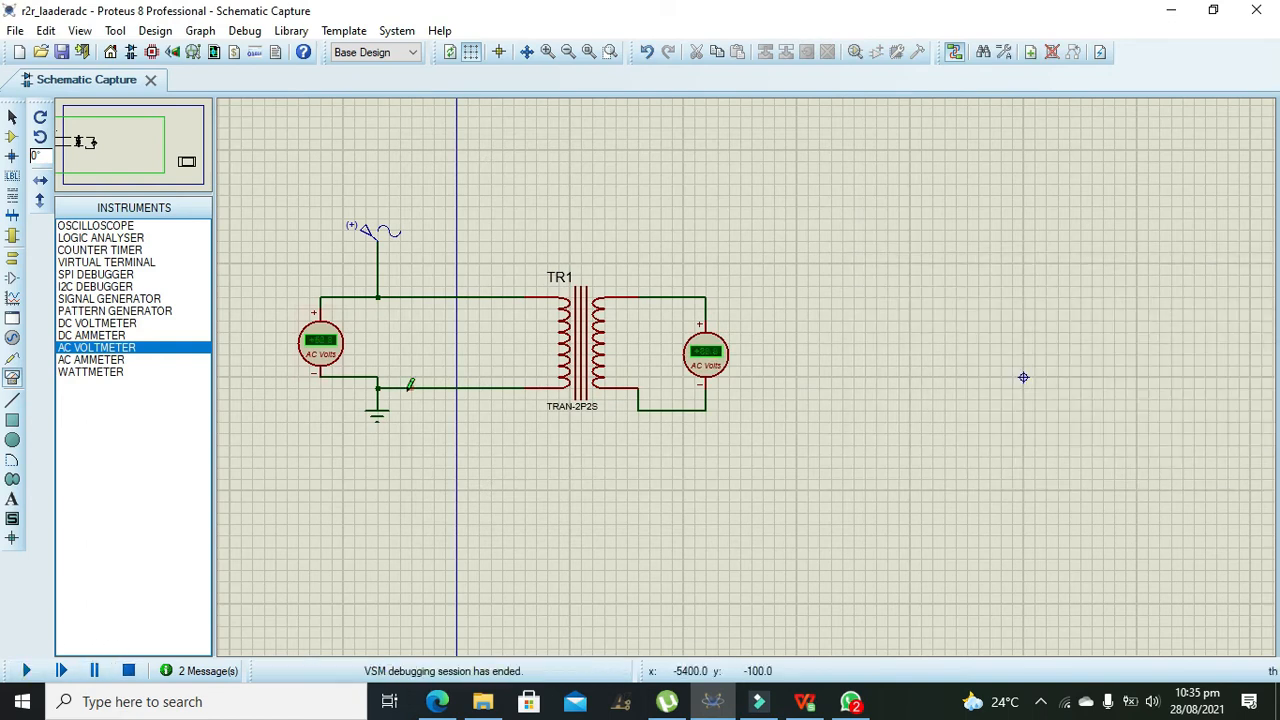
Set TR1 to 20H primary and 0.1H secondary inductance.
click(580, 336)
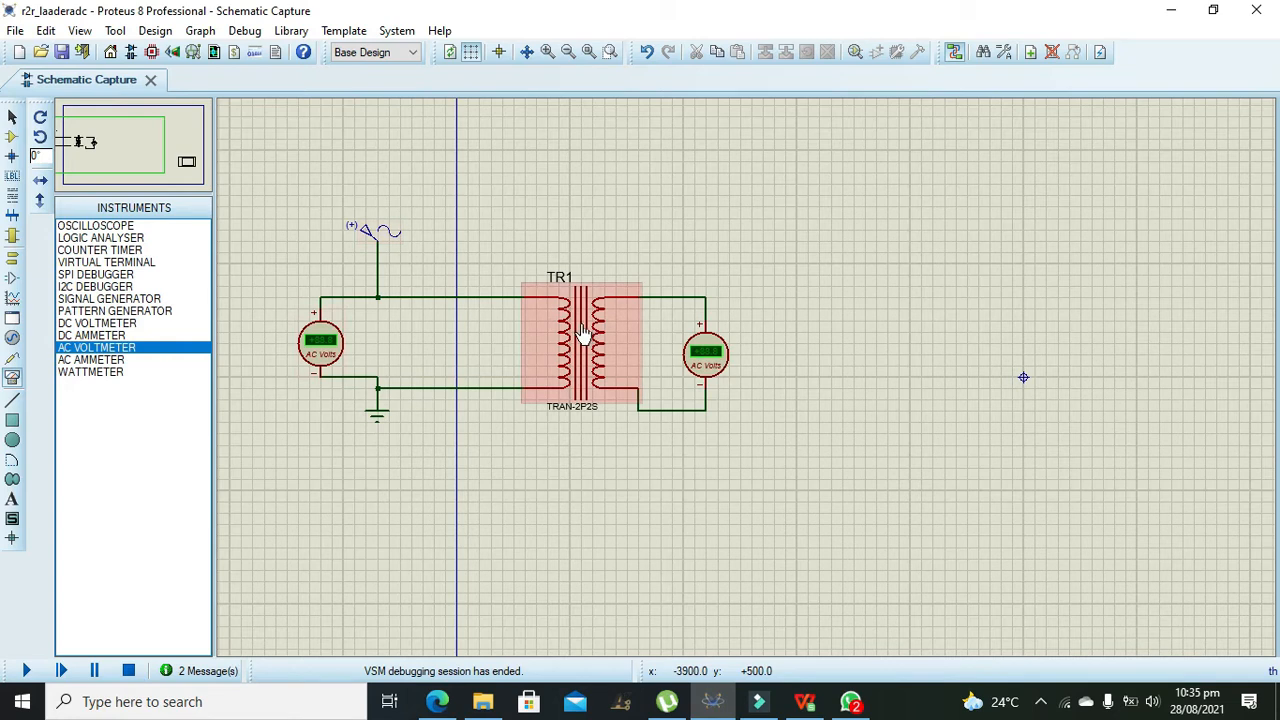
double_click(582, 336)
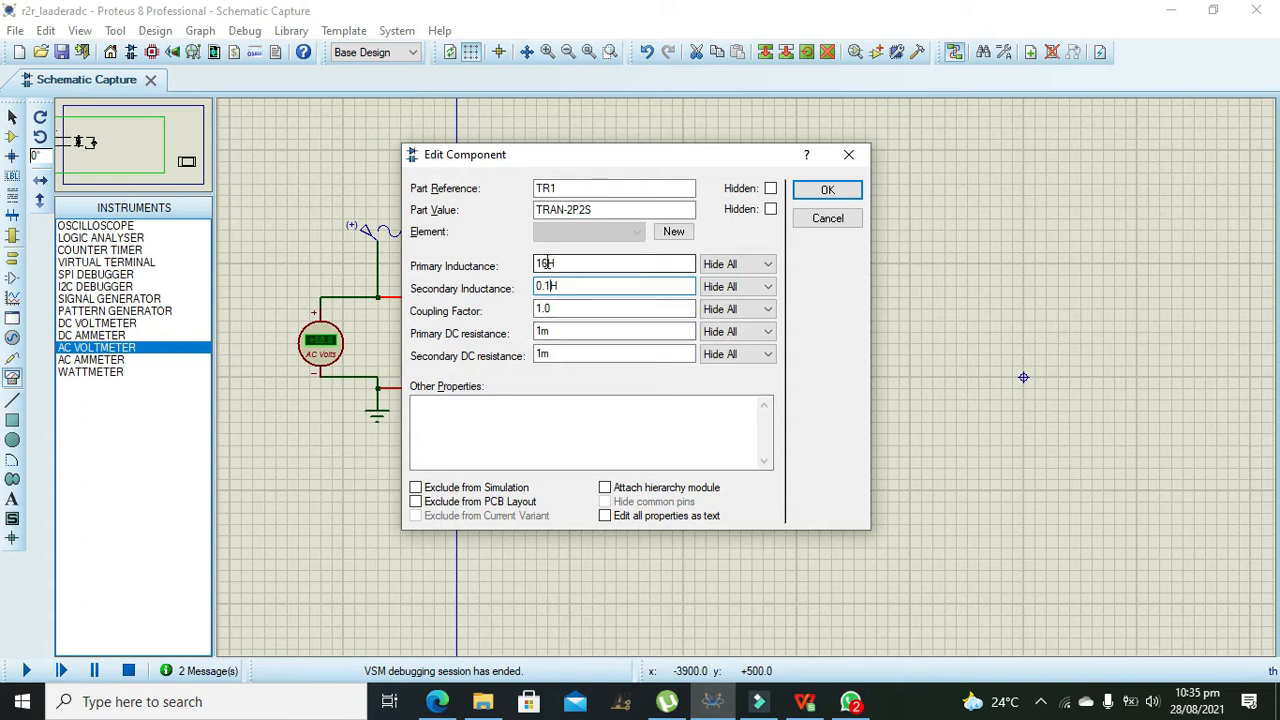
text(20H)
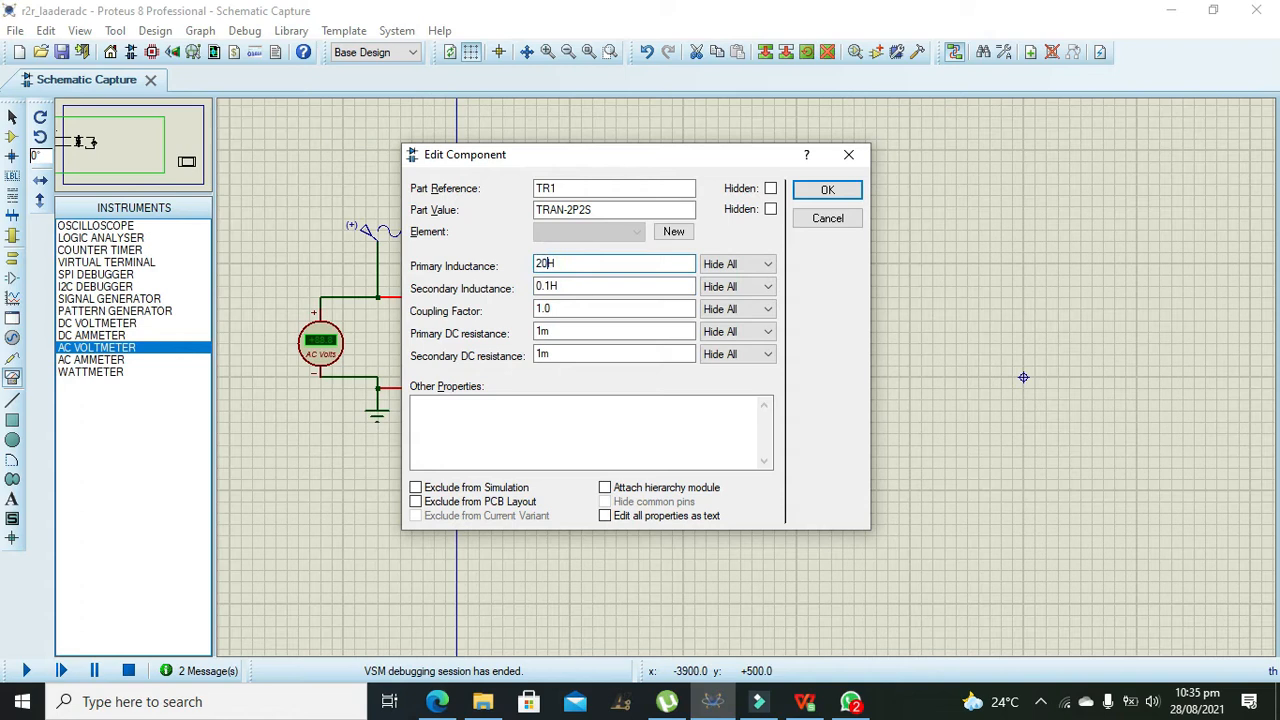
click(828, 190)
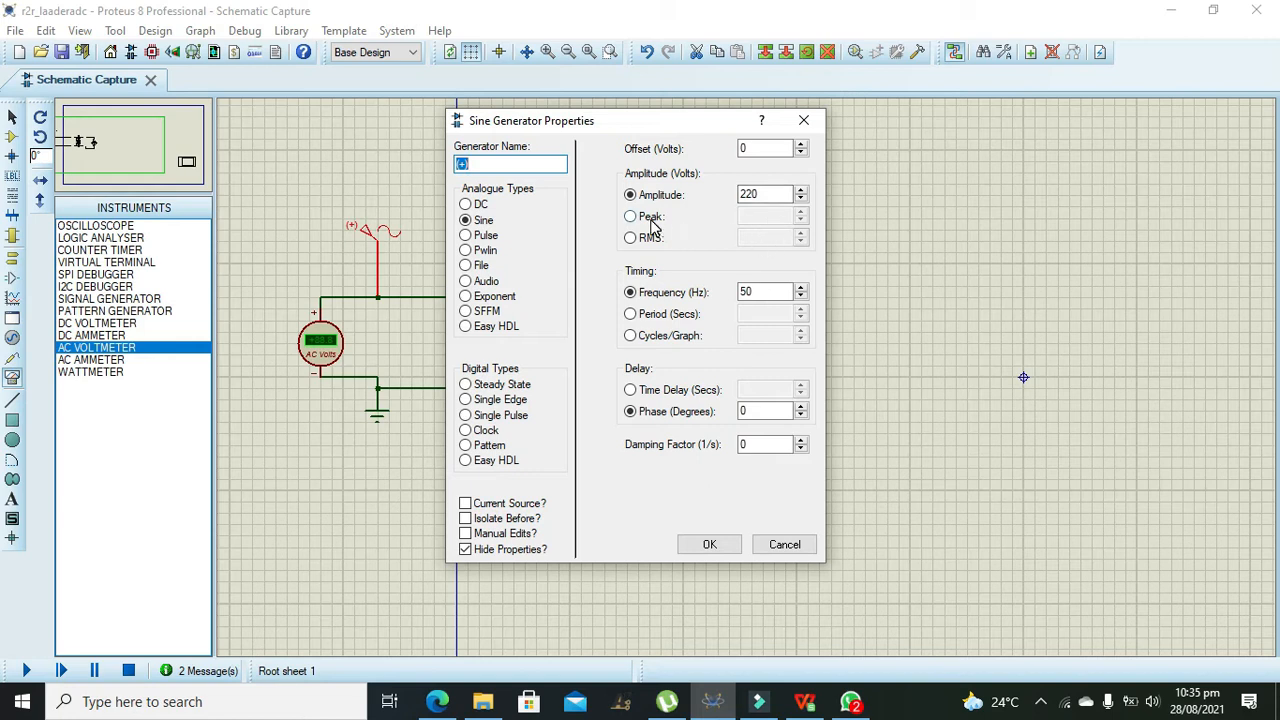
Compare peak and RMS amplitude modes, leave RMS (~155.56 V) selected and close the source settings.
click(630, 236)
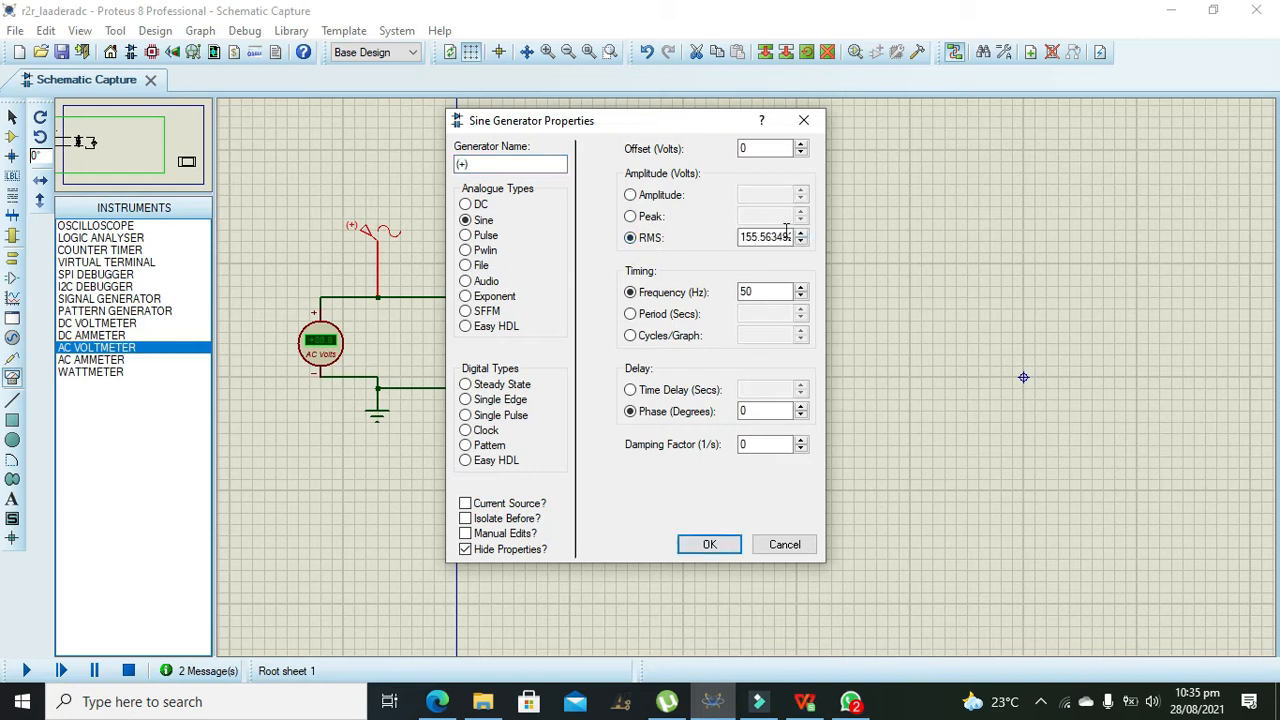
click(628, 216)
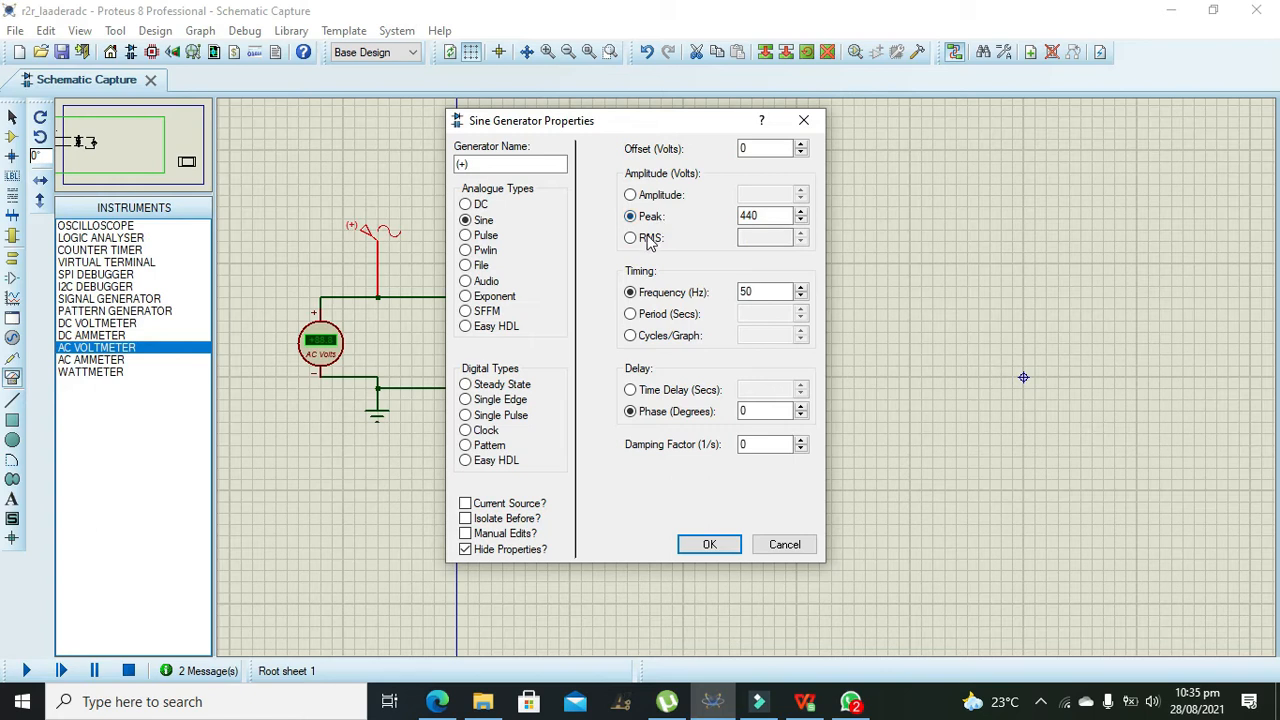
click(630, 236)
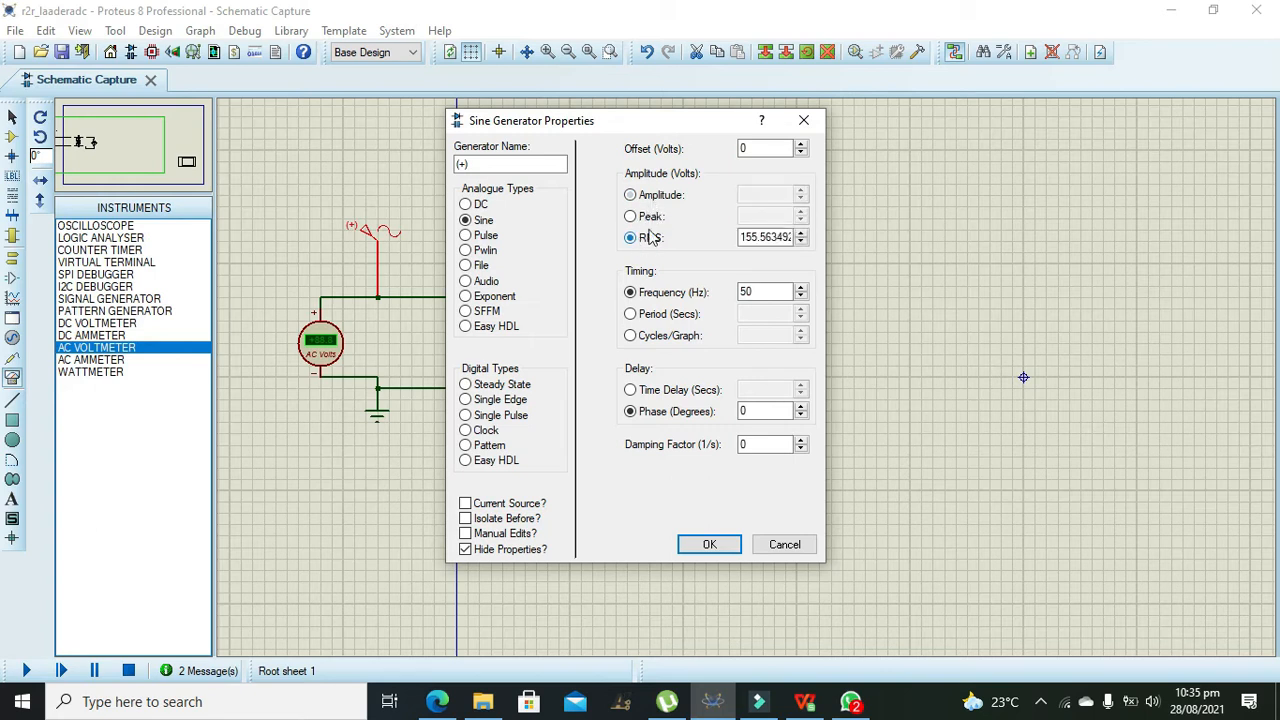
click(708, 544)
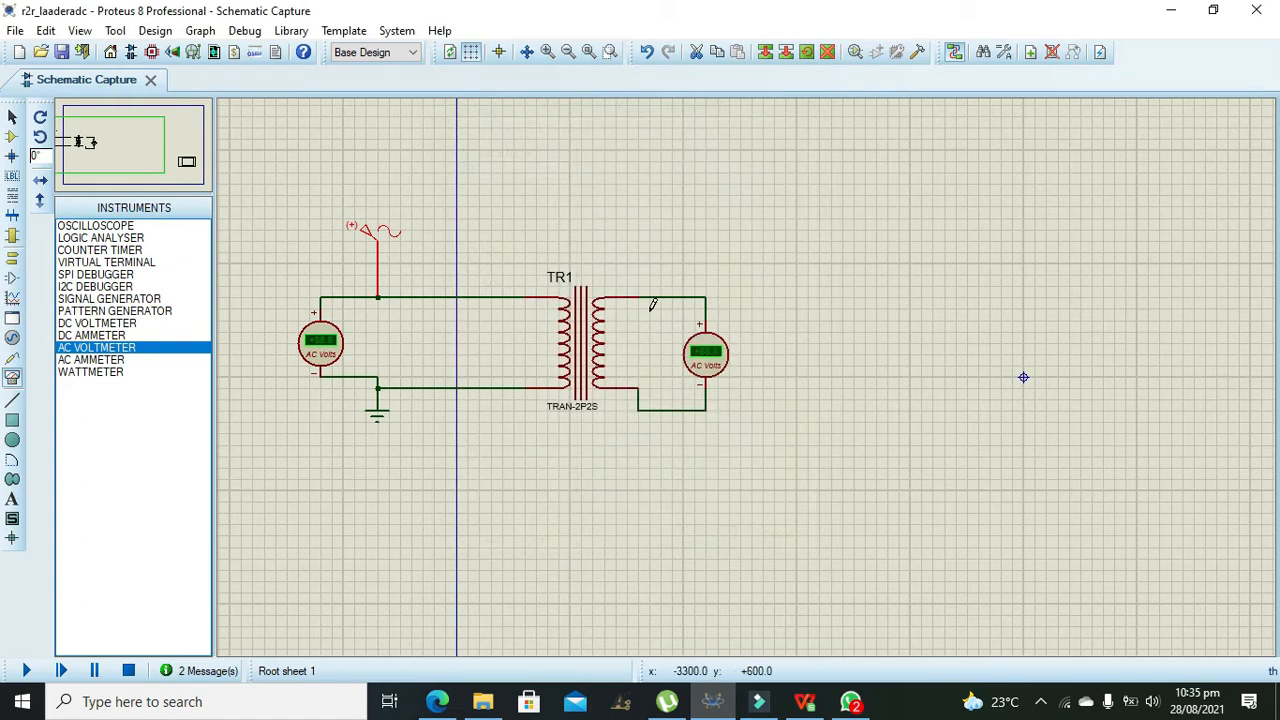
Pick the 7805 5V 1A regulator from the library and place it as U1 right of TR1.
click(64, 206)
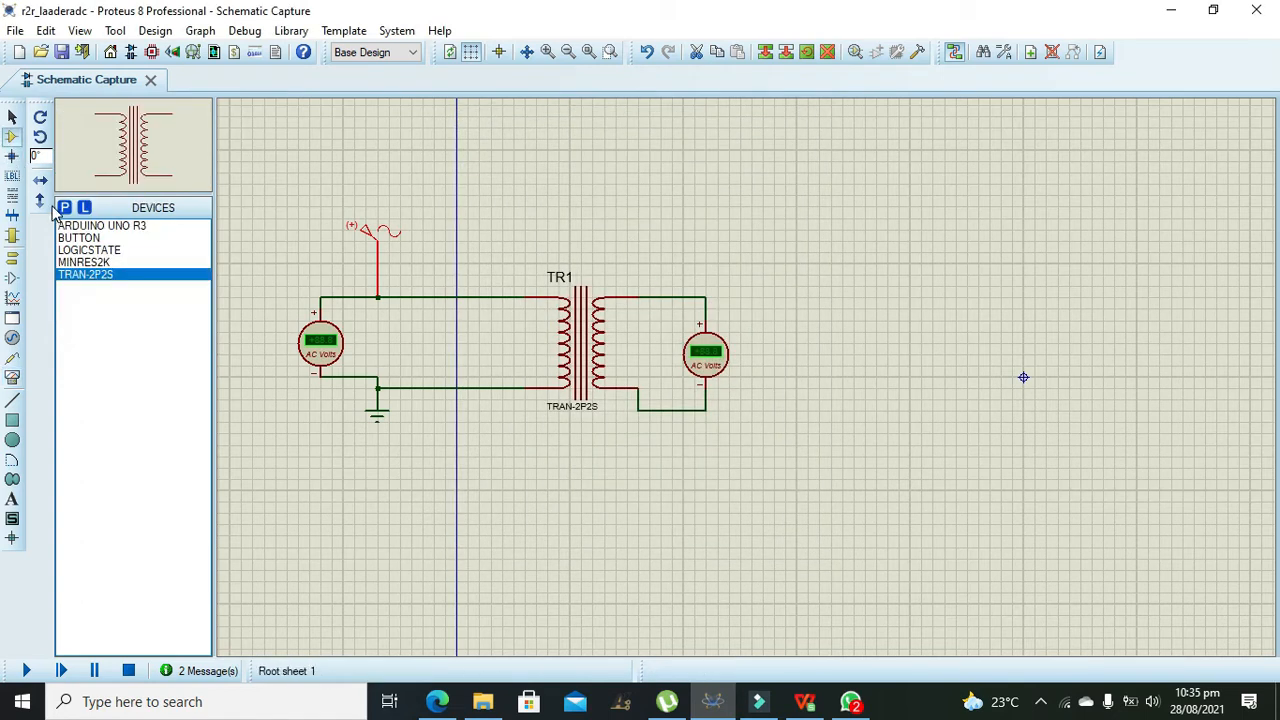
click(64, 208)
text(7805)
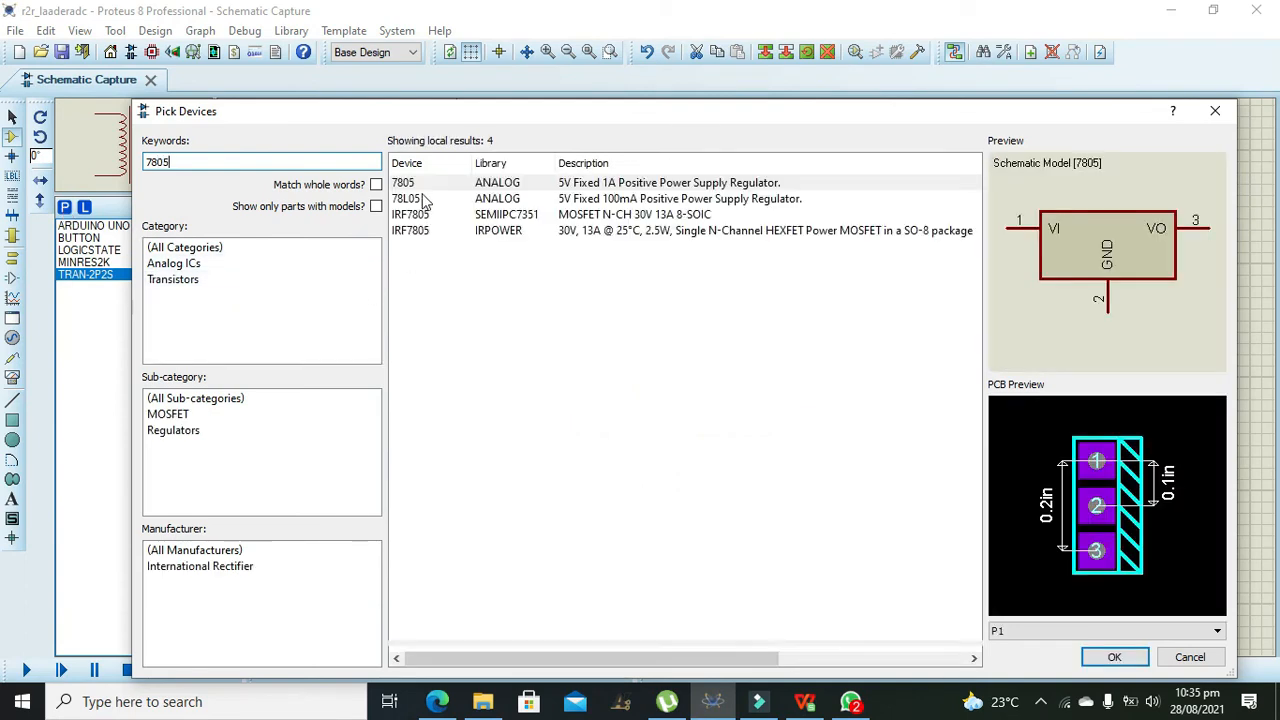
click(1114, 656)
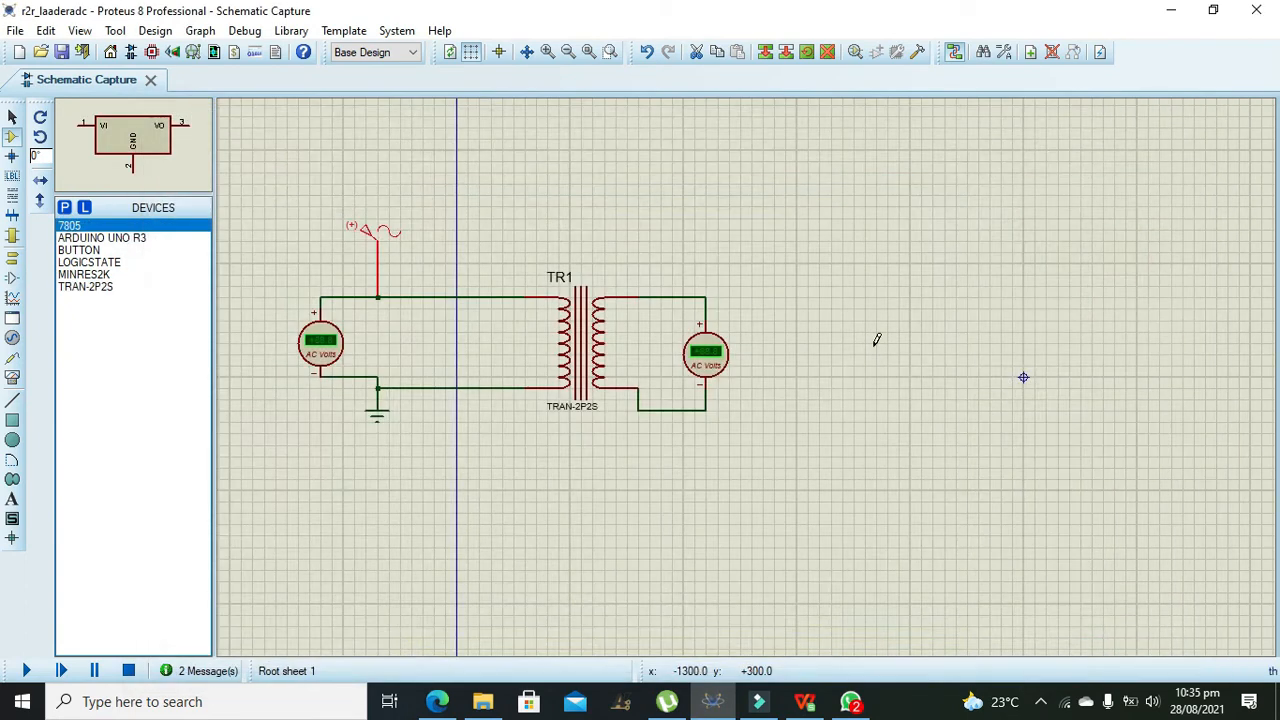
click(808, 304)
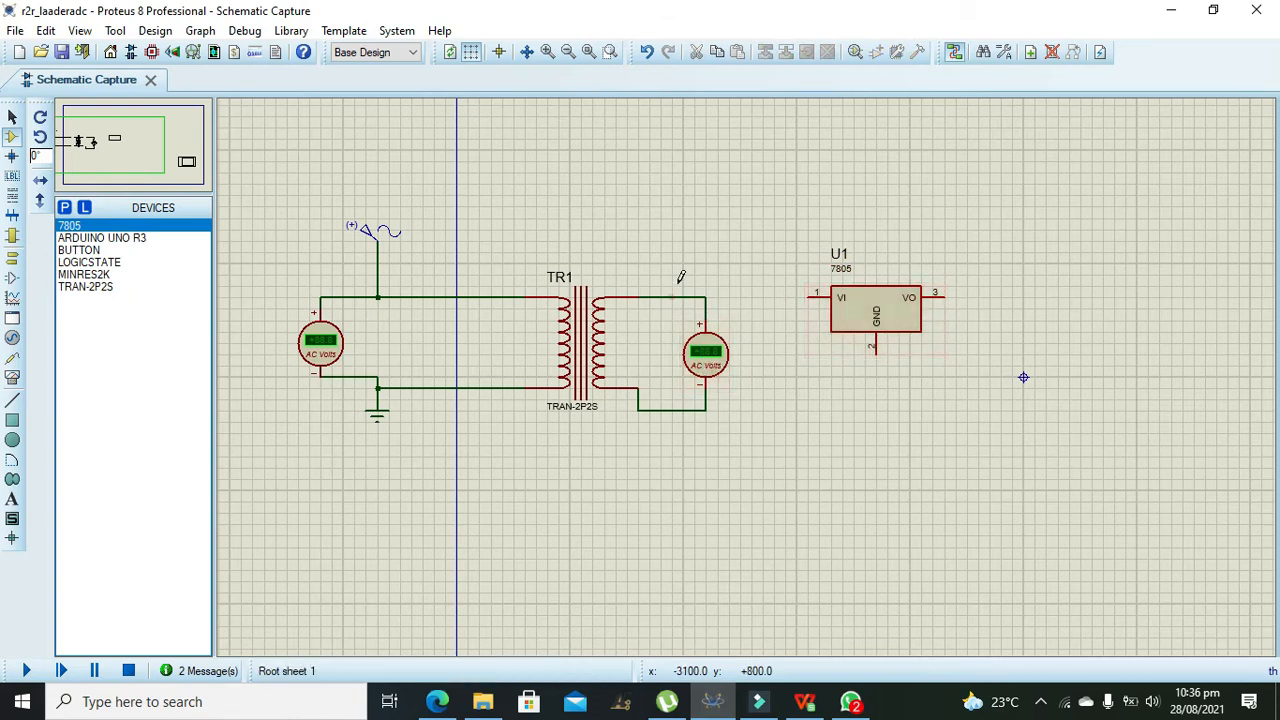
click(576, 340)
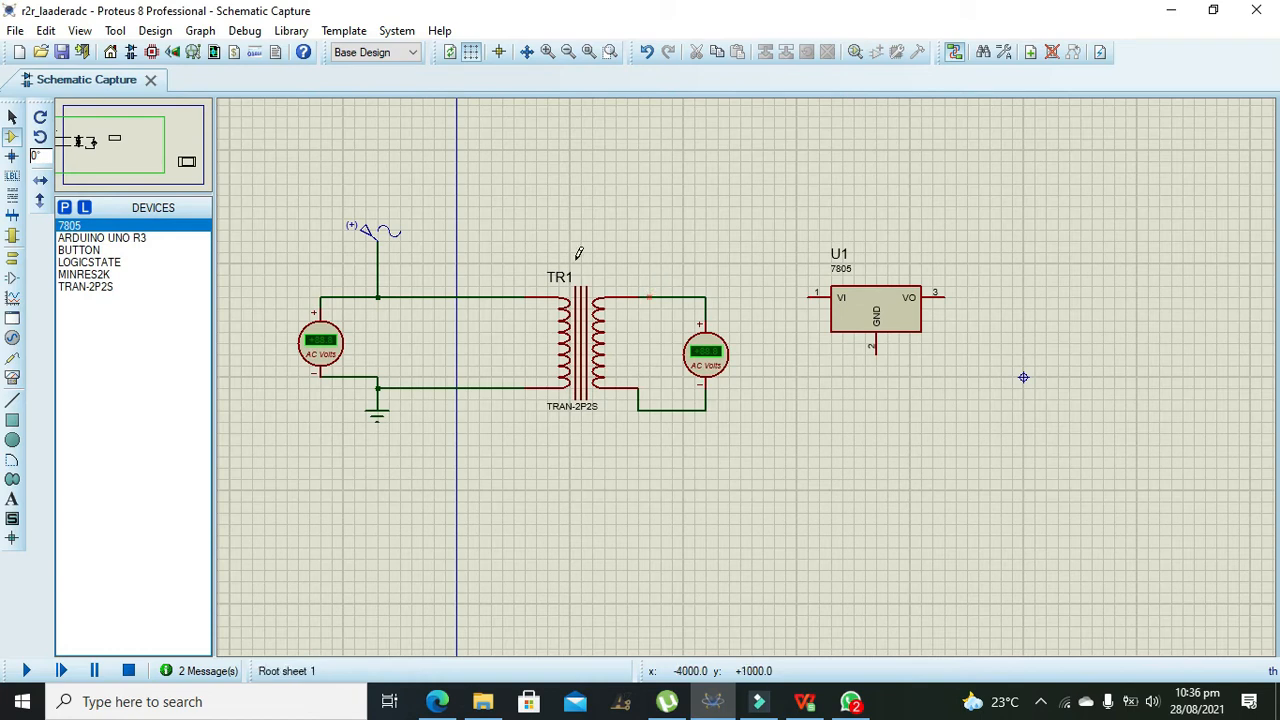
Place a generic BRIDGE rectifier BR1 and wire TR1's secondary winding to its AC inputs.
click(72, 208)
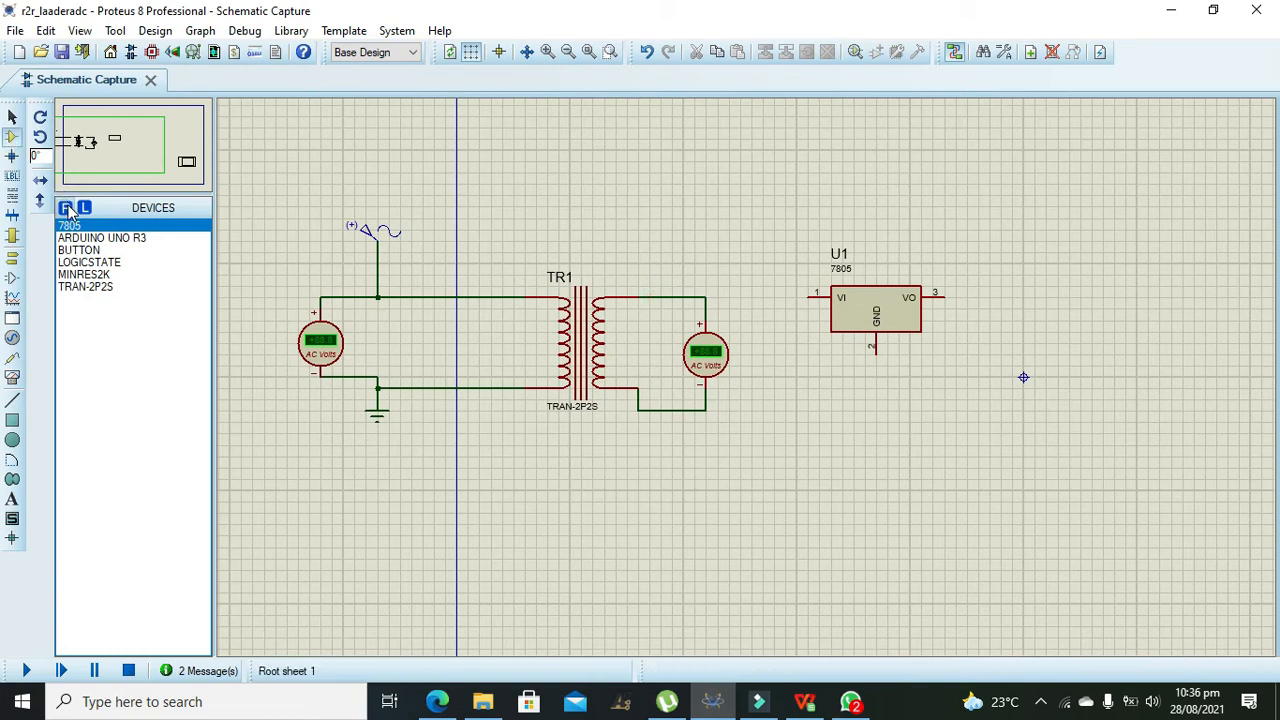
text(bridge)
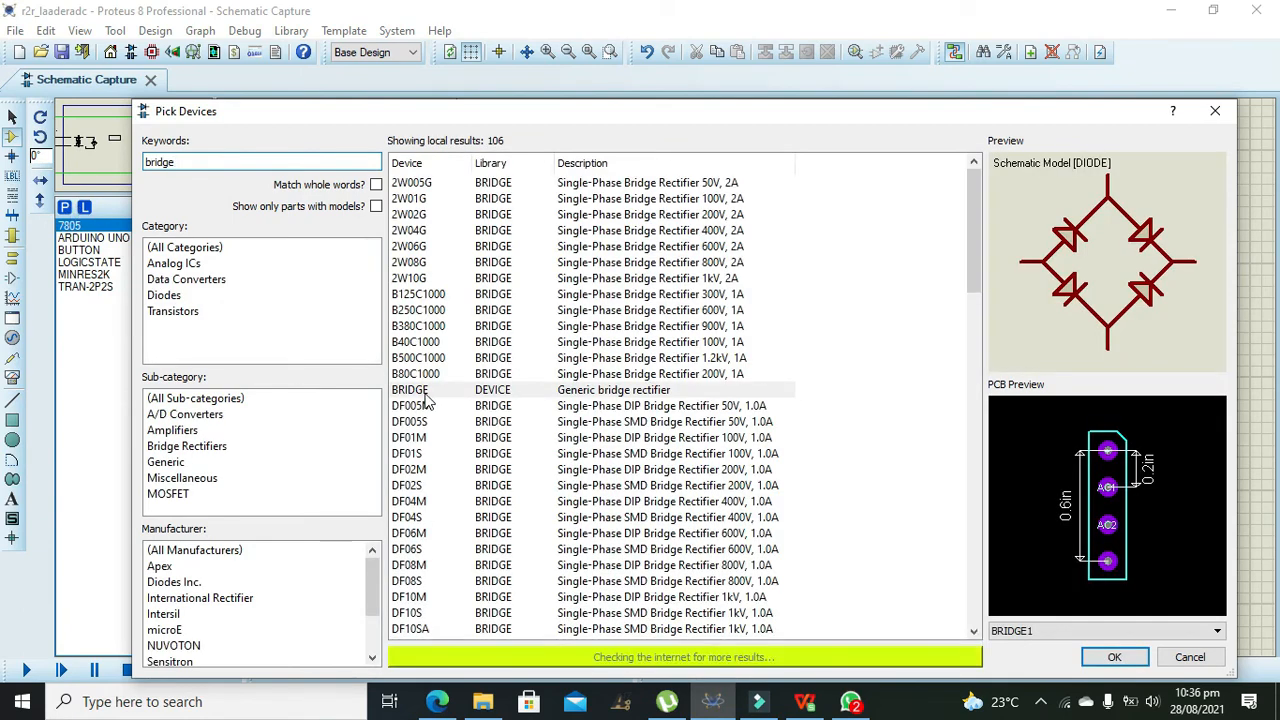
click(408, 388)
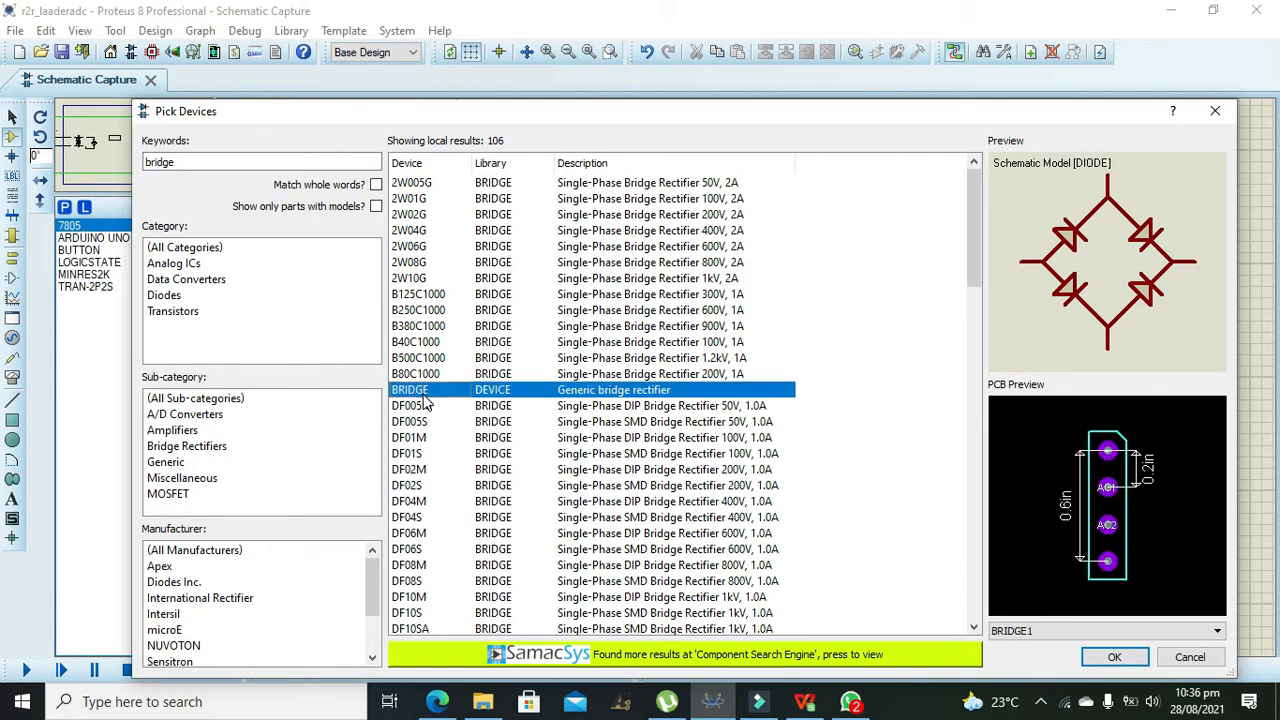
click(1114, 656)
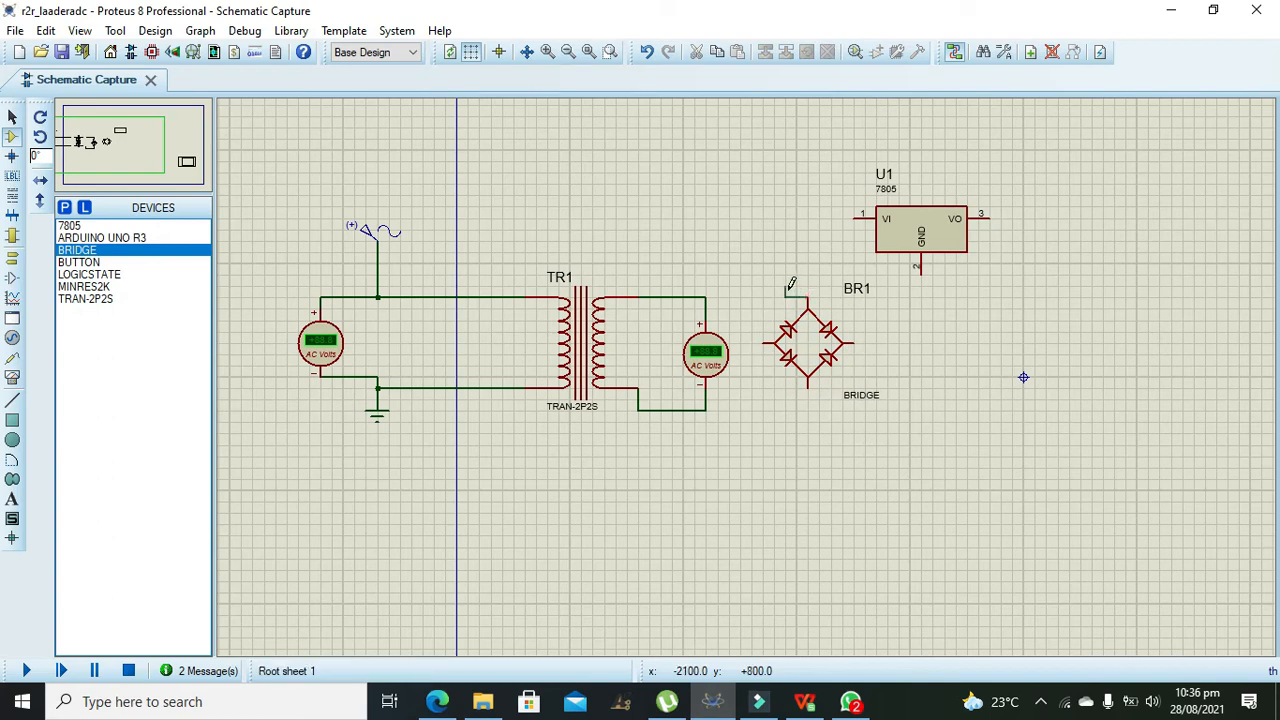
click(804, 344)
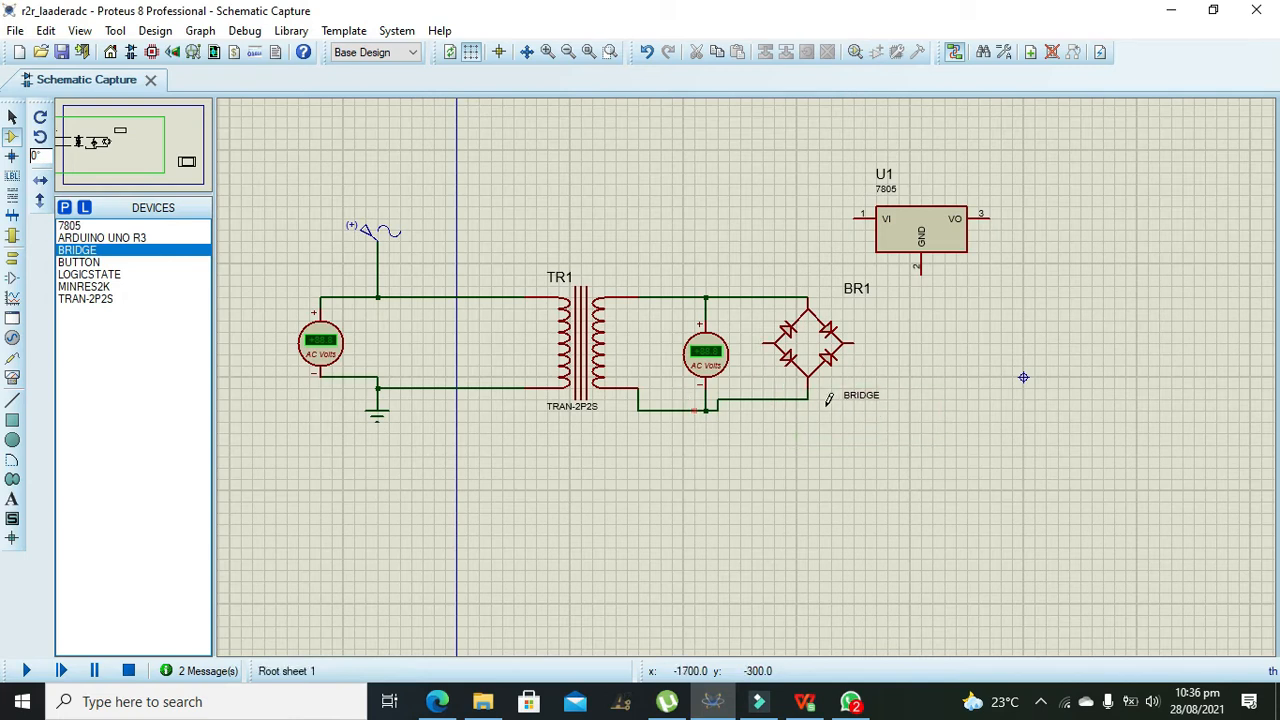
Put a DC voltmeter across BR1's output and run the simulation to read it.
click(14, 376)
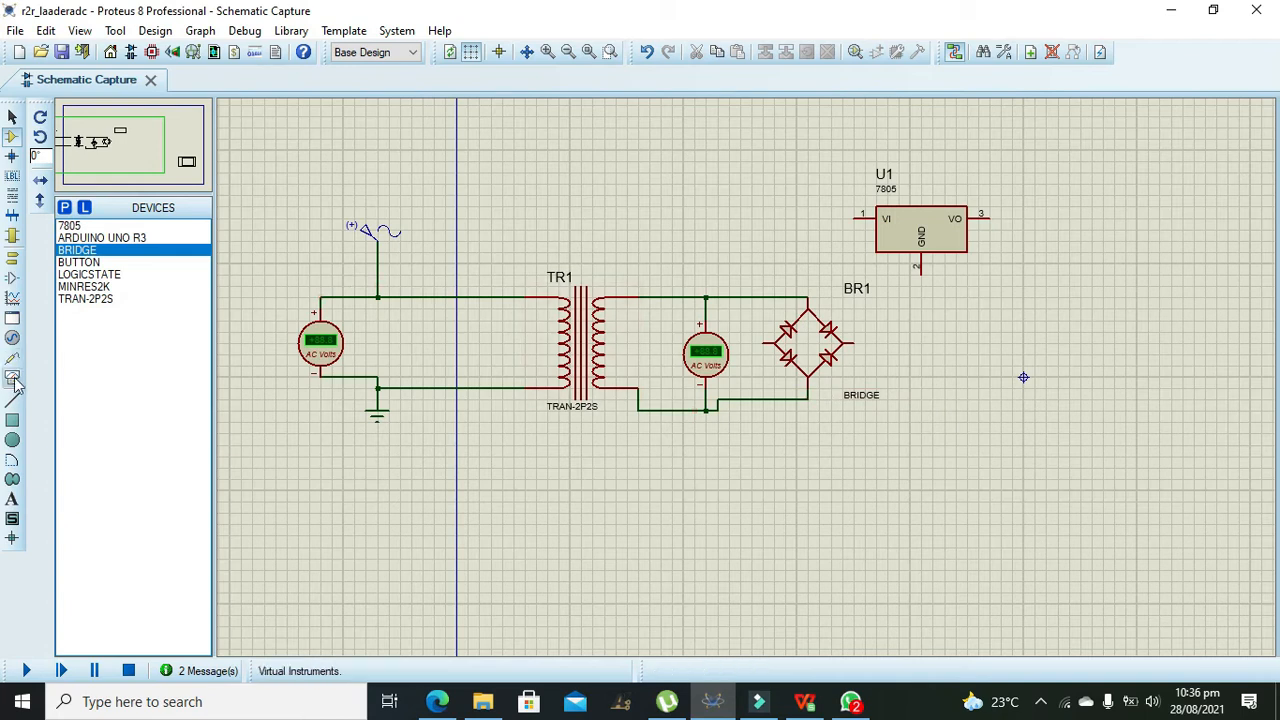
click(12, 378)
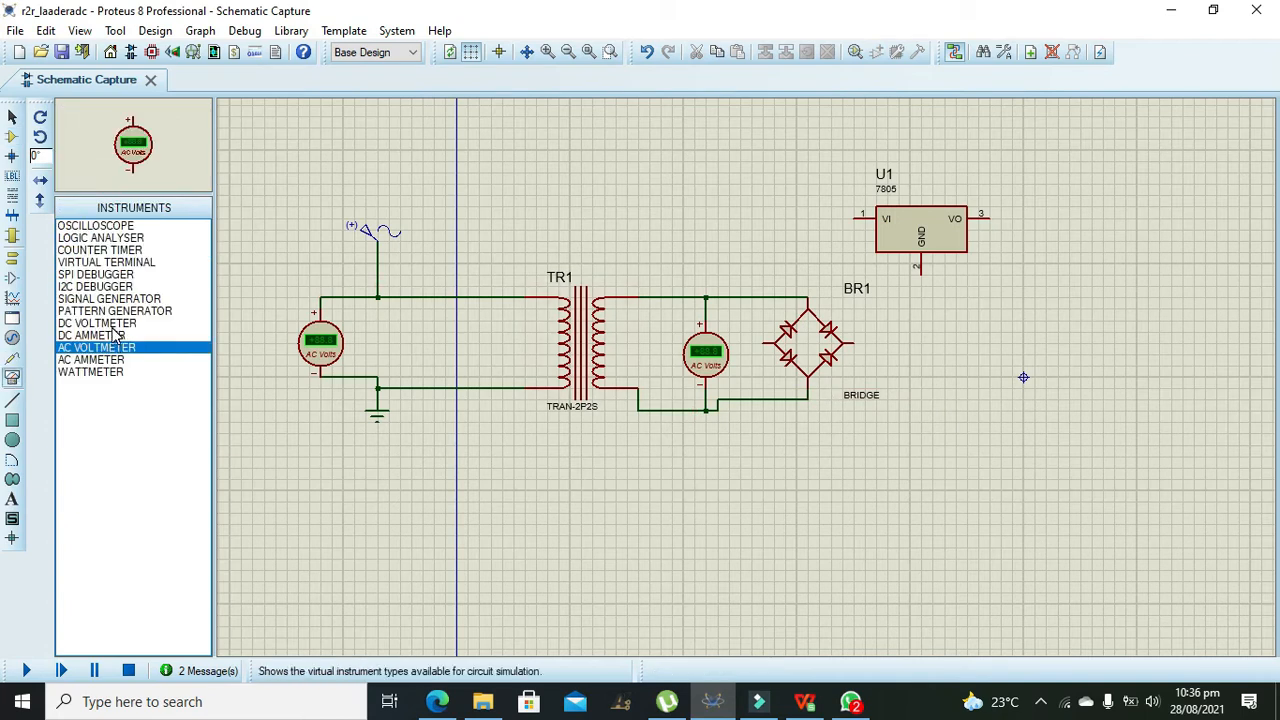
click(96, 324)
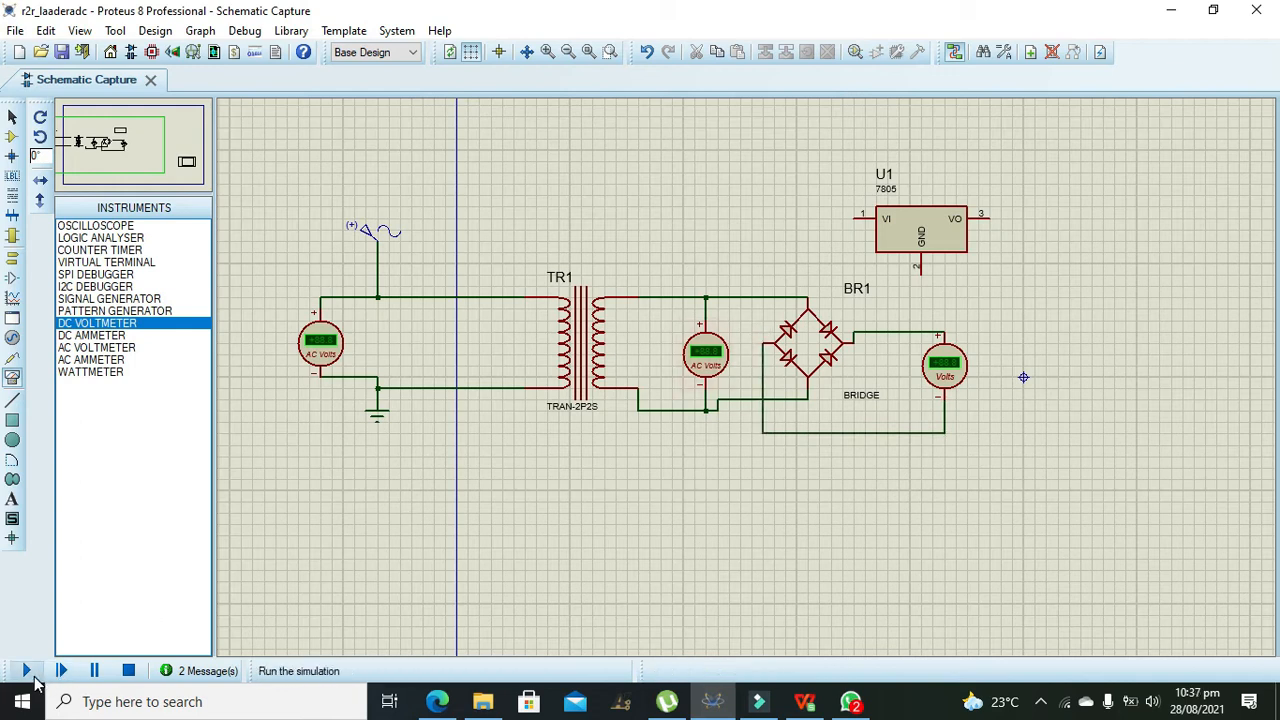
click(20, 672)
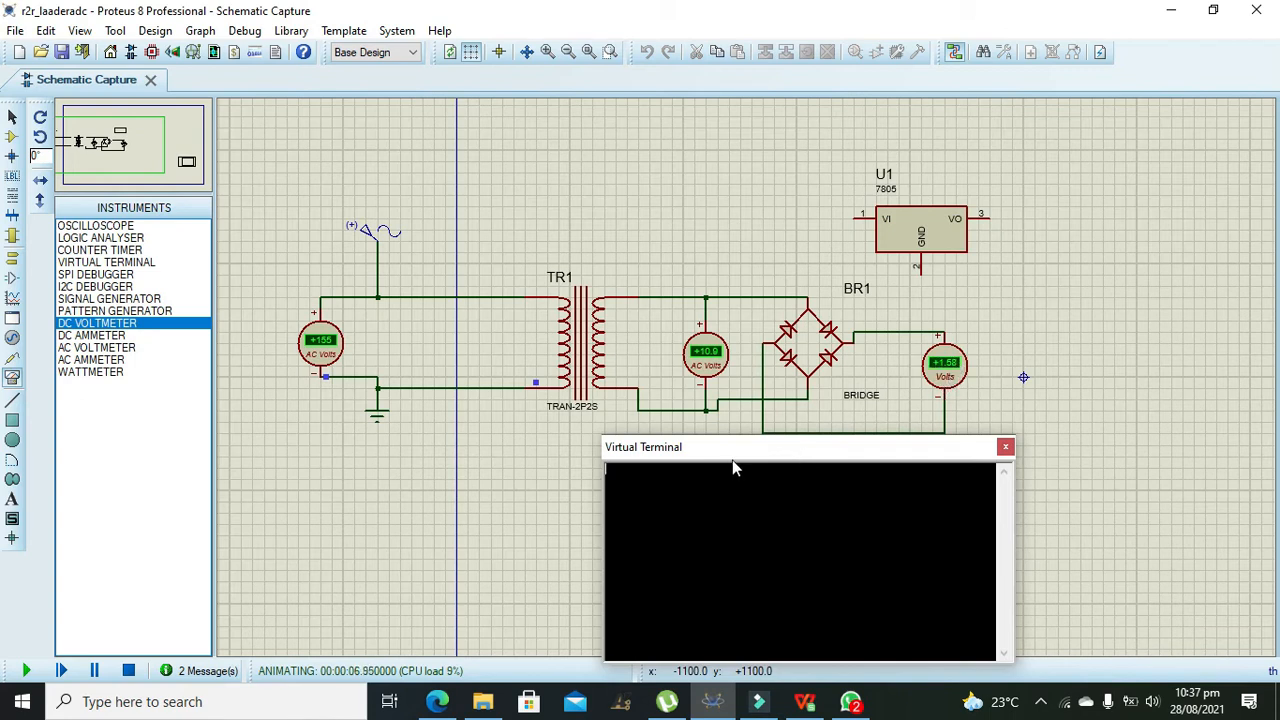
drag(736, 448, 730, 432)
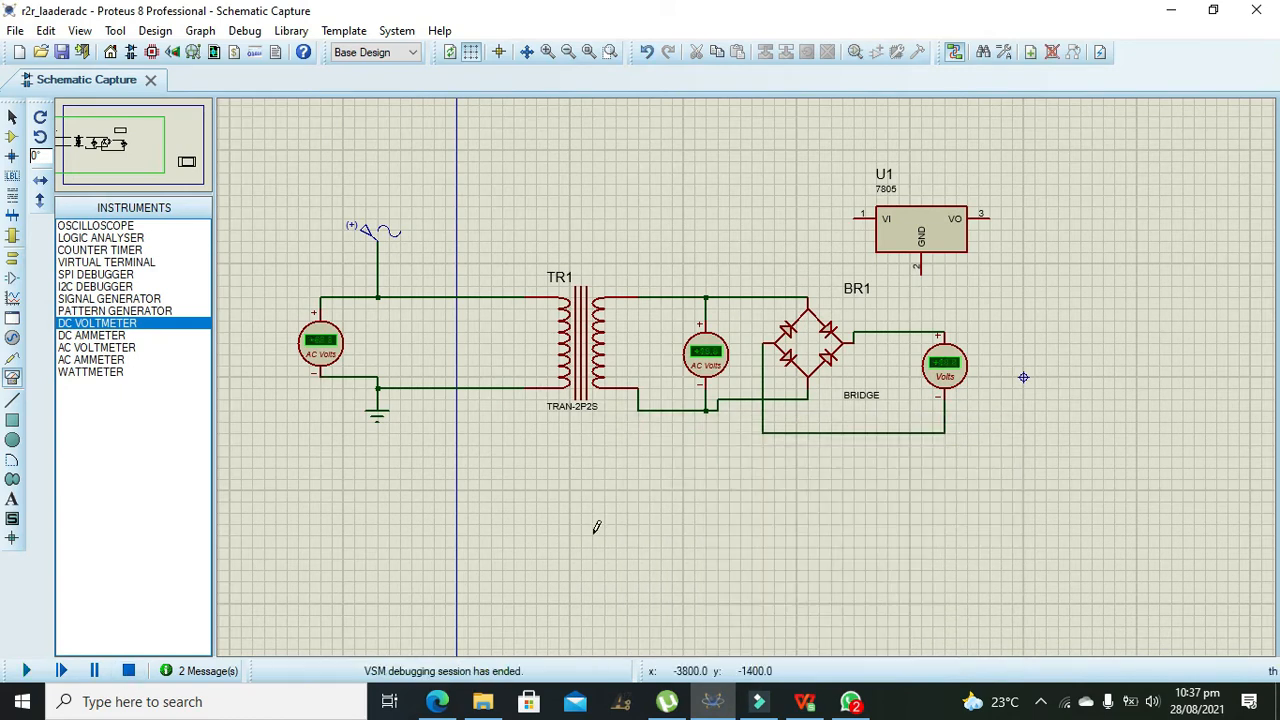
mouse_move(790, 472)
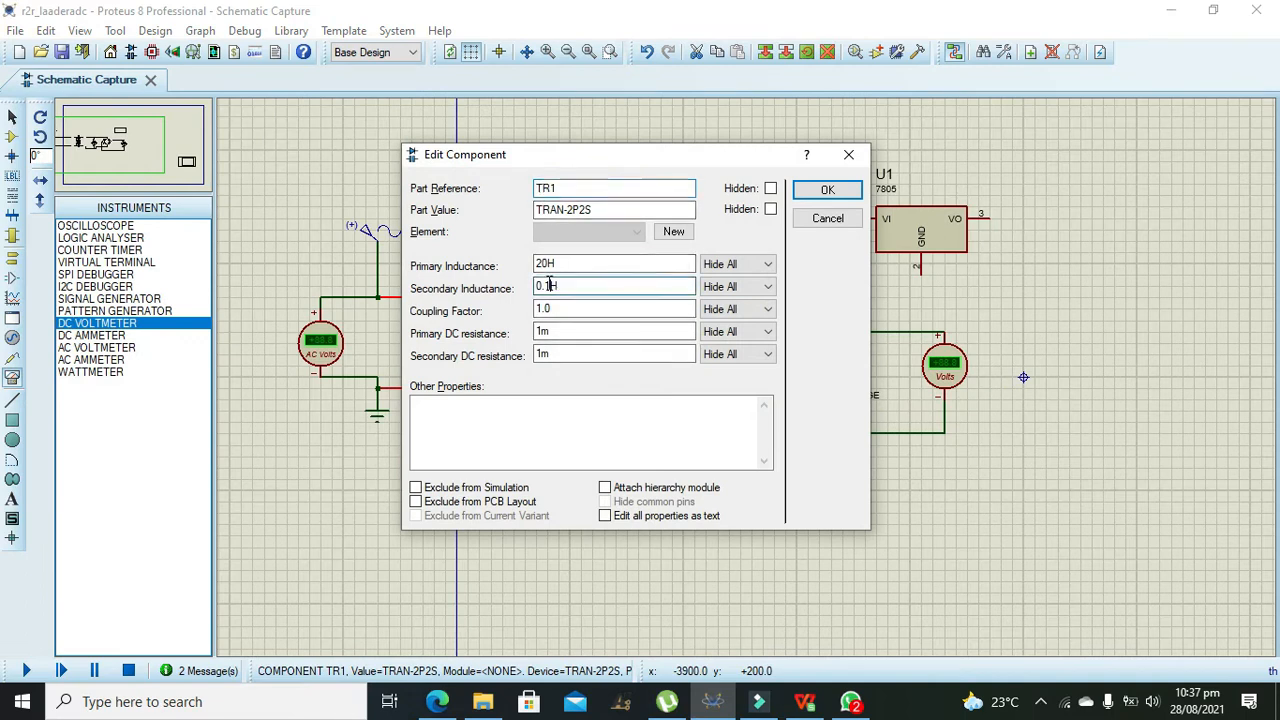
Set TR1's secondary inductance to 0.5H and simulate the rectifier briefly.
text(0.5H)
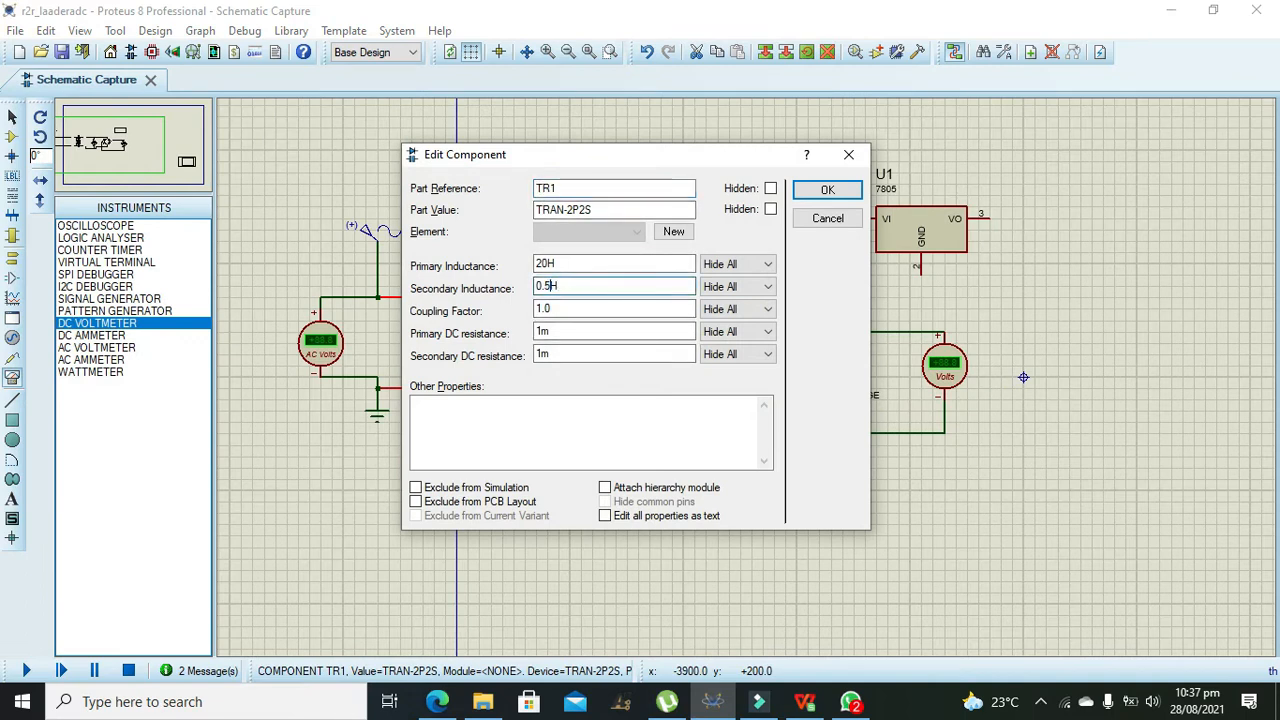
click(828, 190)
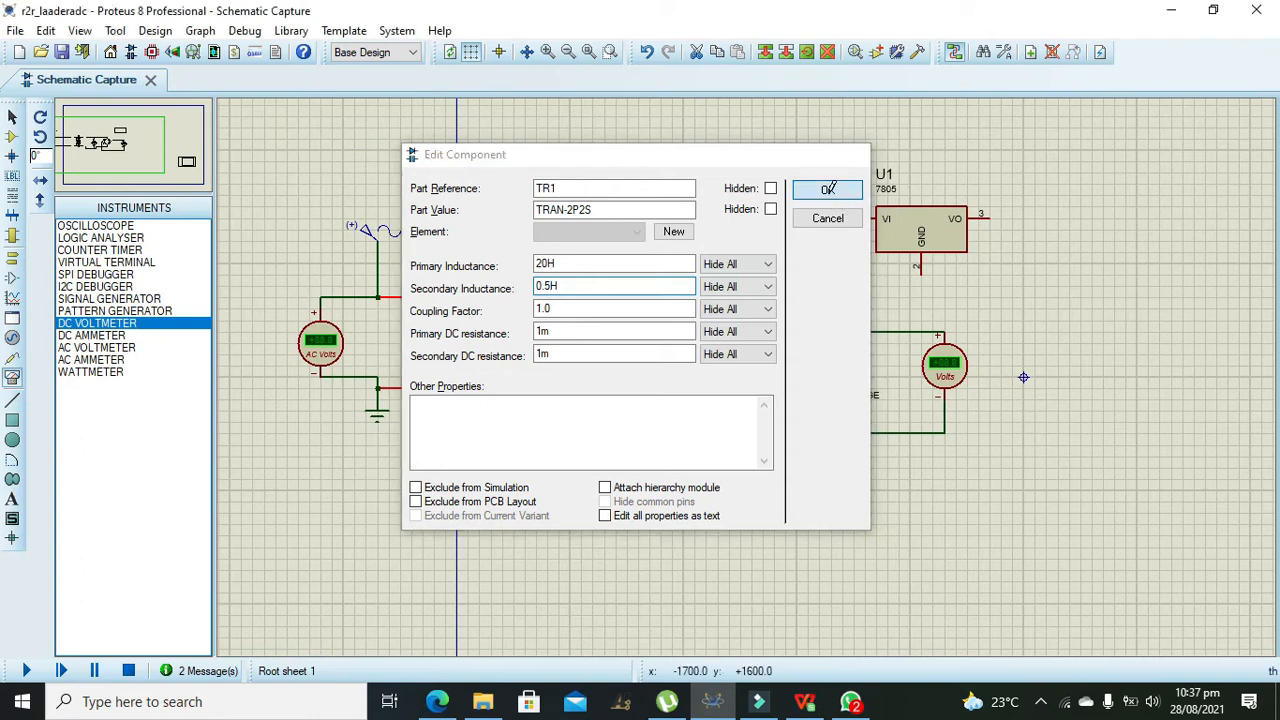
click(828, 190)
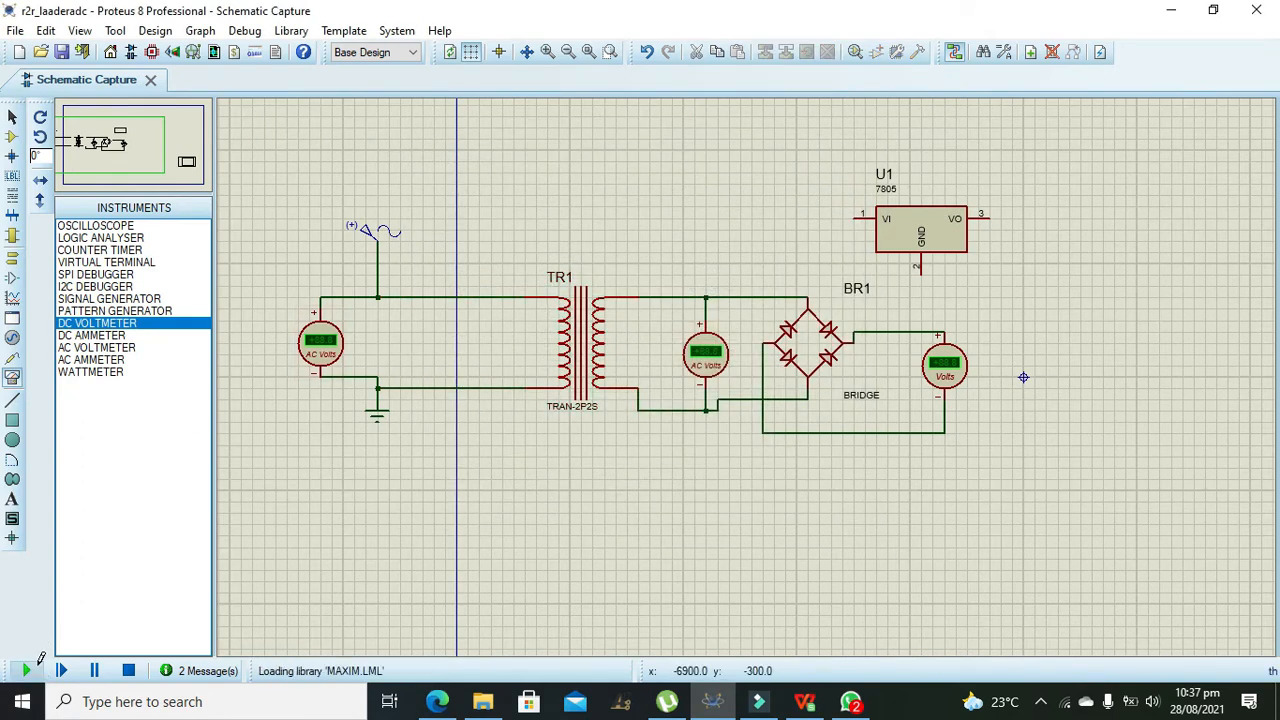
click(128, 668)
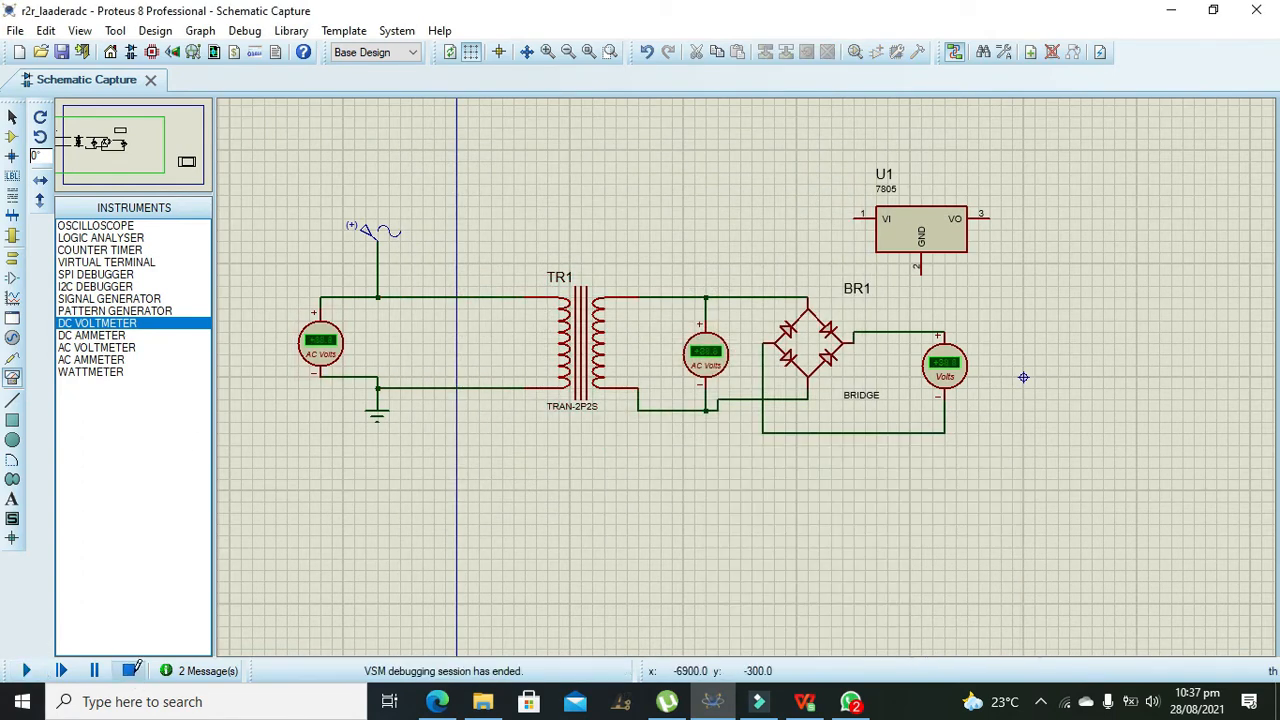
Change TR1's secondary inductance to 1H, restart the simulation and reselect TR1.
double_click(572, 340)
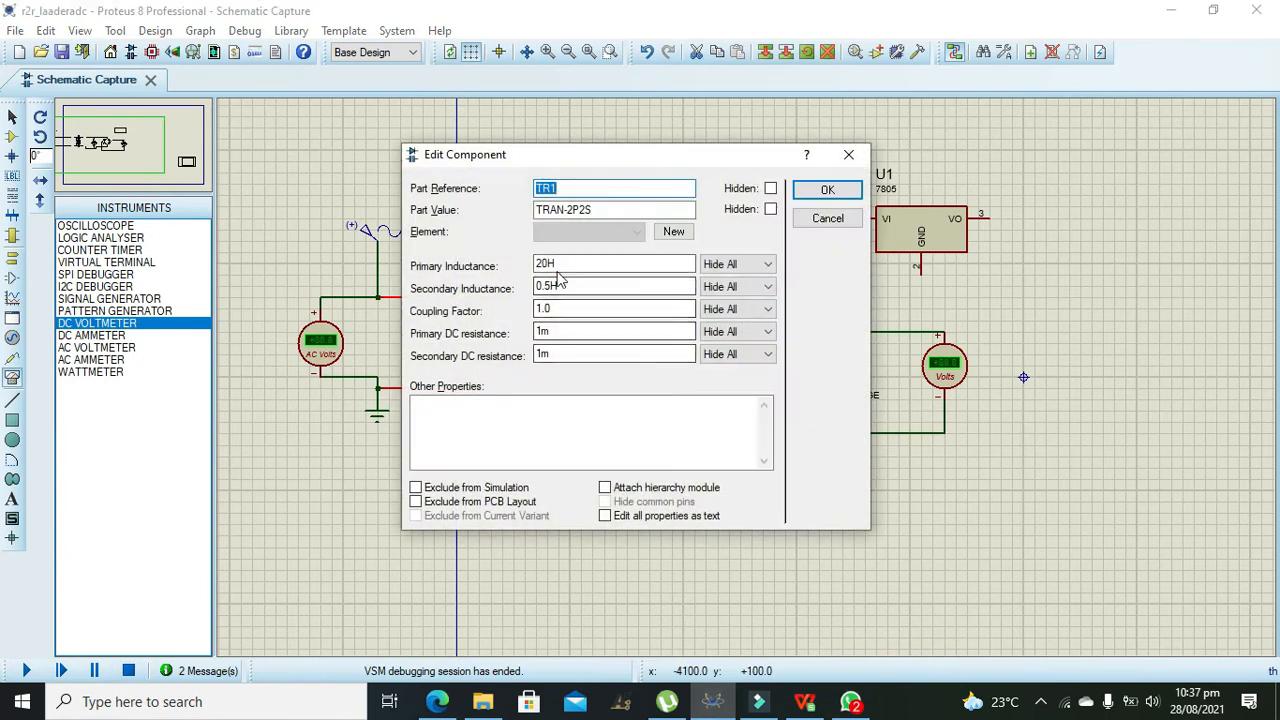
text(1H)
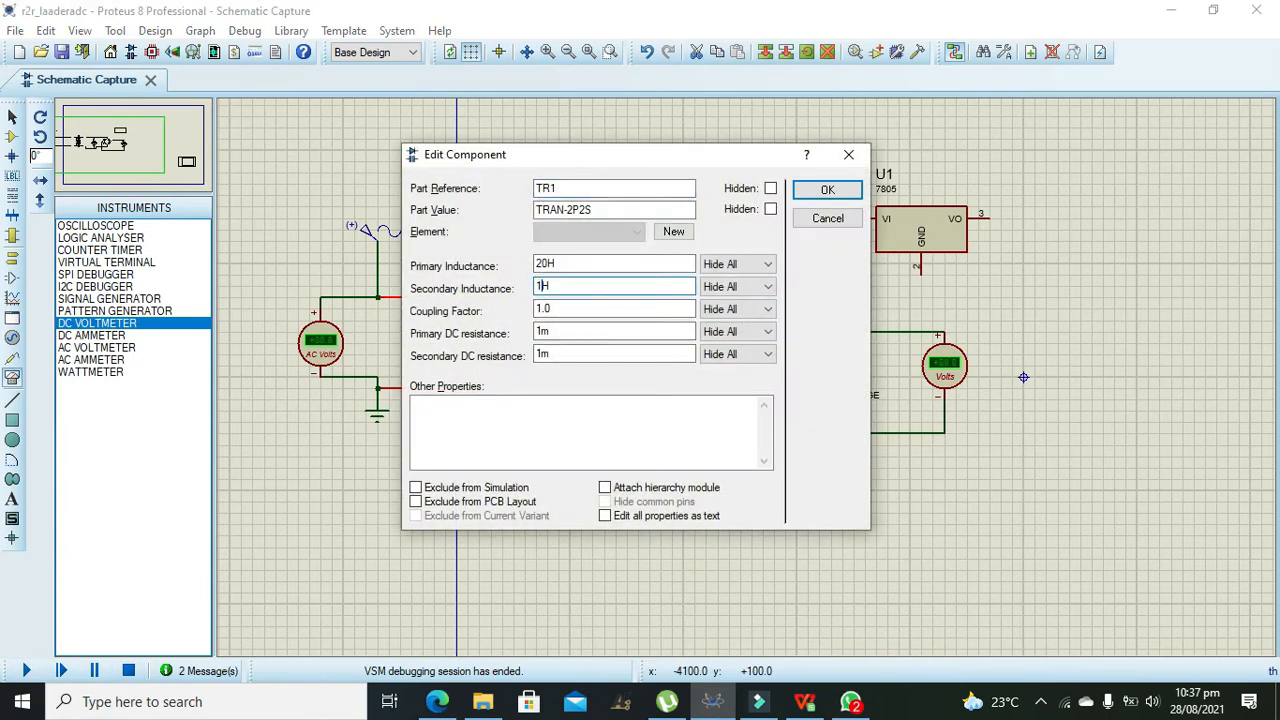
click(828, 190)
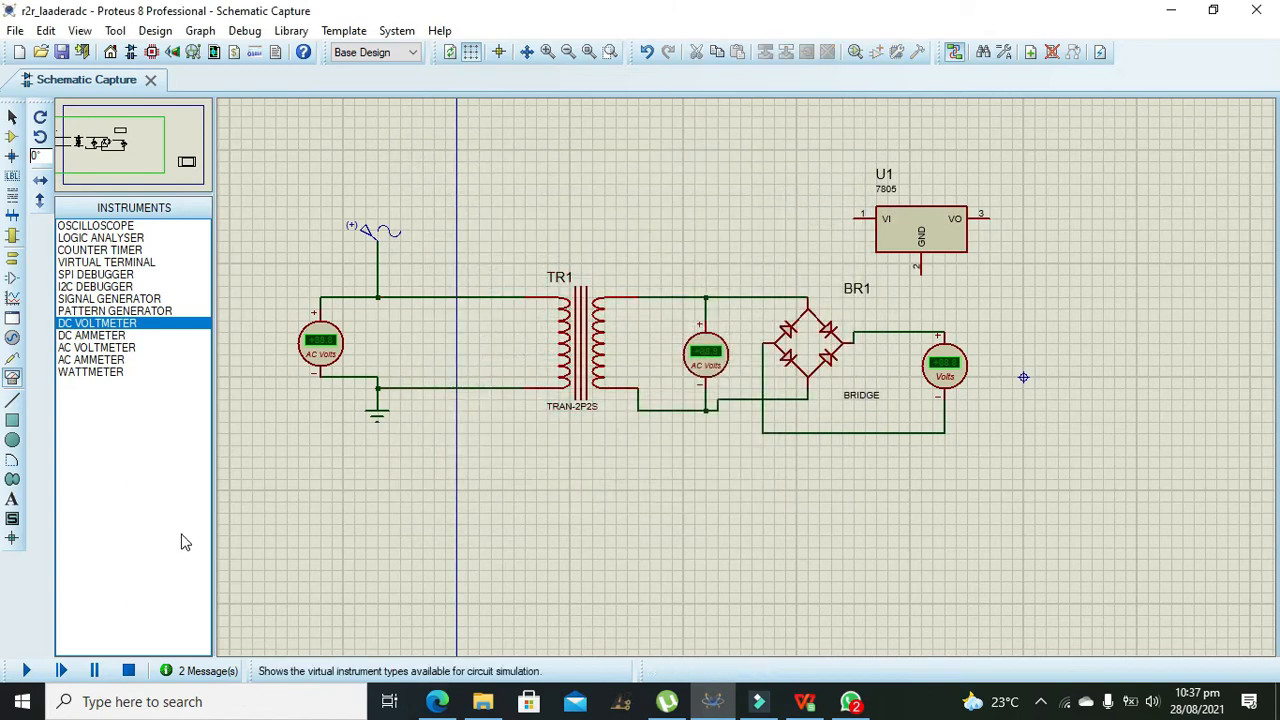
click(20, 670)
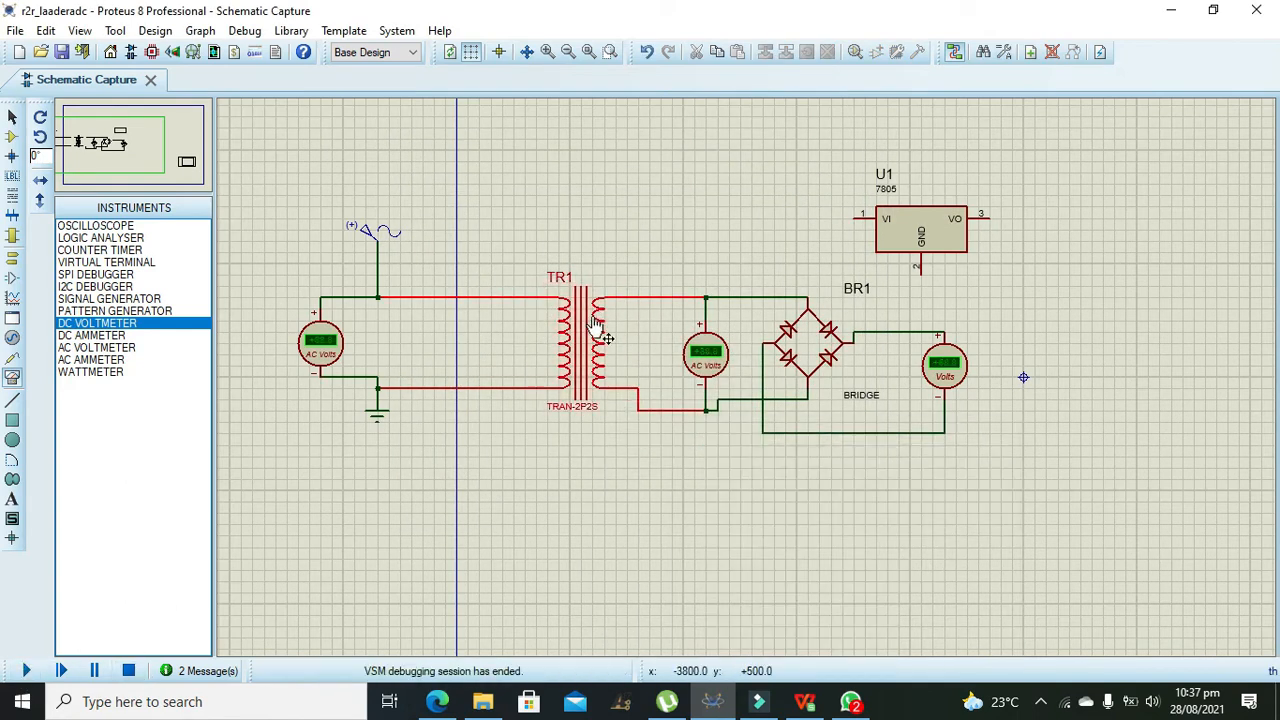
double_click(584, 340)
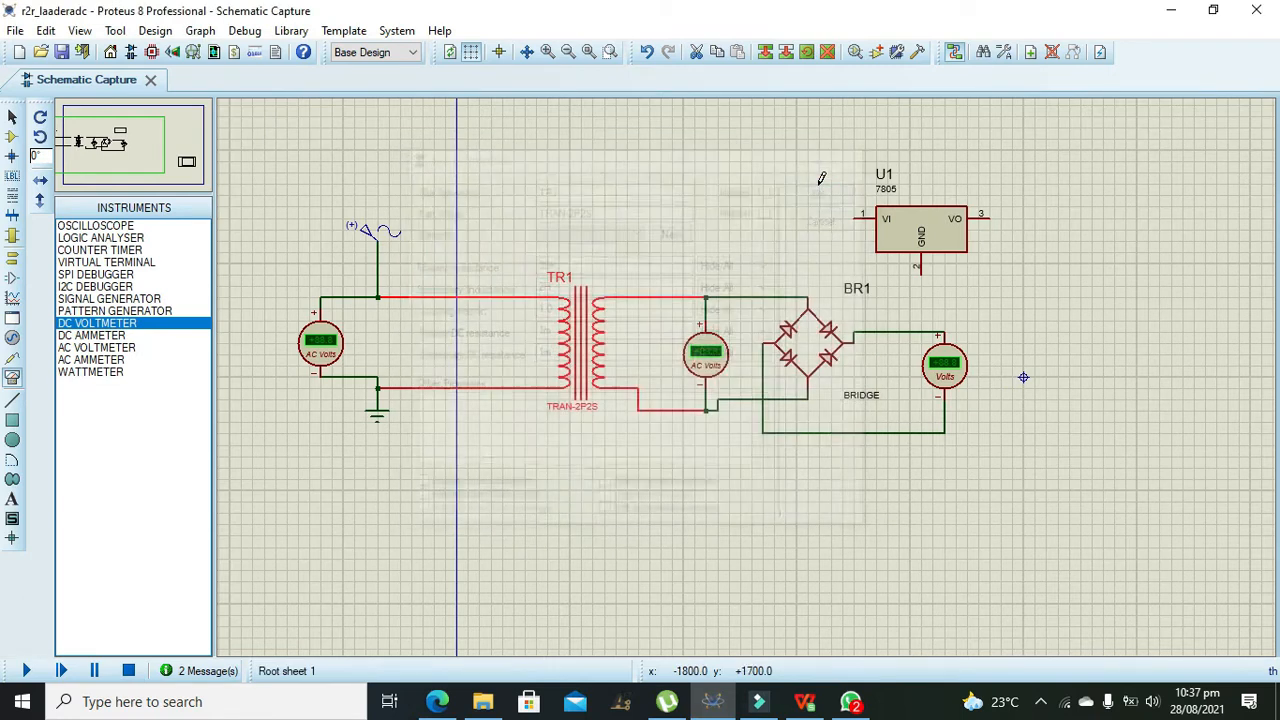
Run and stop the simulation with the 1H secondary before wiring BR1 to the 7805 input.
click(18, 672)
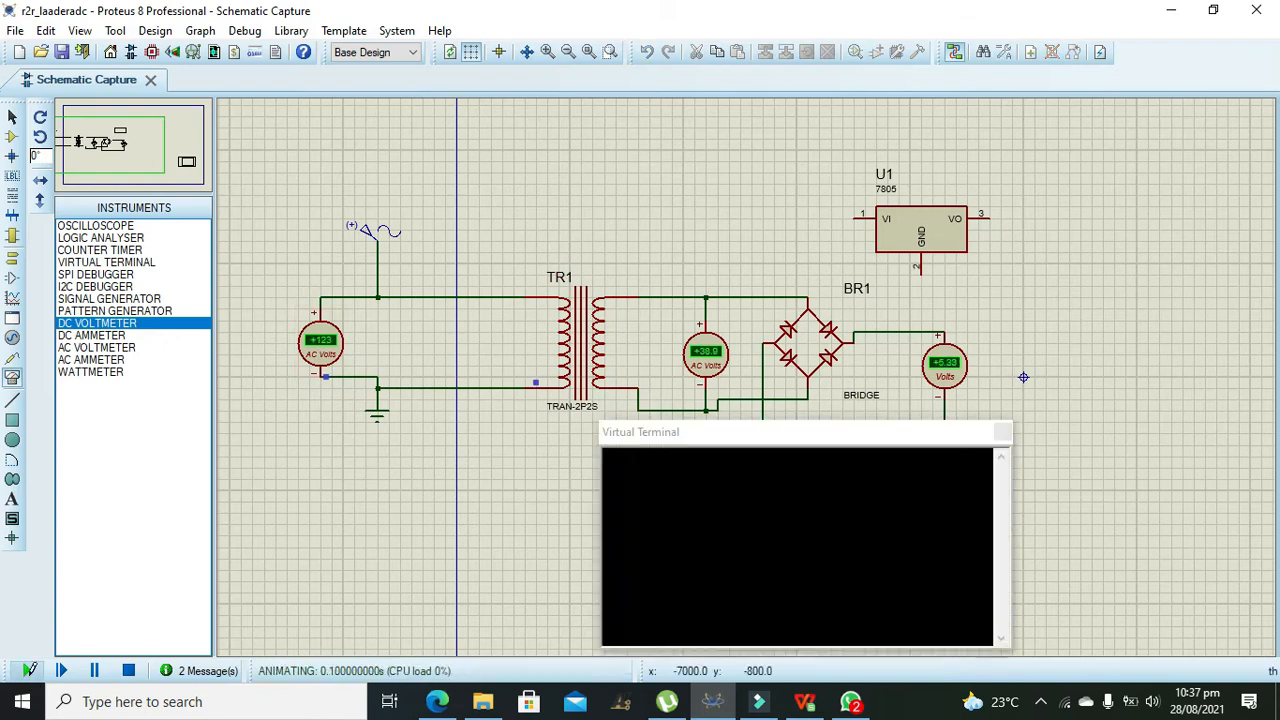
click(128, 672)
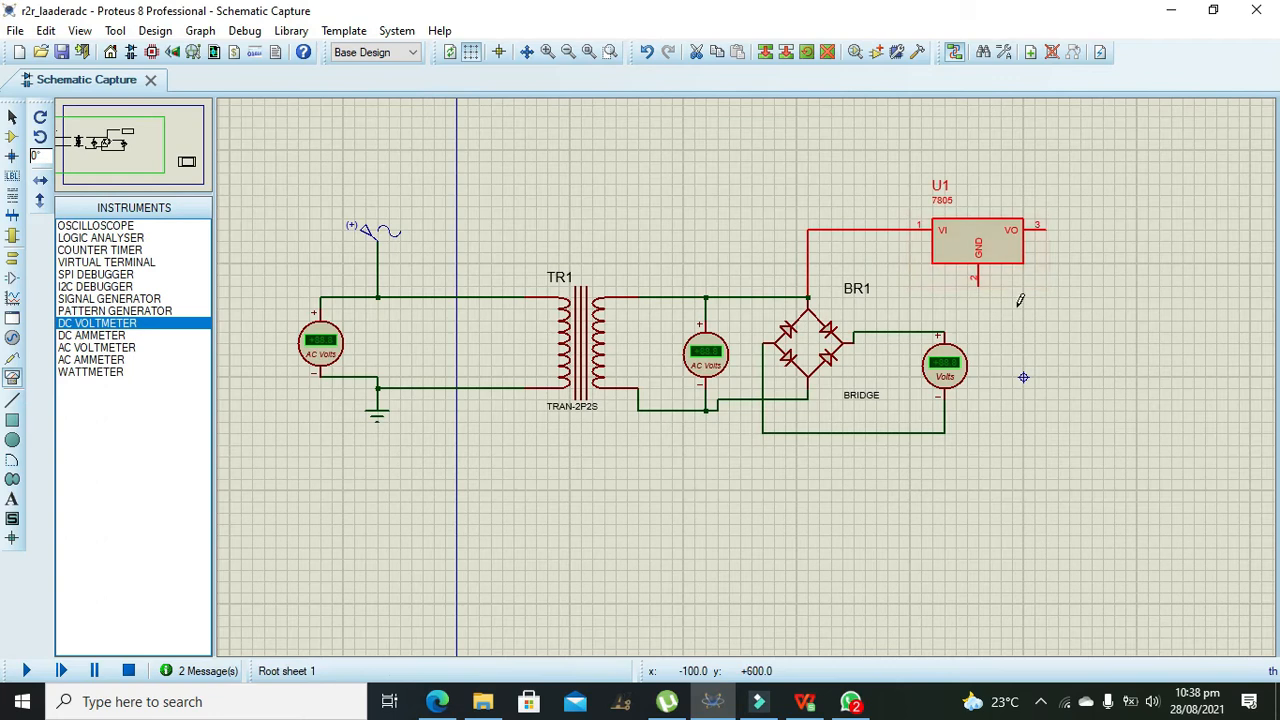
mouse_move(976, 280)
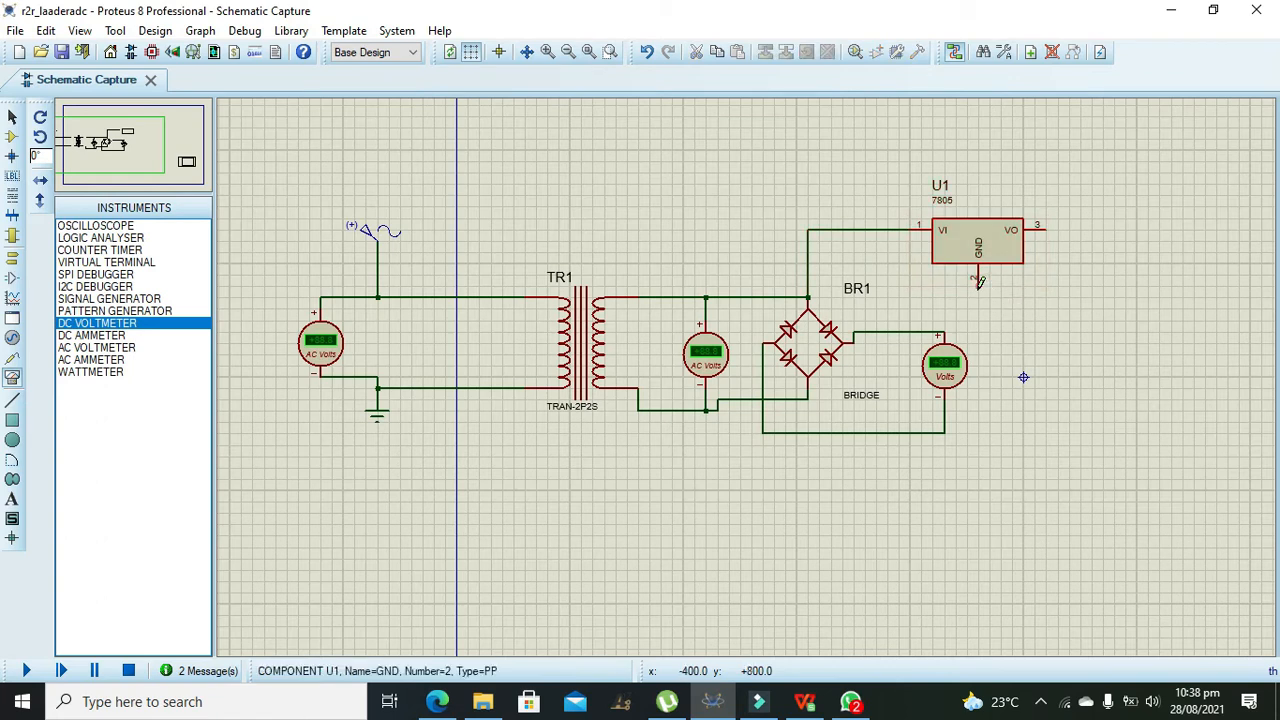
Wire the 7805 GND pin down to a ground terminal and simulate the regulator stage.
drag(978, 280, 978, 430)
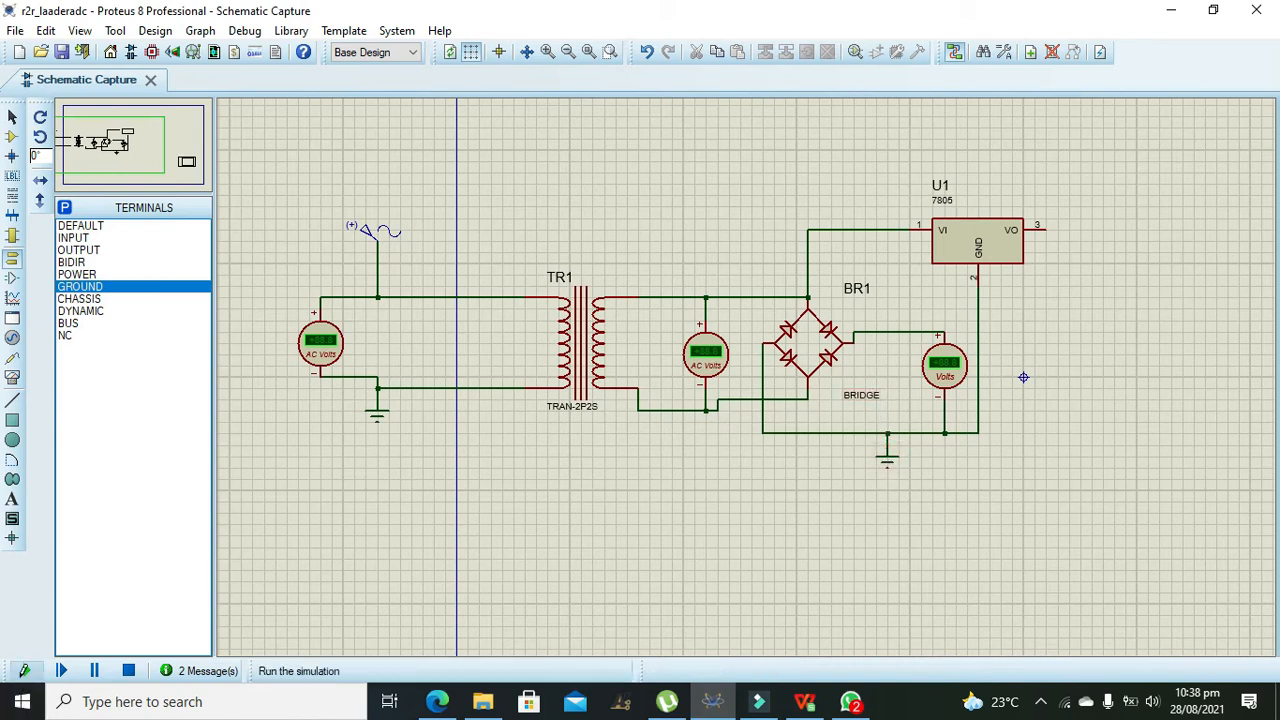
click(64, 672)
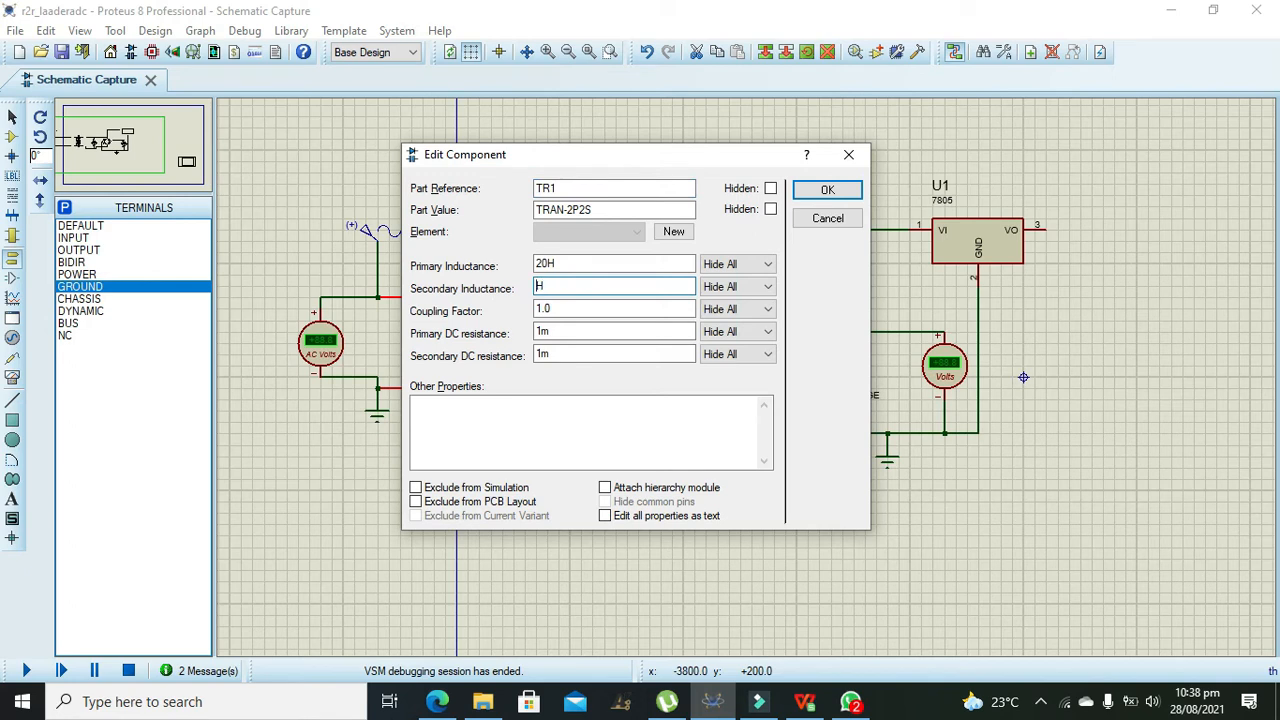
Apply TR1's edited properties, simulate the circuit once more and stop it.
click(828, 190)
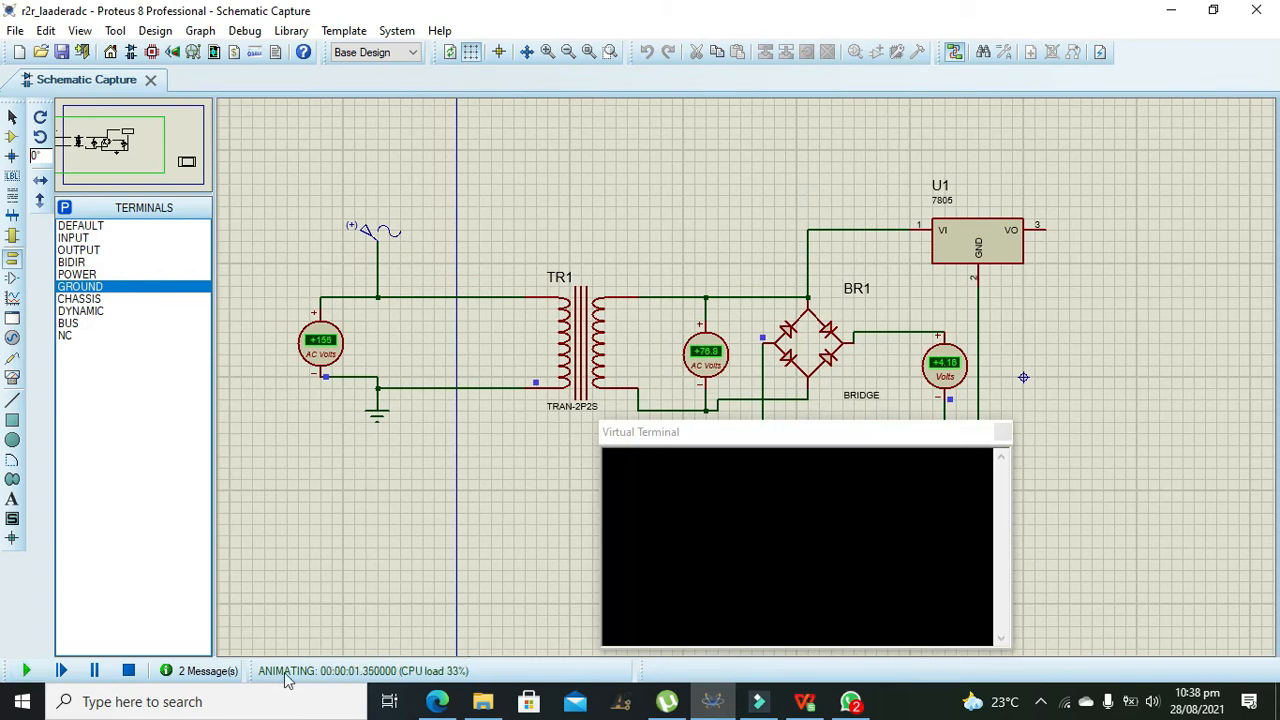
click(128, 668)
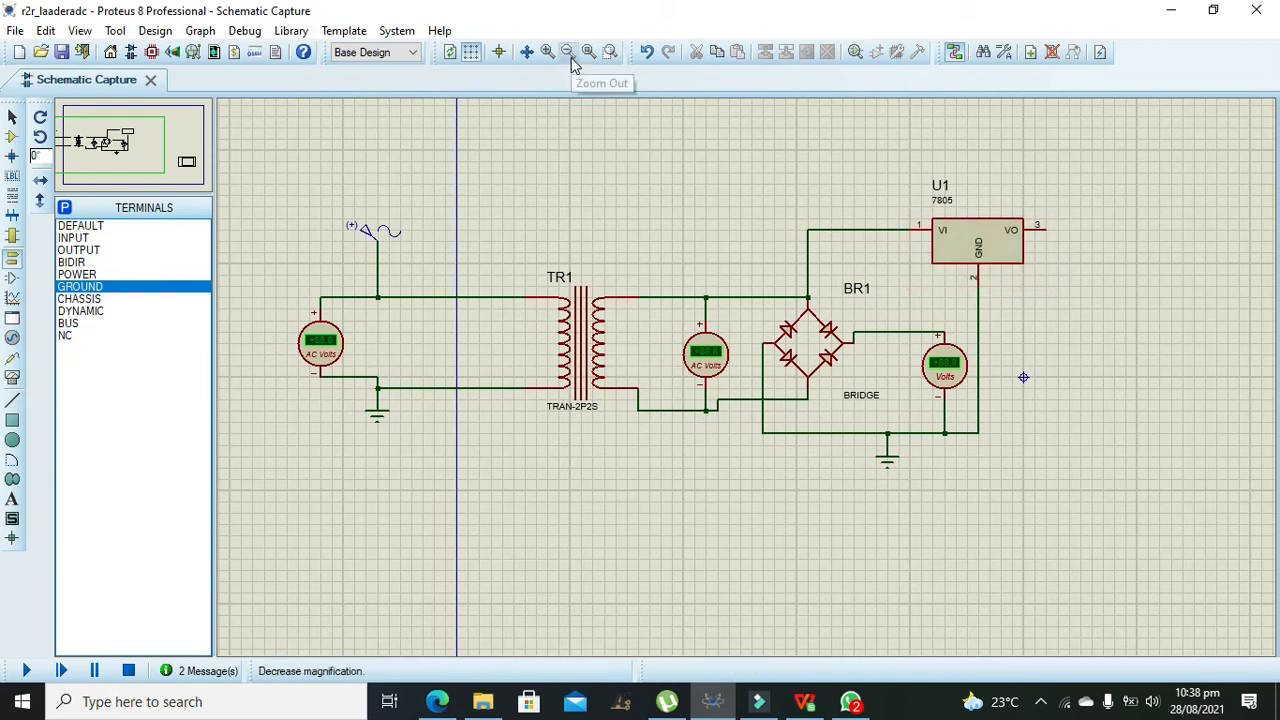
Zoom out on the schematic to leave room around the supply circuit.
click(580, 52)
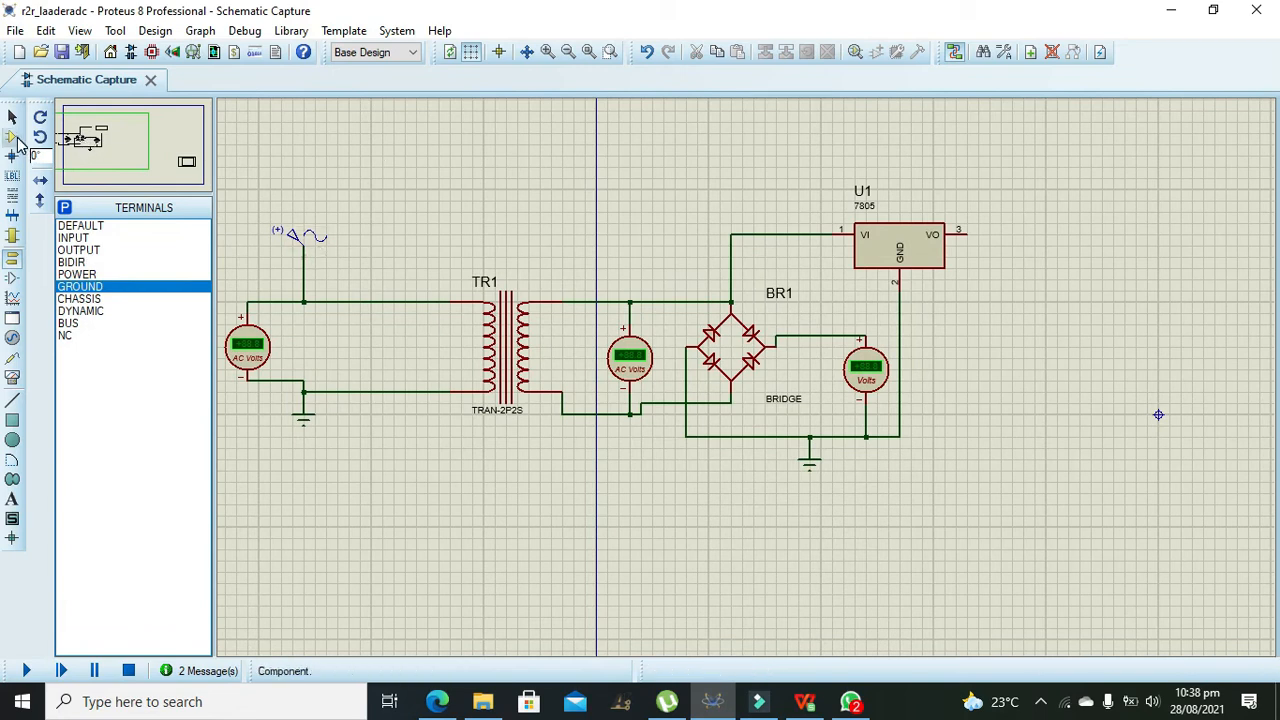
Place an Arduino Uno R3 board ARD1 right of the 7805 regulator.
click(8, 120)
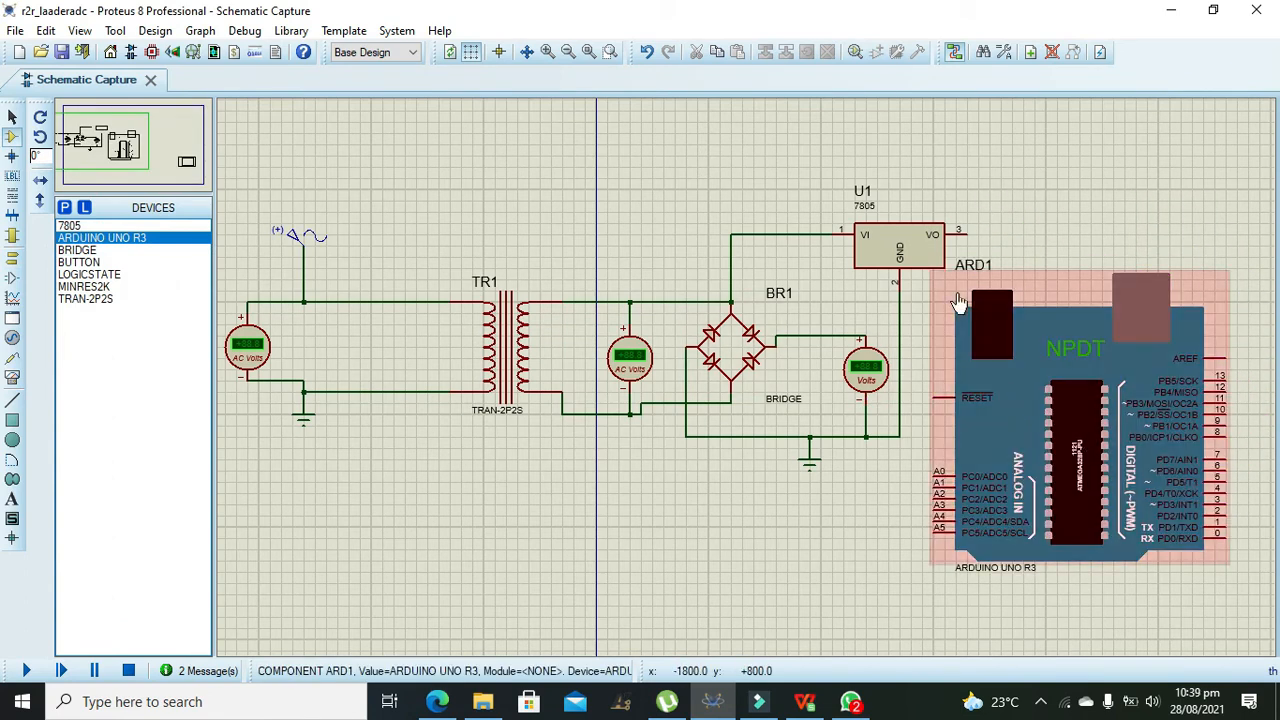
mouse_move(1024, 350)
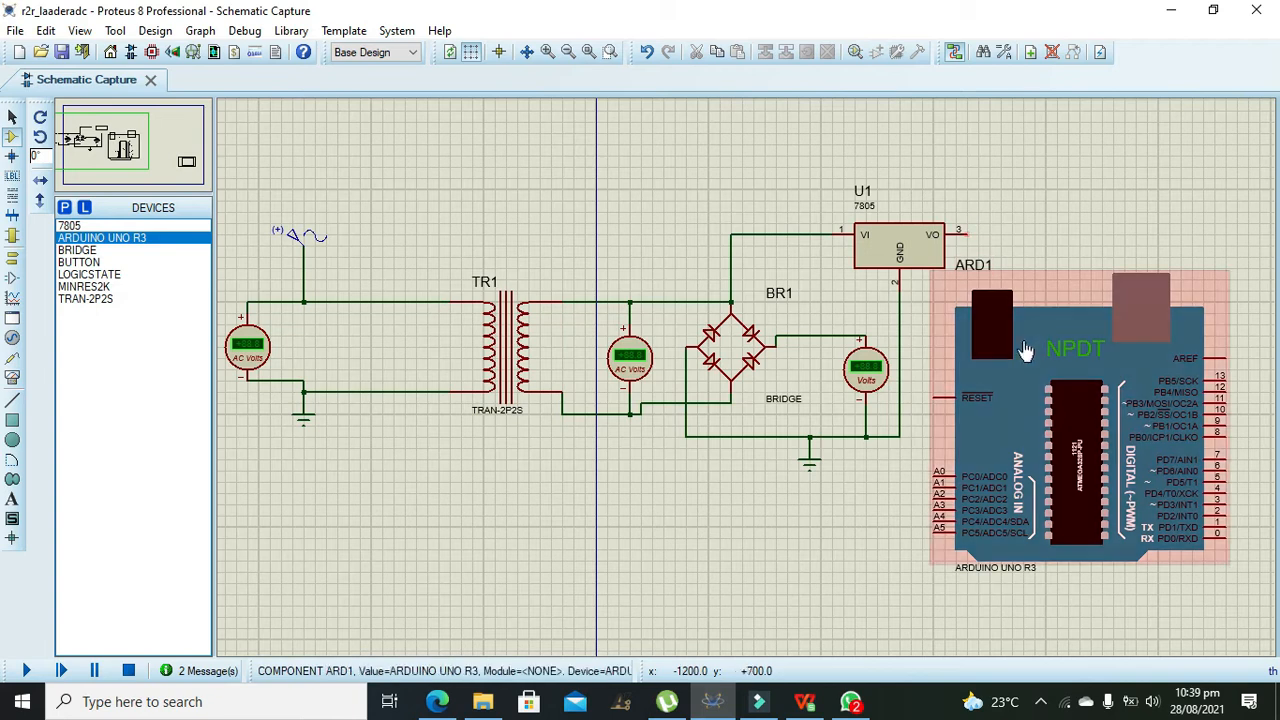
click(1024, 350)
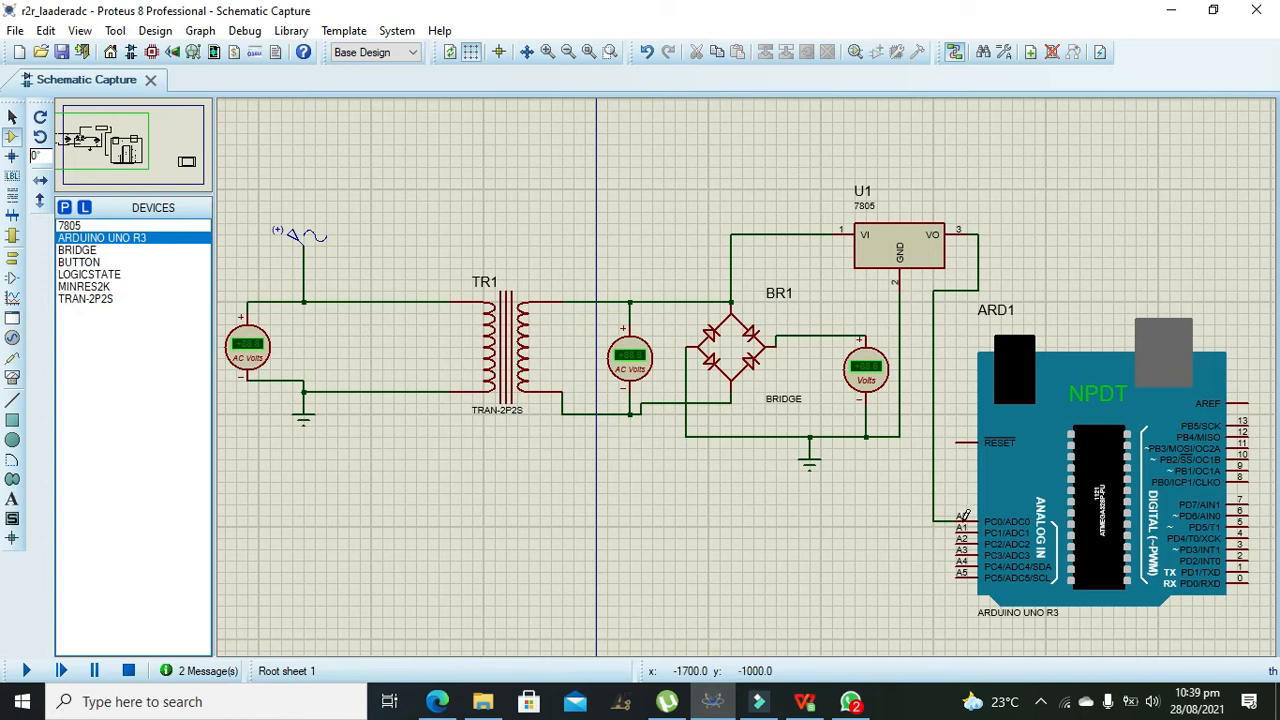
mouse_move(1032, 636)
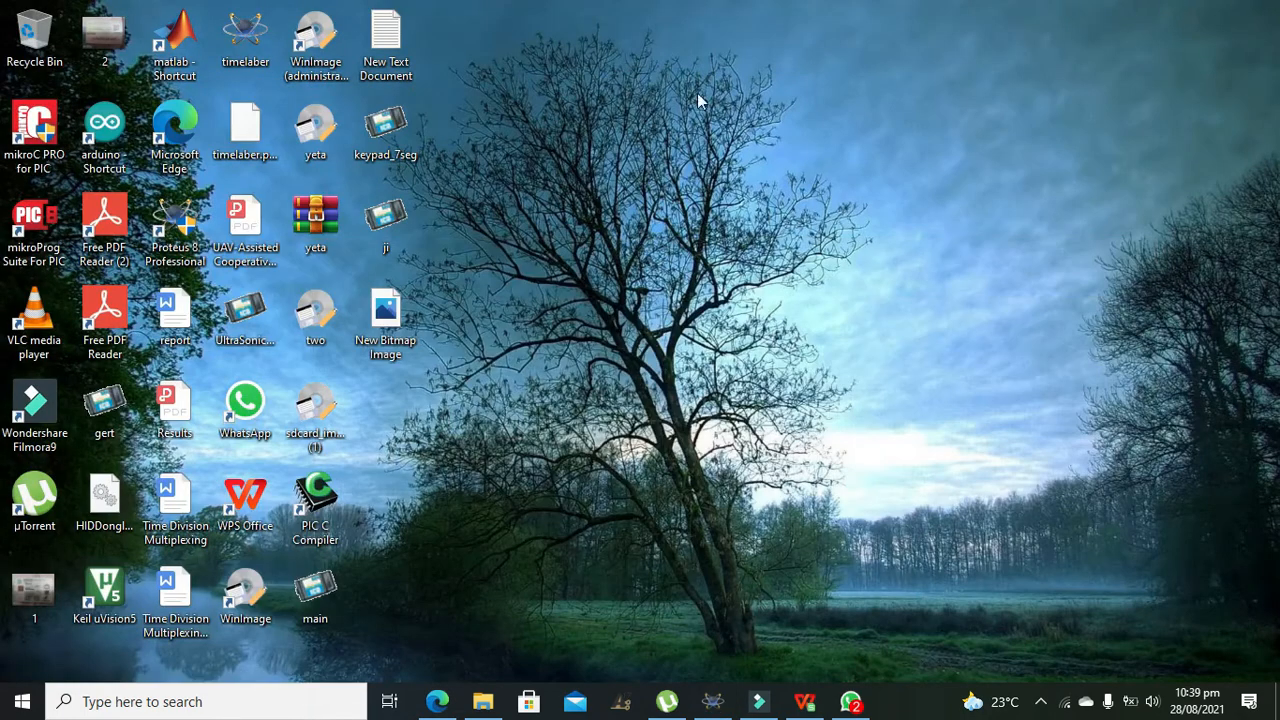
Launch the Arduino IDE from its desktop shortcut onto a new blank sketch.
click(104, 136)
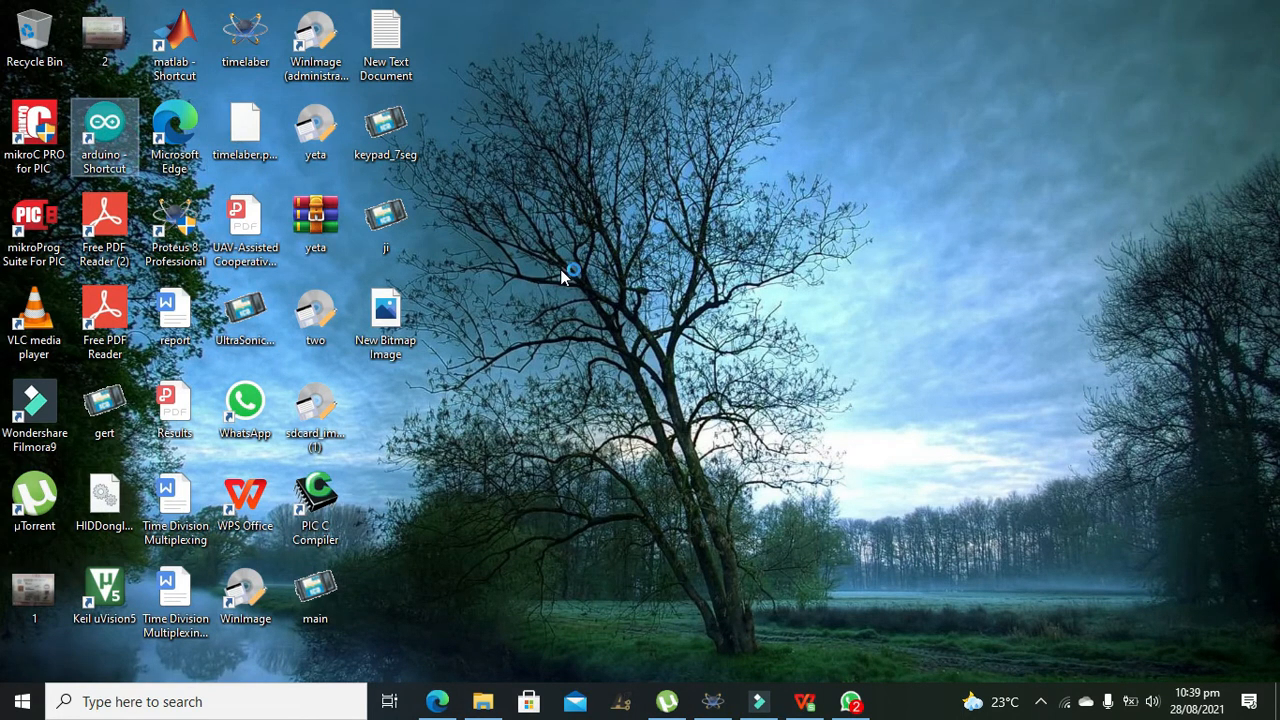
double_click(104, 130)
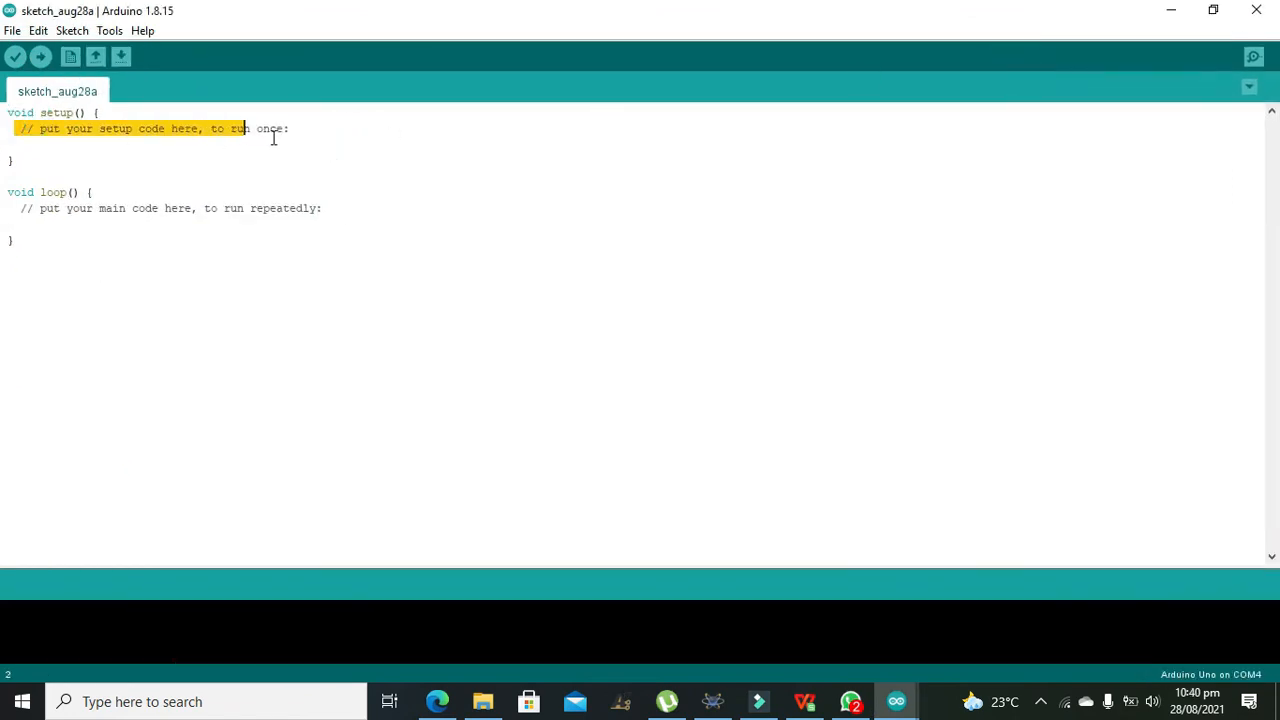
Replace the setup comment with Serial.begin(9600); and select the placeholder comment inside loop().
key(Delete)
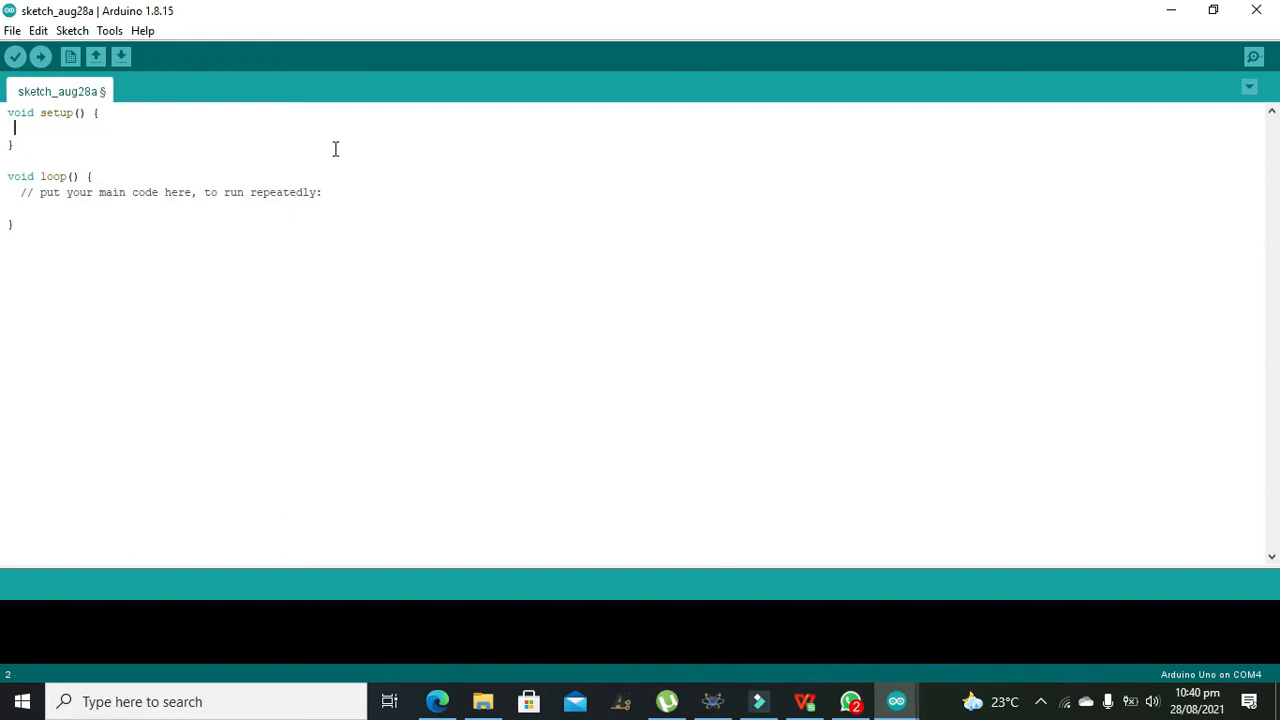
text(Ser)
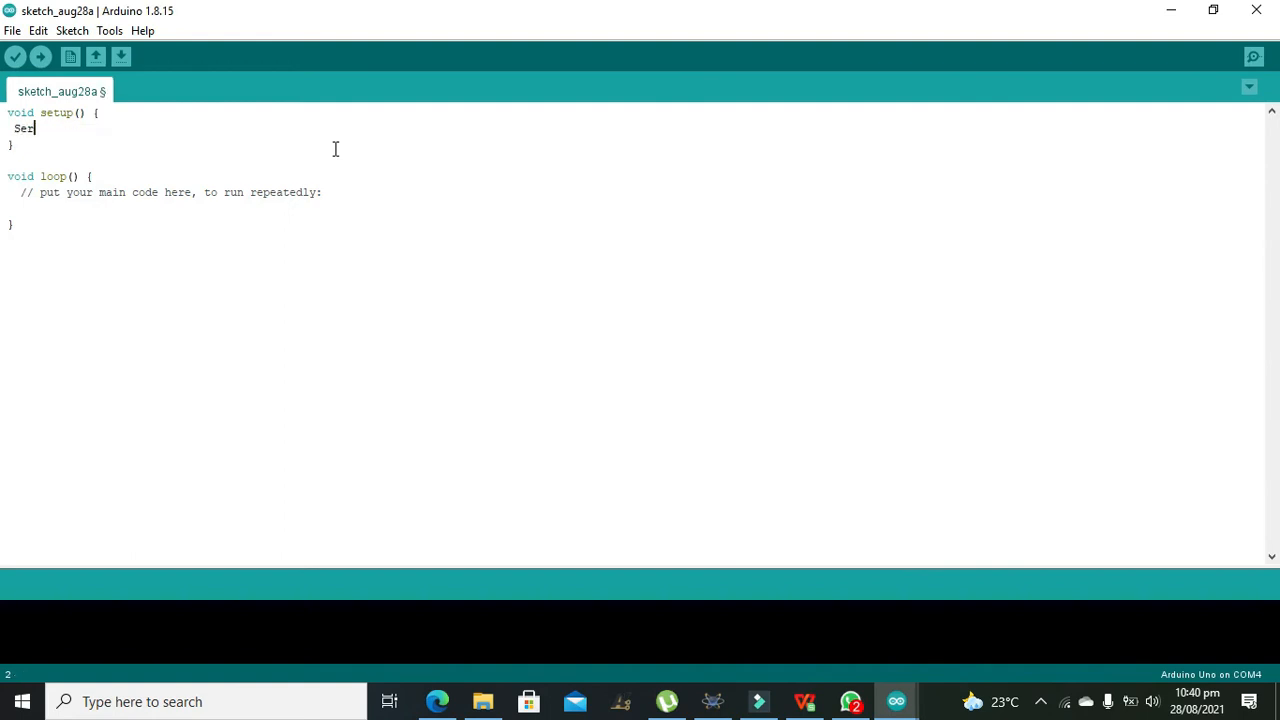
text(ial.begi)
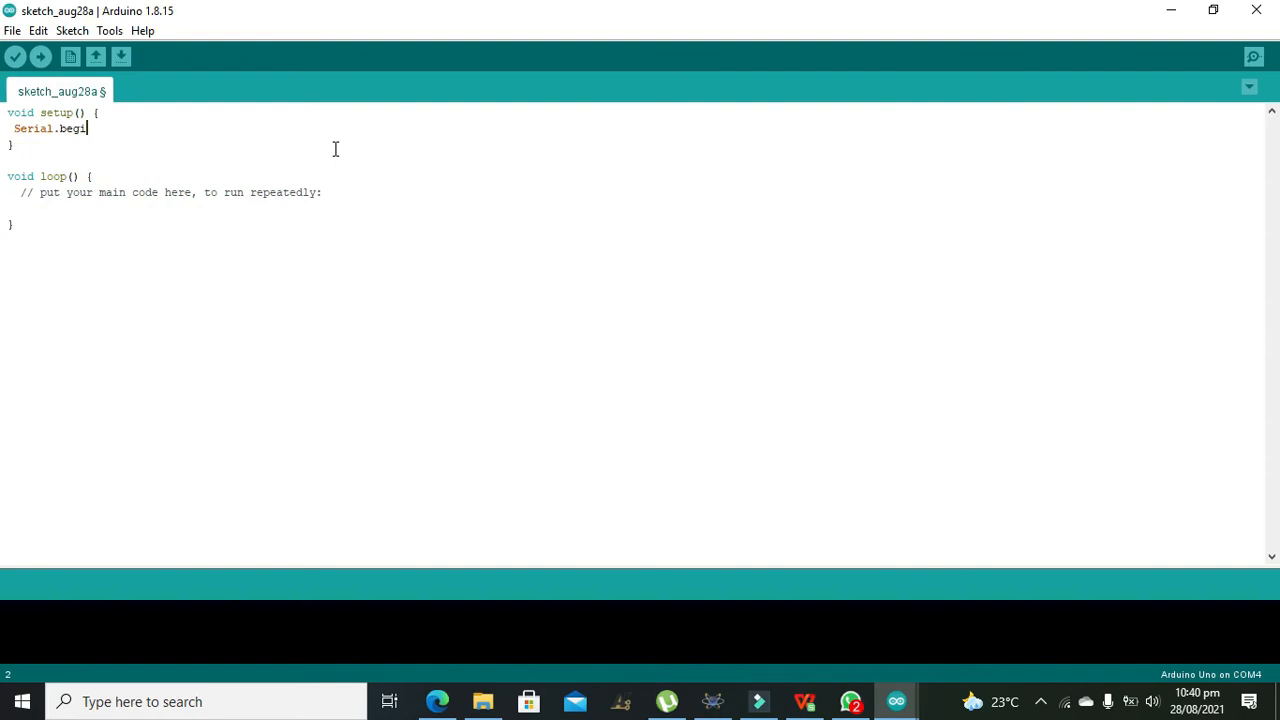
text(n();)
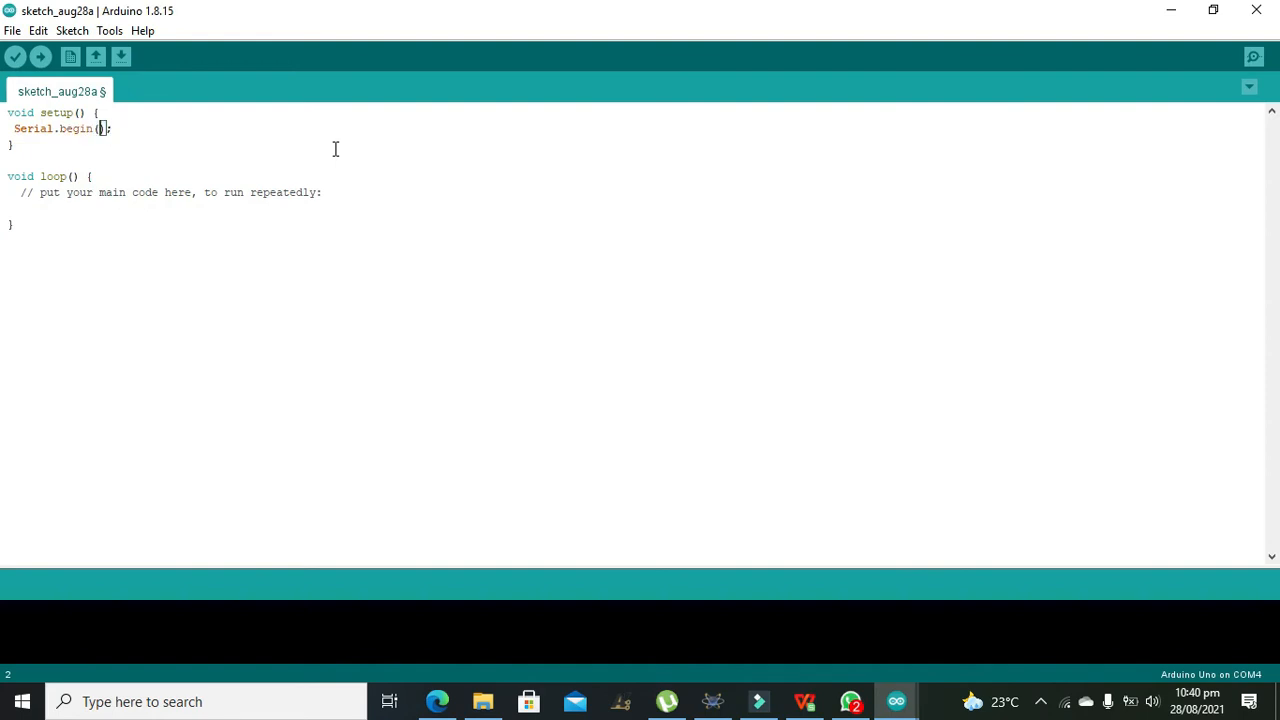
text(9600)
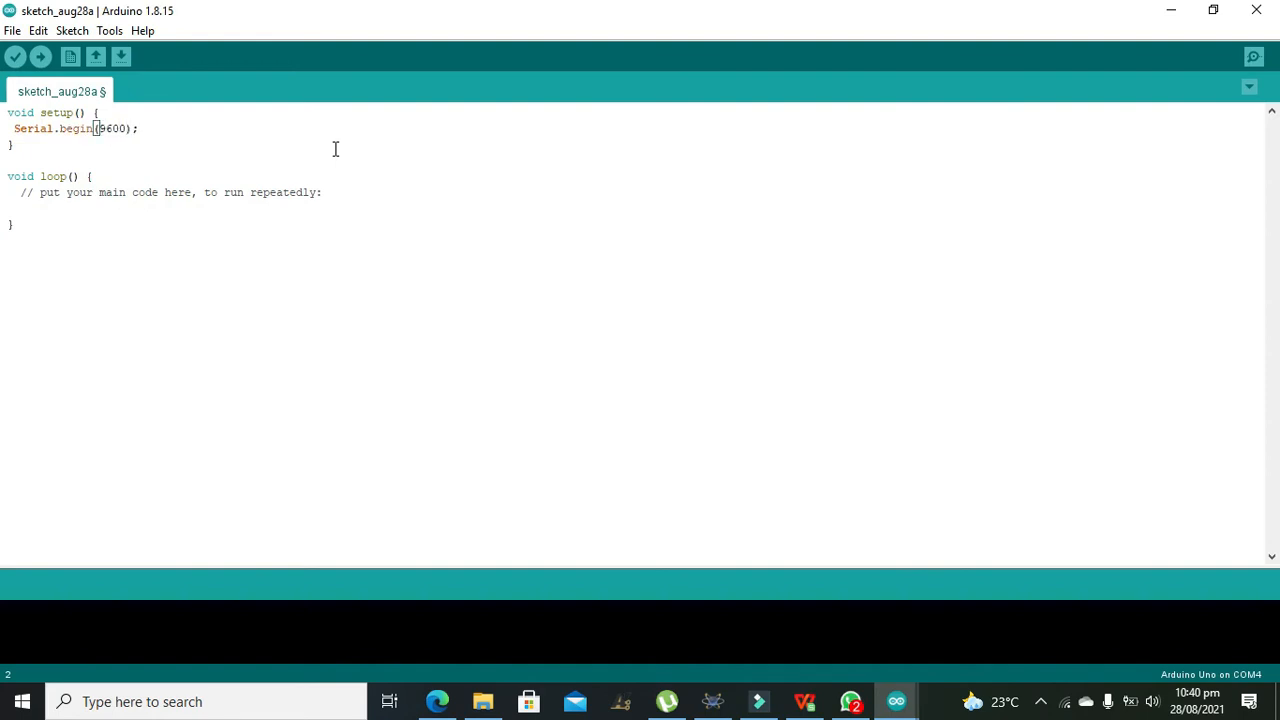
click(338, 192)
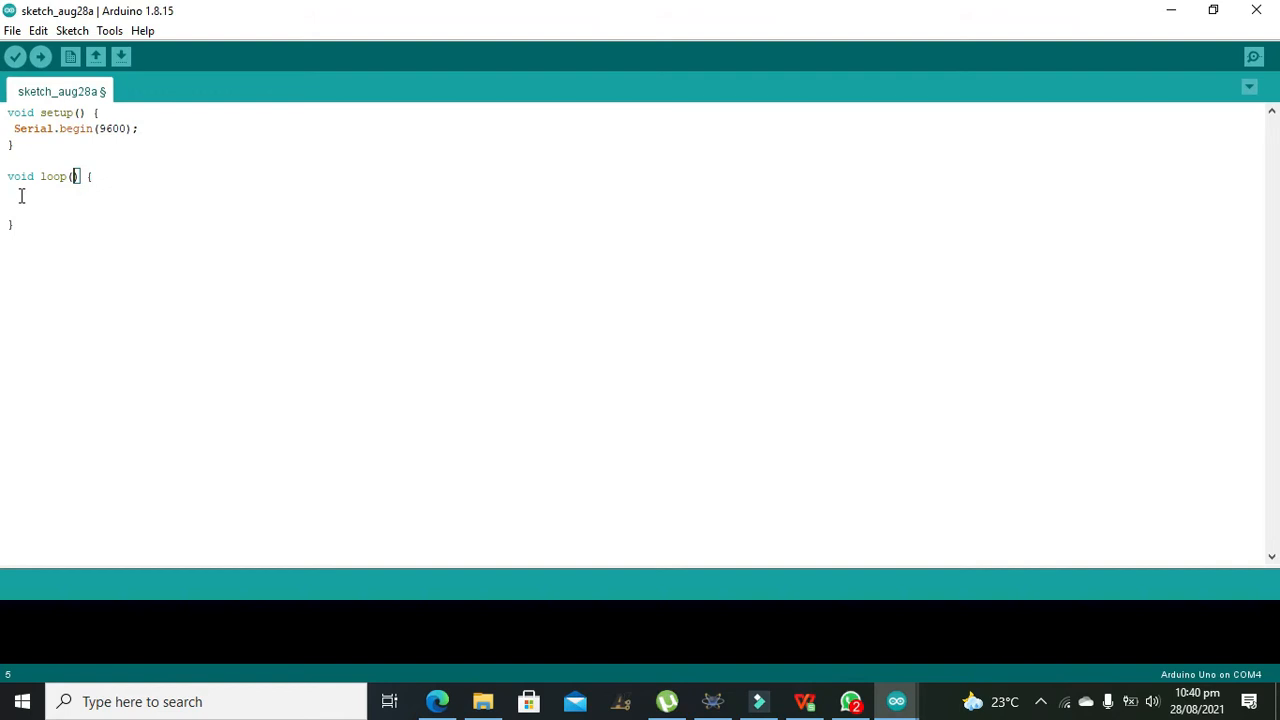
In loop, read A0 into int a and map it into b with map(a,1023,0,255).
key(Enter)
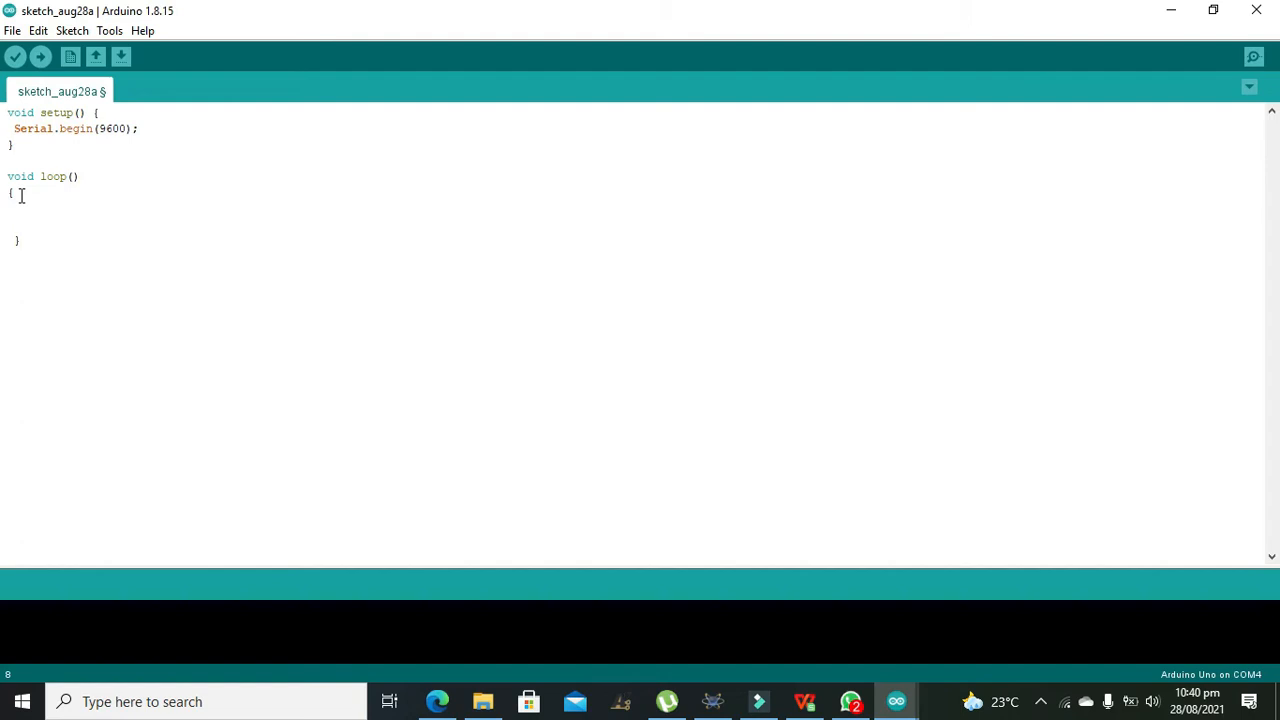
text(int a)
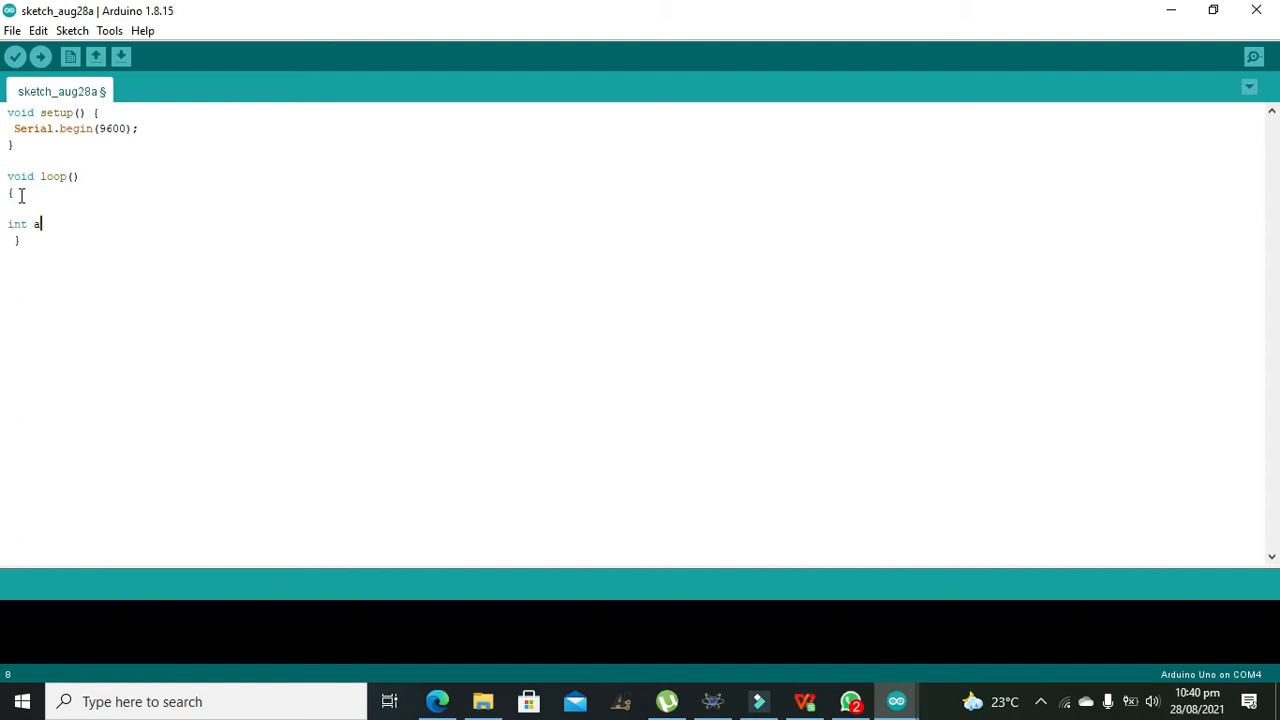
text(=analog)
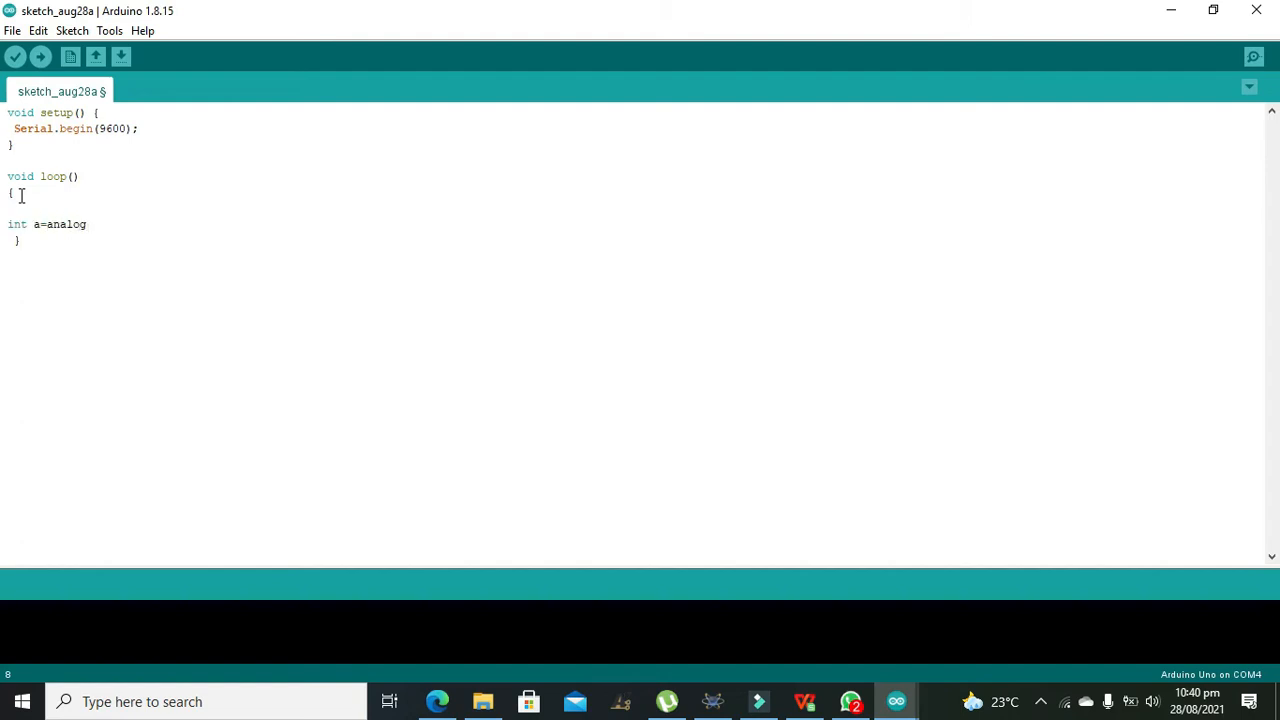
text(Read())
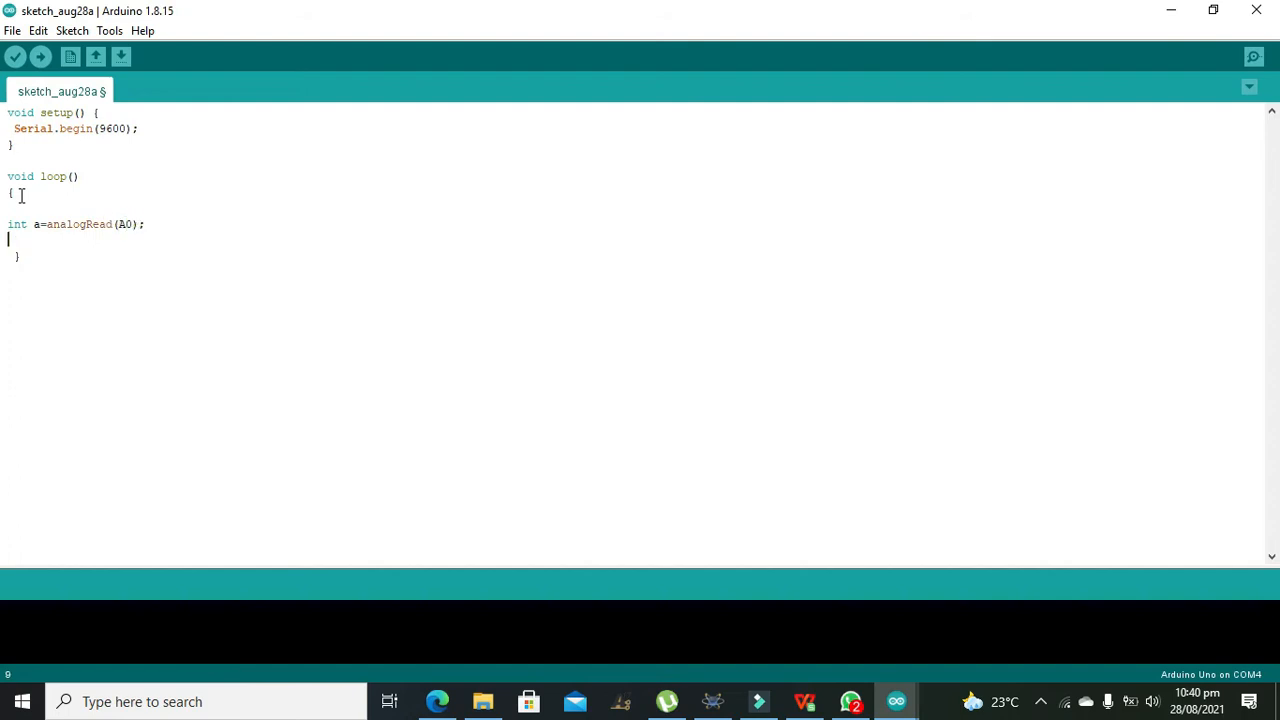
text(int)
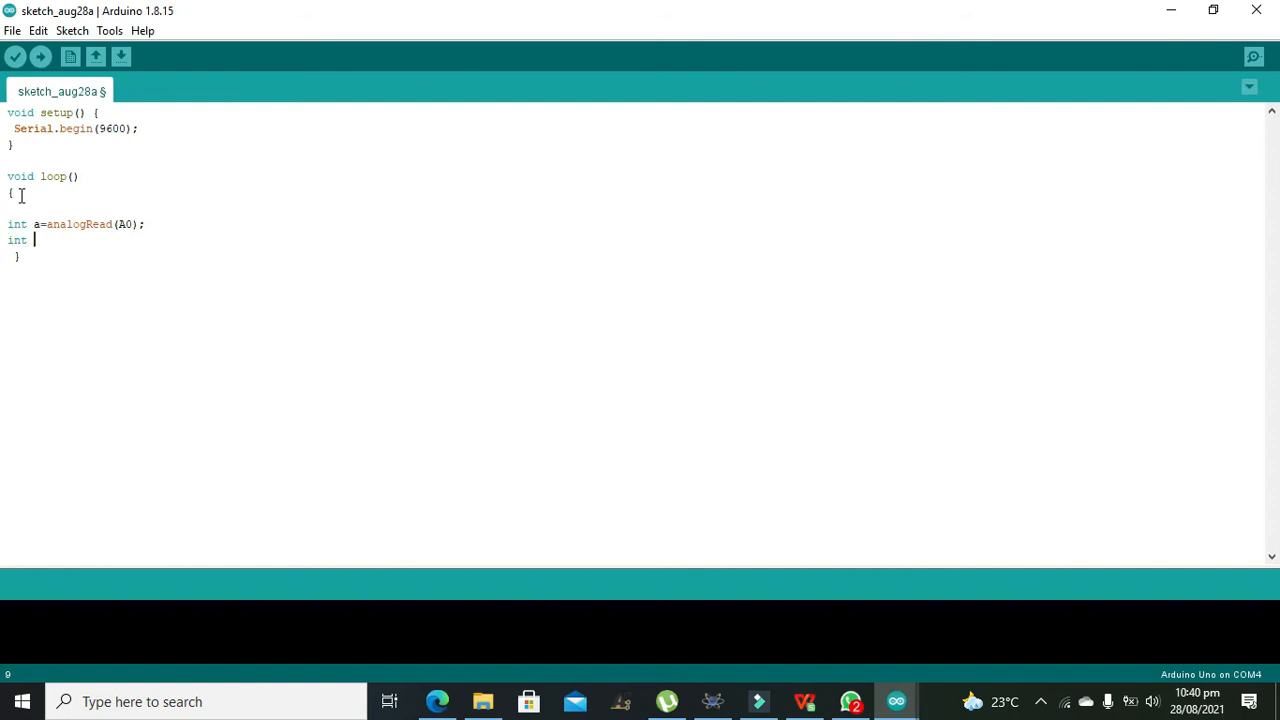
text(=map())
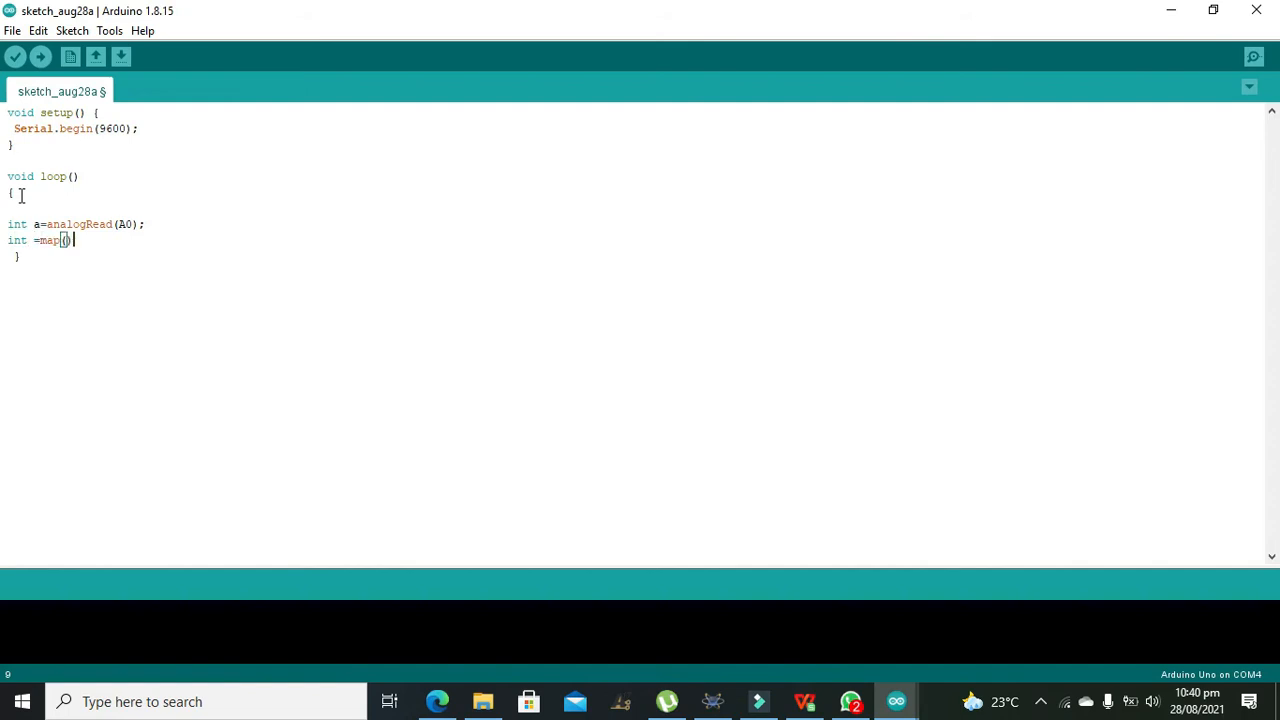
text(a,)
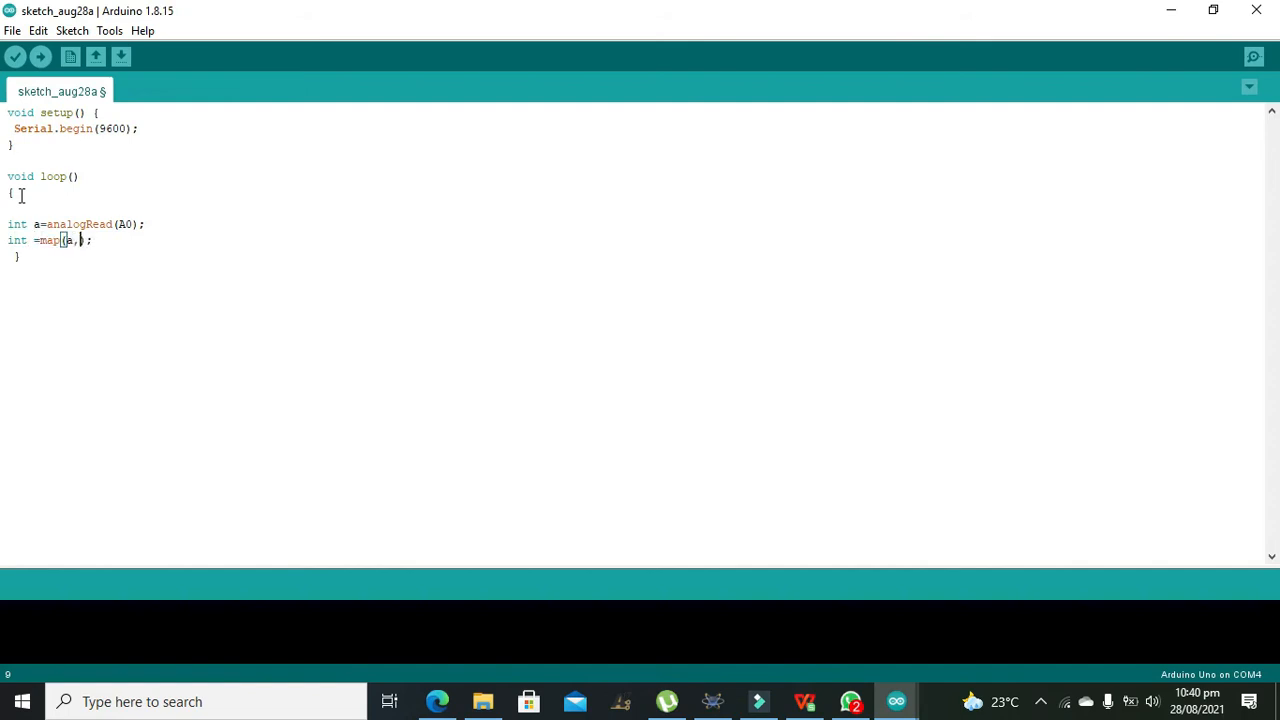
text(1023,0,)
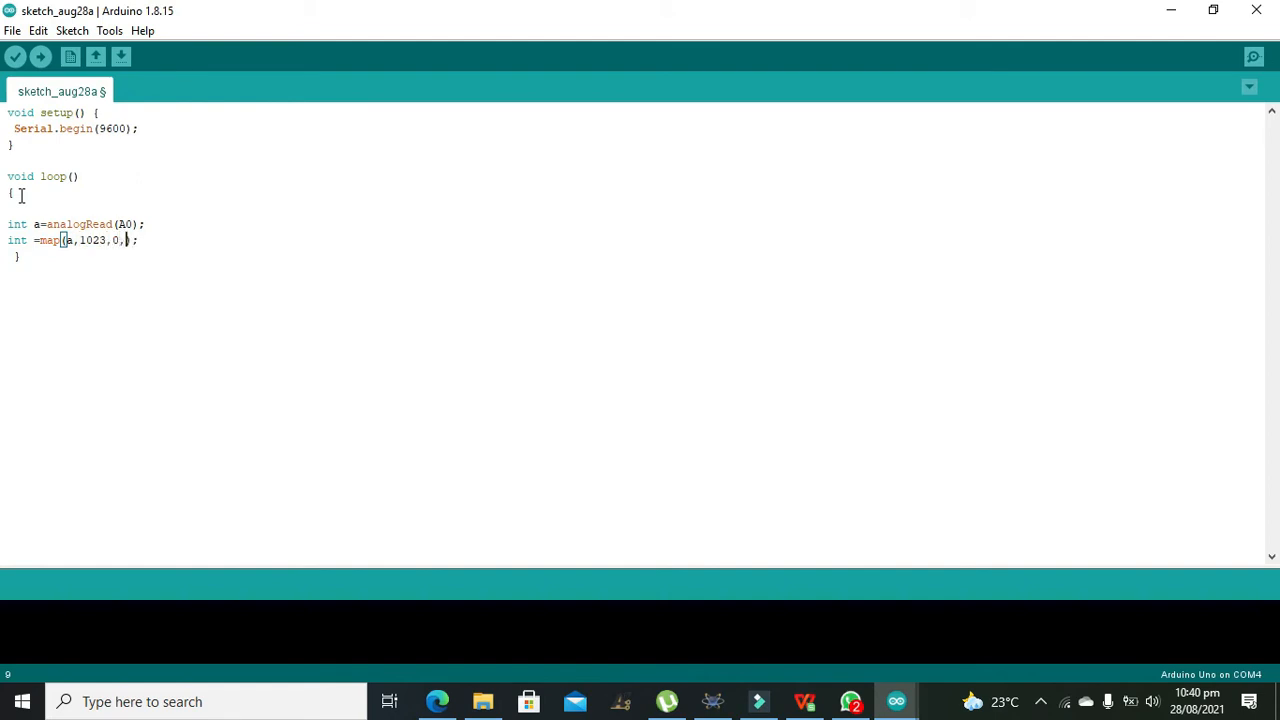
text(255)
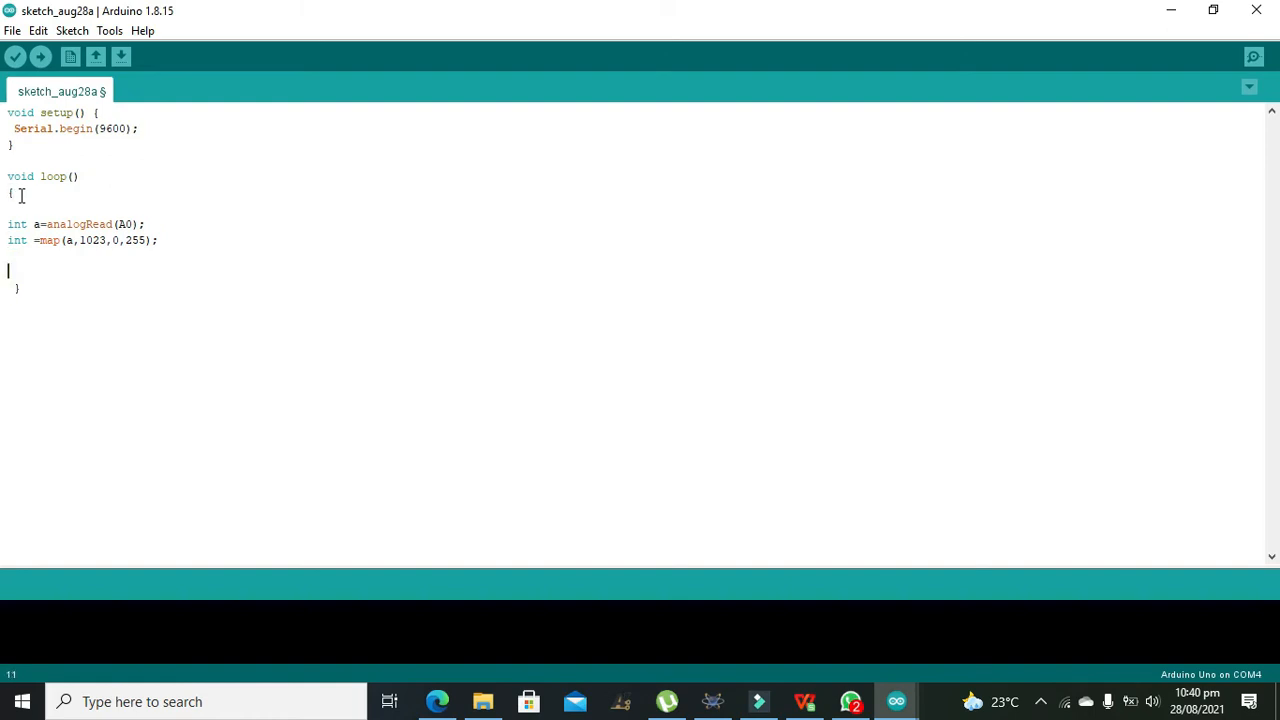
key(Backspace)
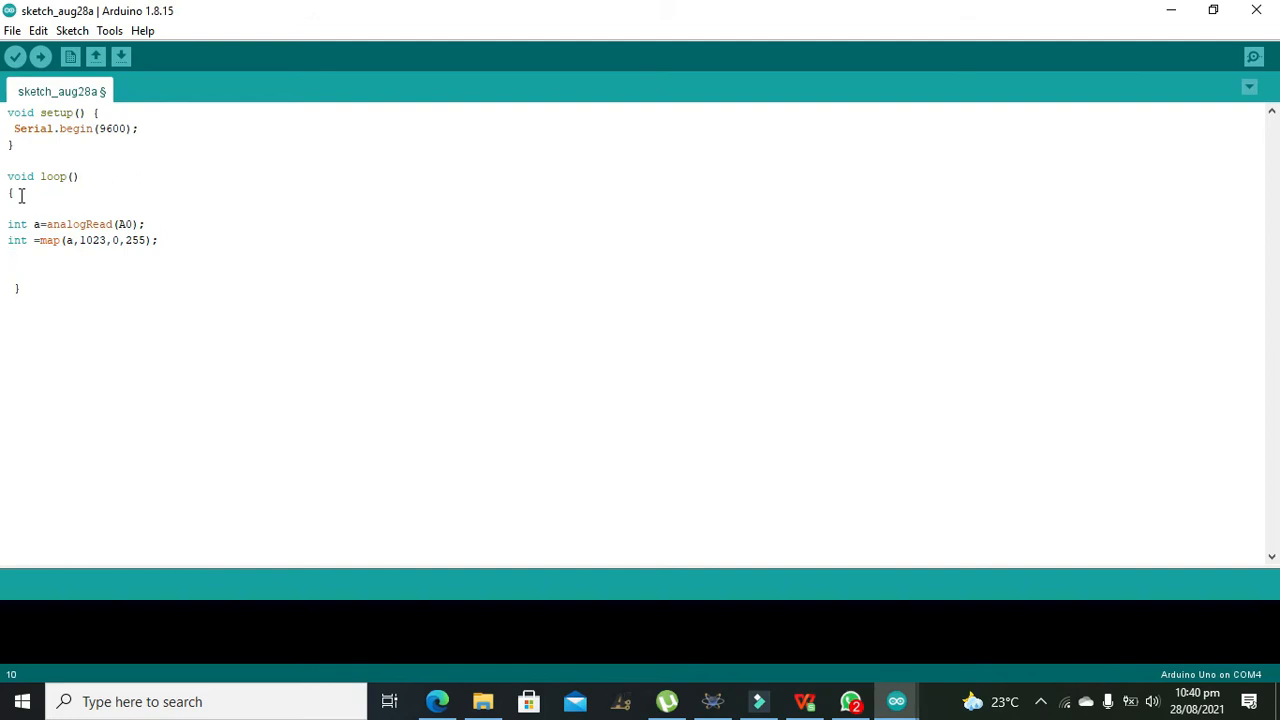
Add an if check on b against 50 that calls Serial.println("Power Off..").
text(if())
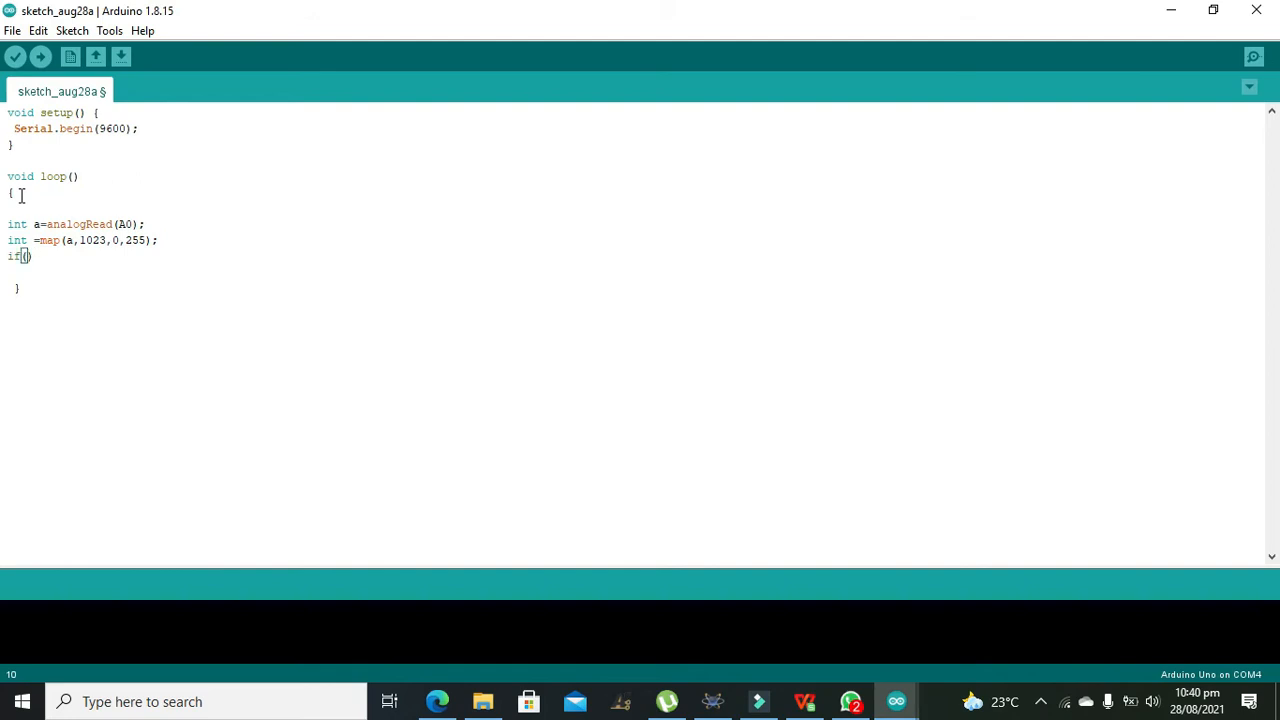
text(b)
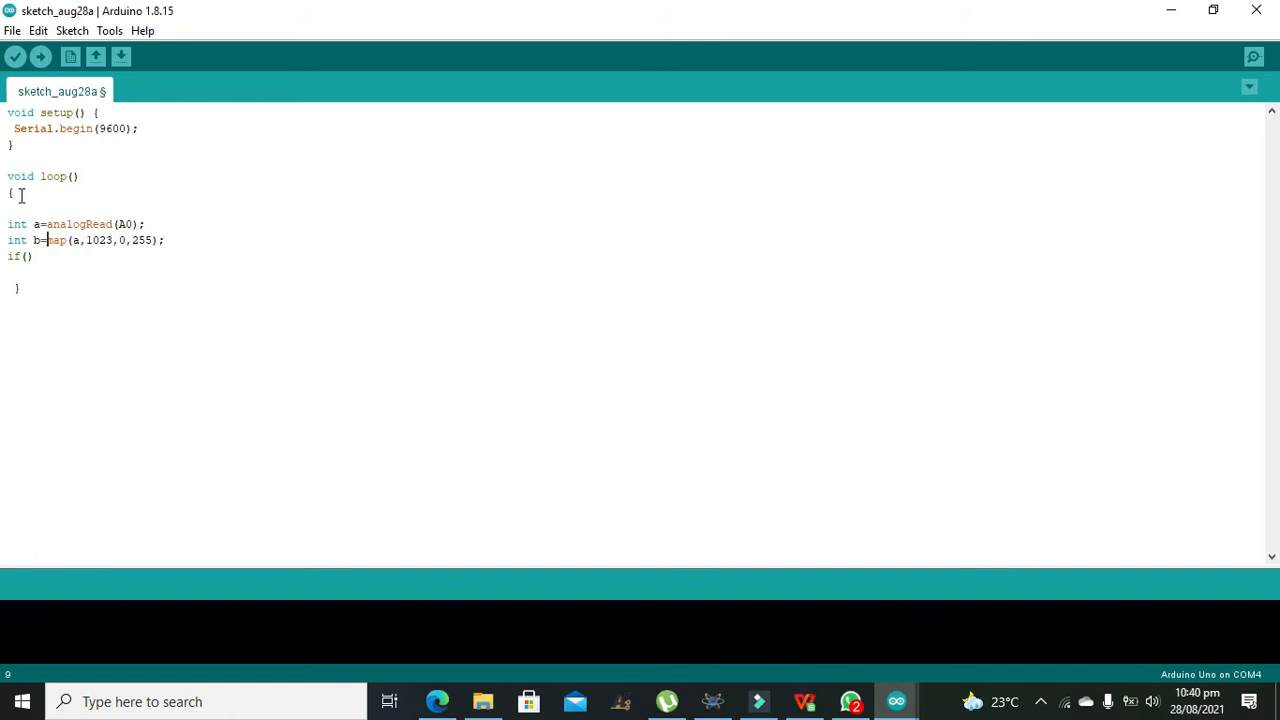
text(b)
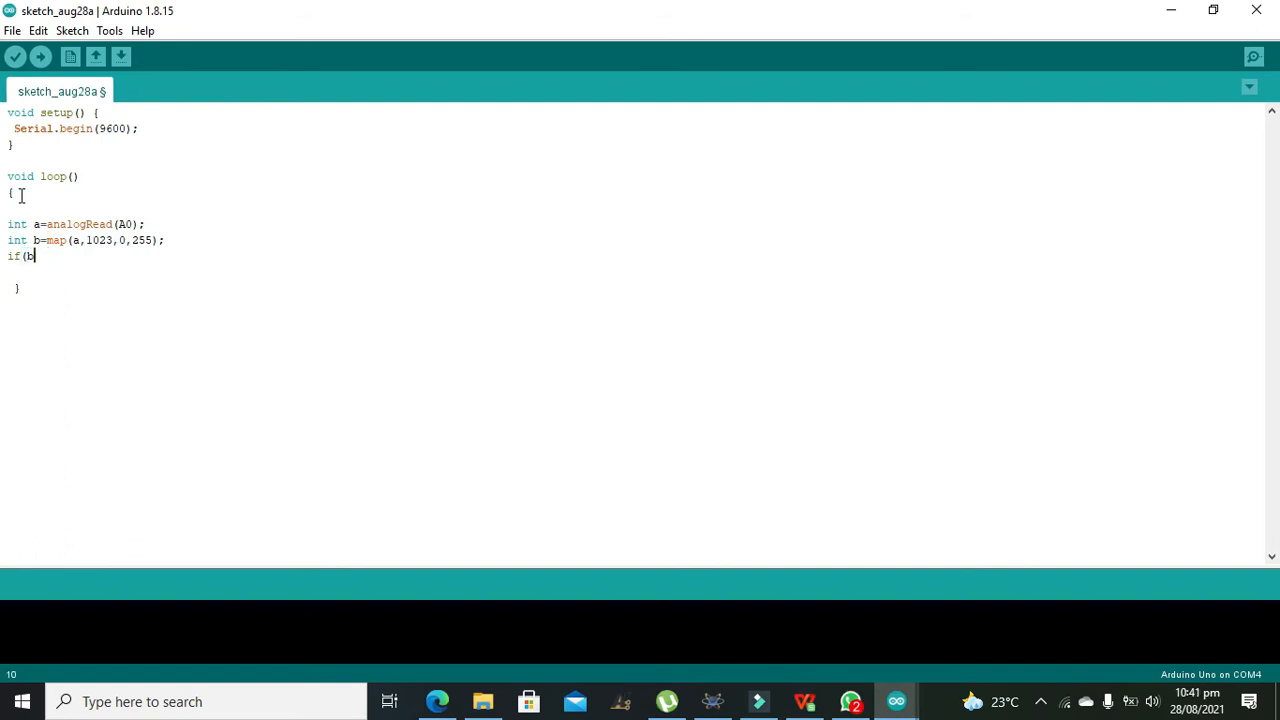
text(>1)
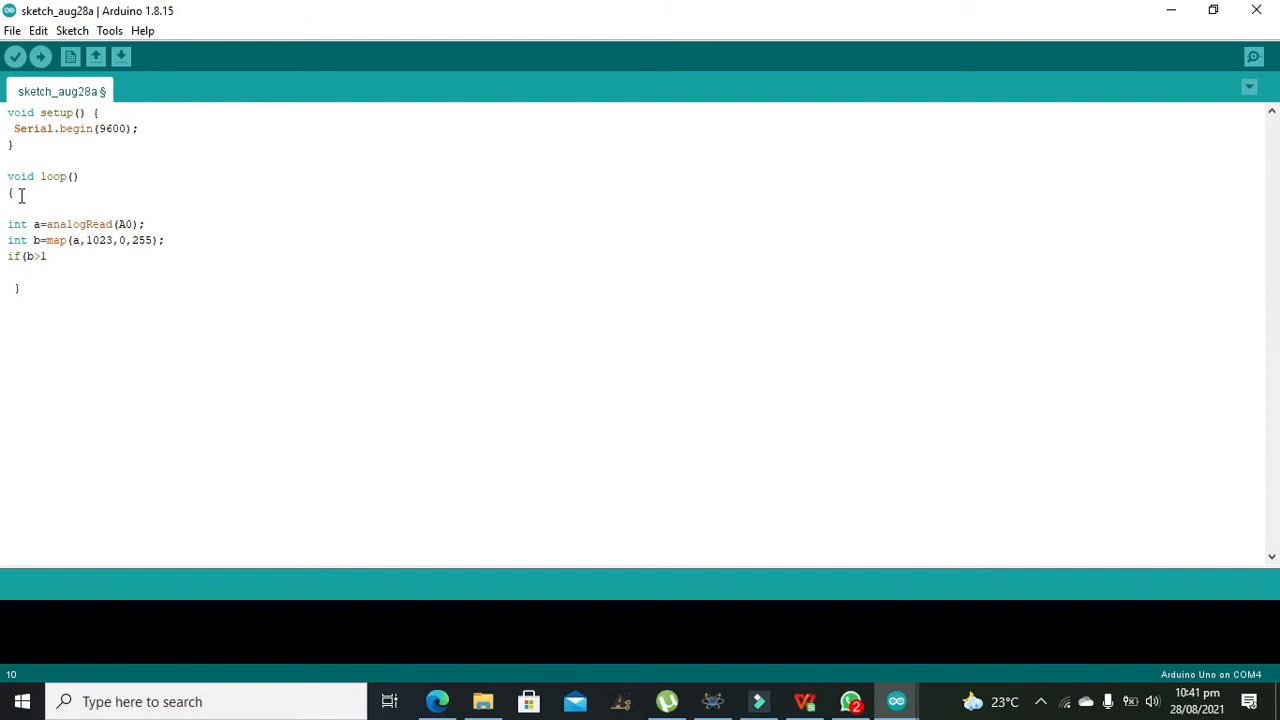
text(50))
text({)
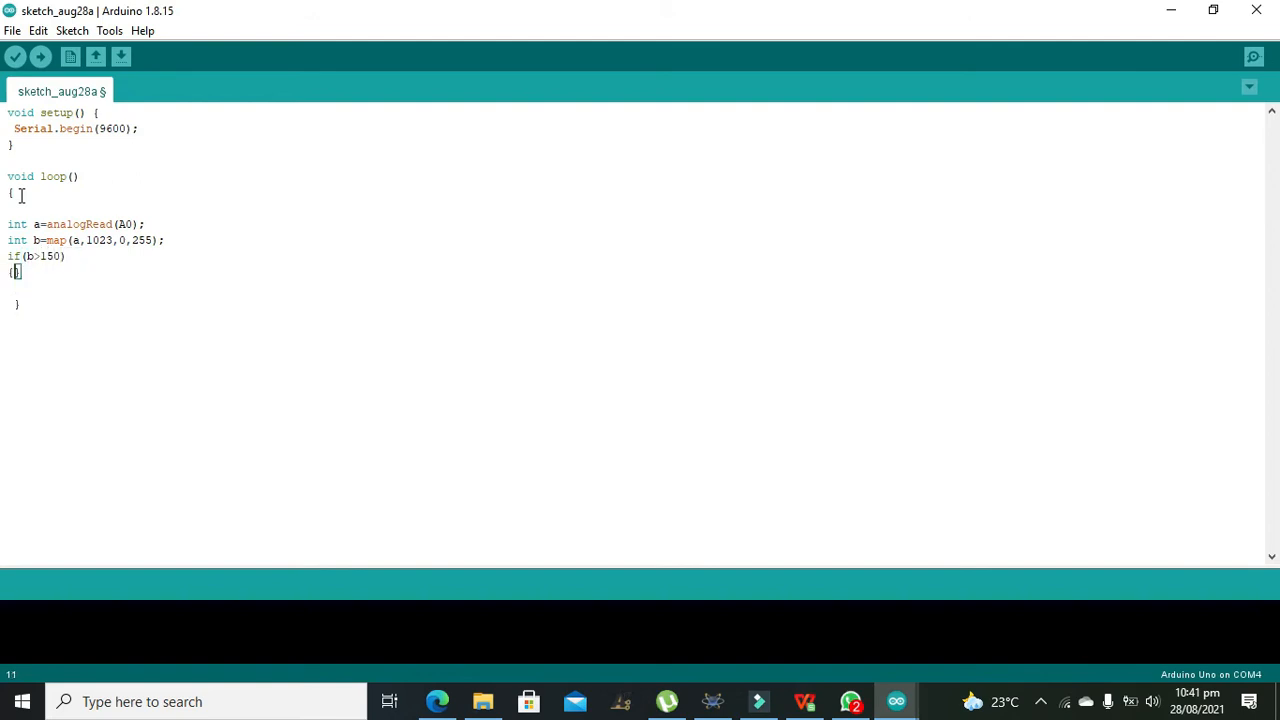
text(Ser)
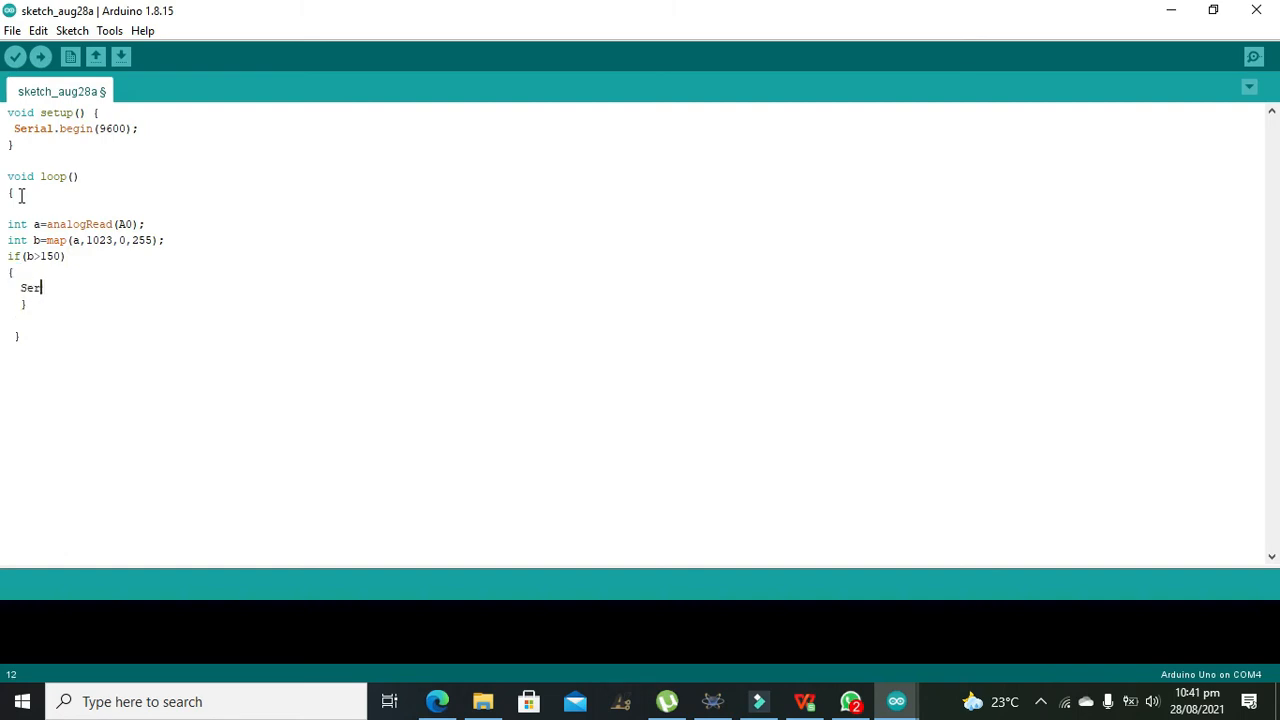
text(ial.prinmtlnm)
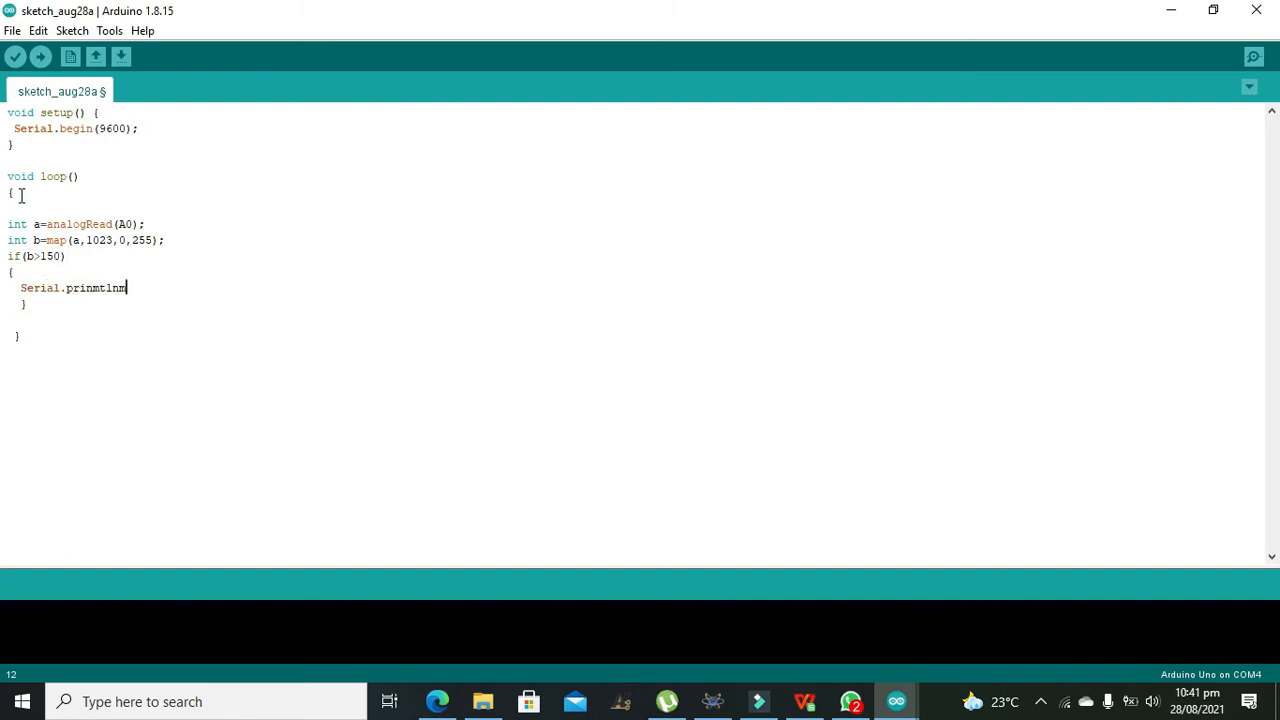
text(())
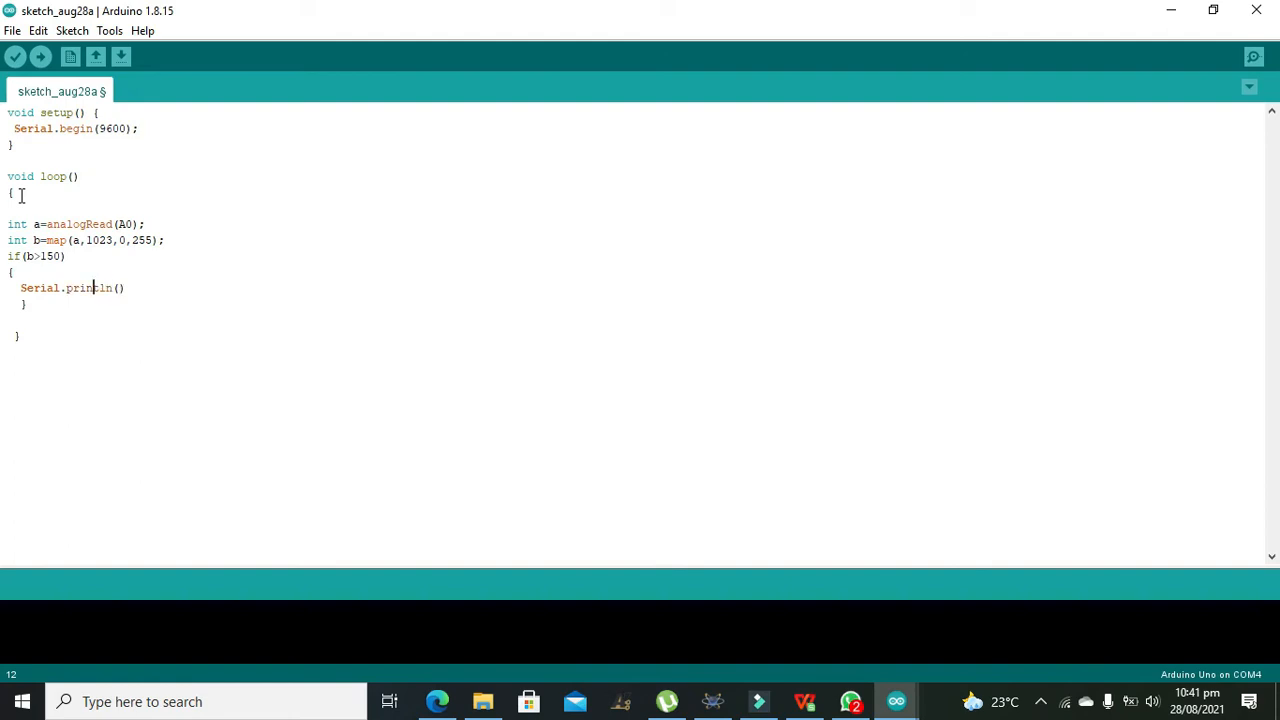
text(")
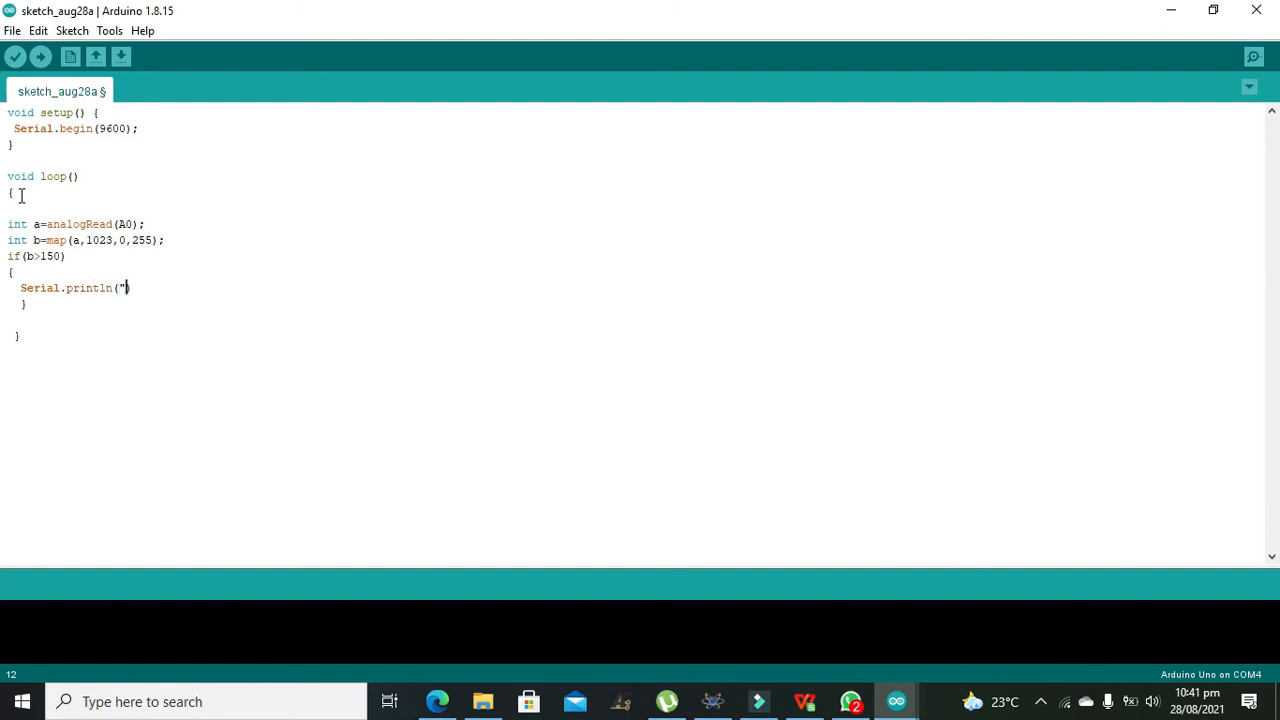
text(Over)
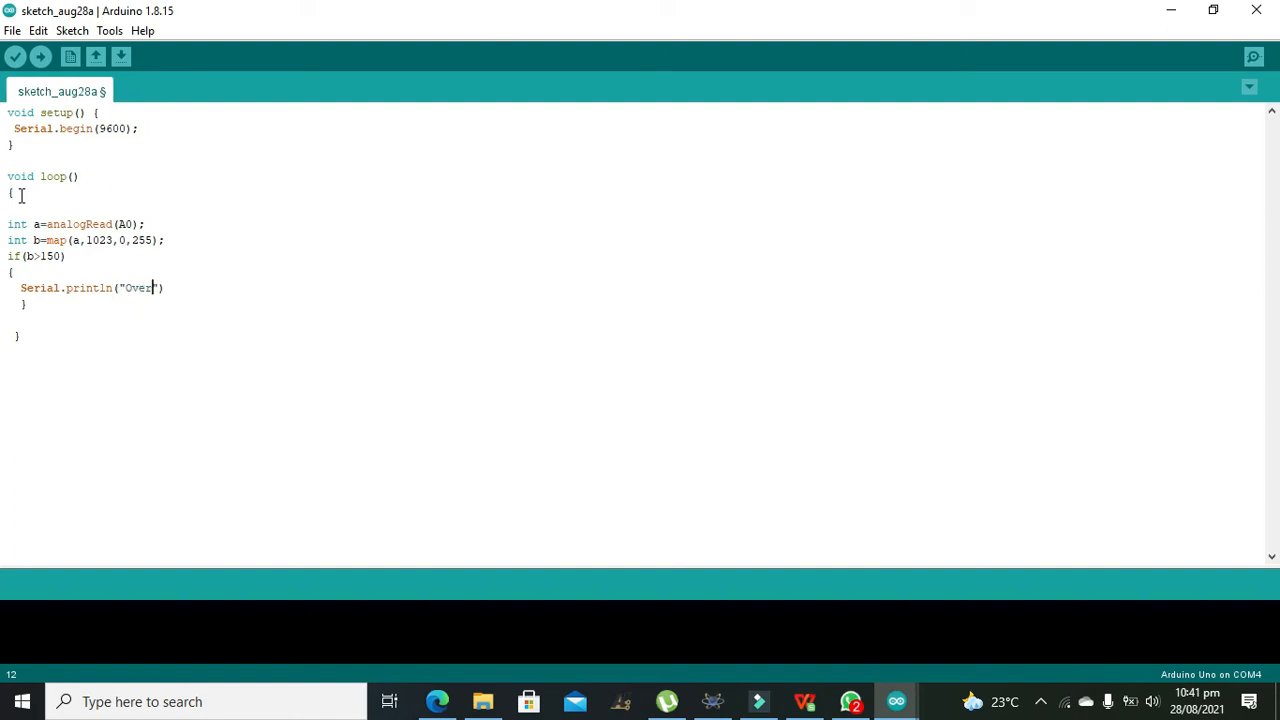
key(BackSpace)
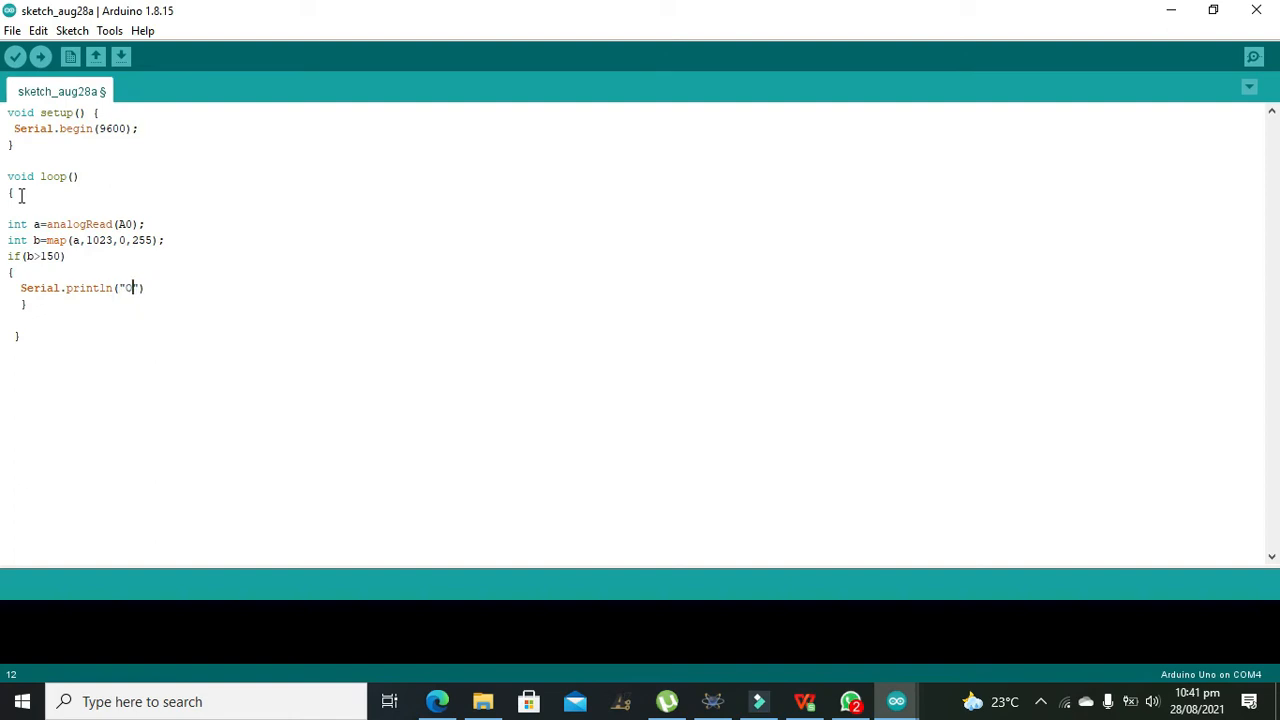
text(Power)
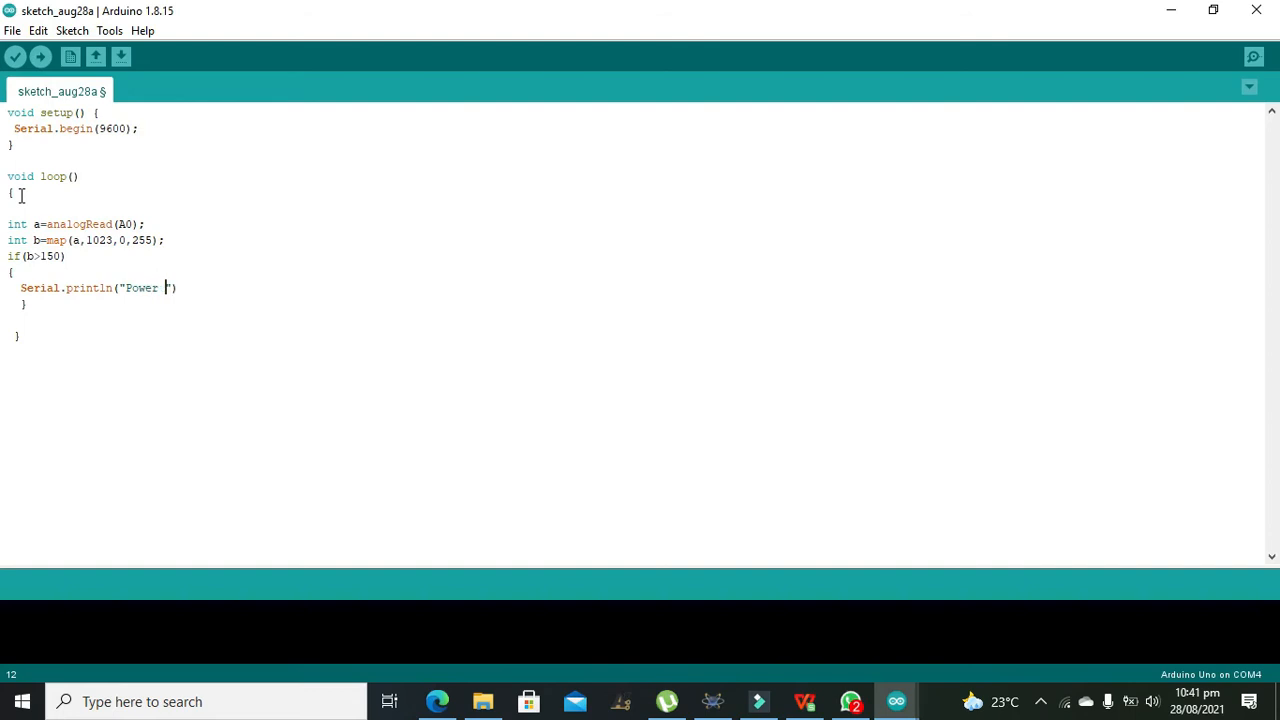
text(Off..)
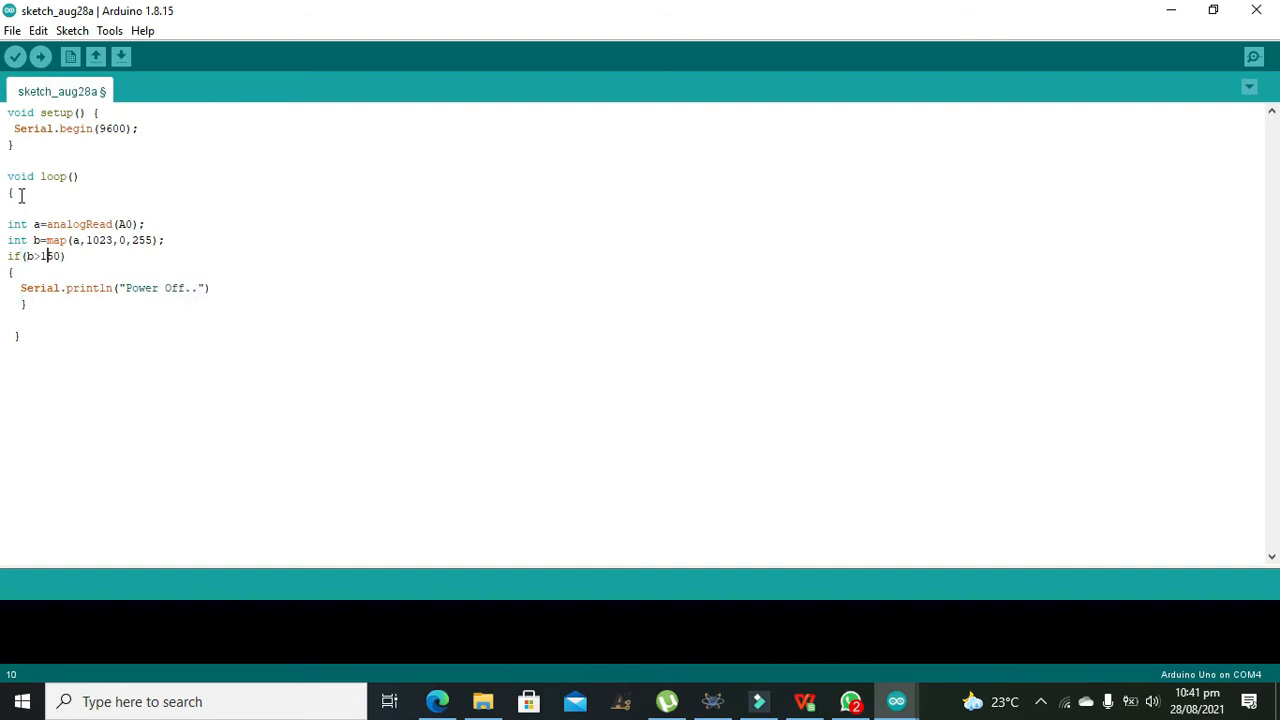
text(5)
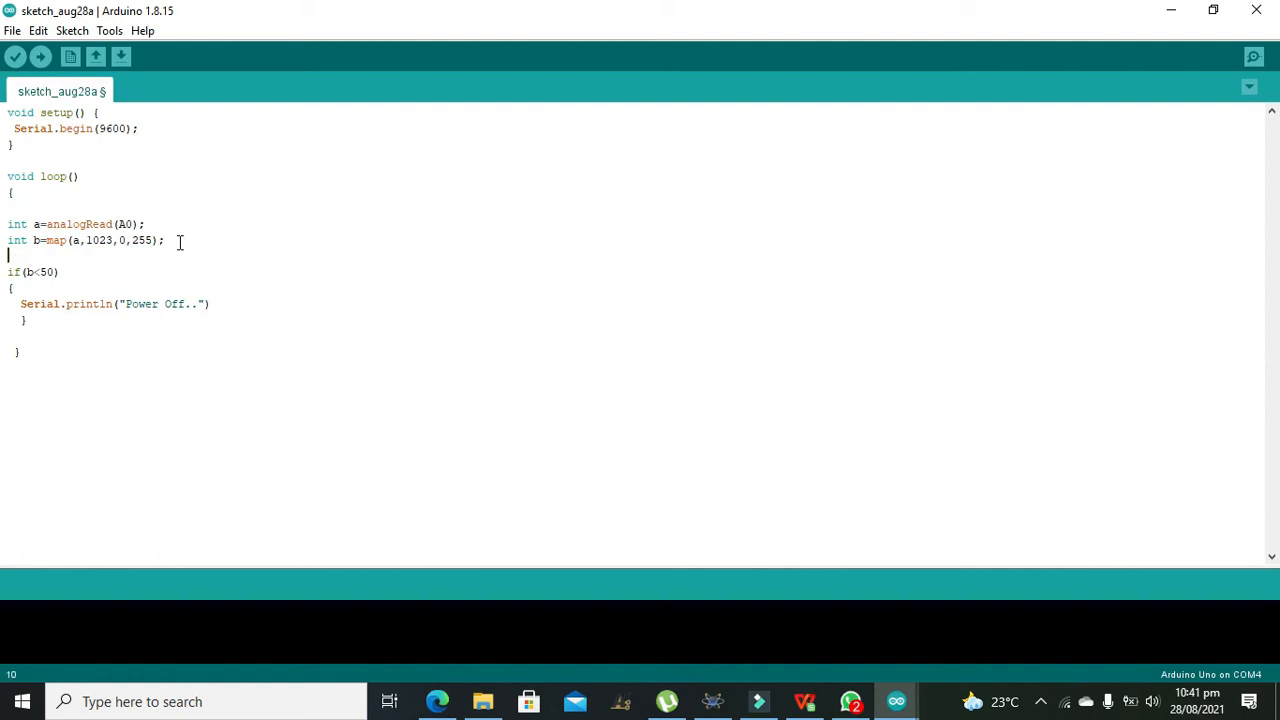
Add Serial.println(b); after the map line and verify, getting a too-few-arguments error for map.
text(Ser)
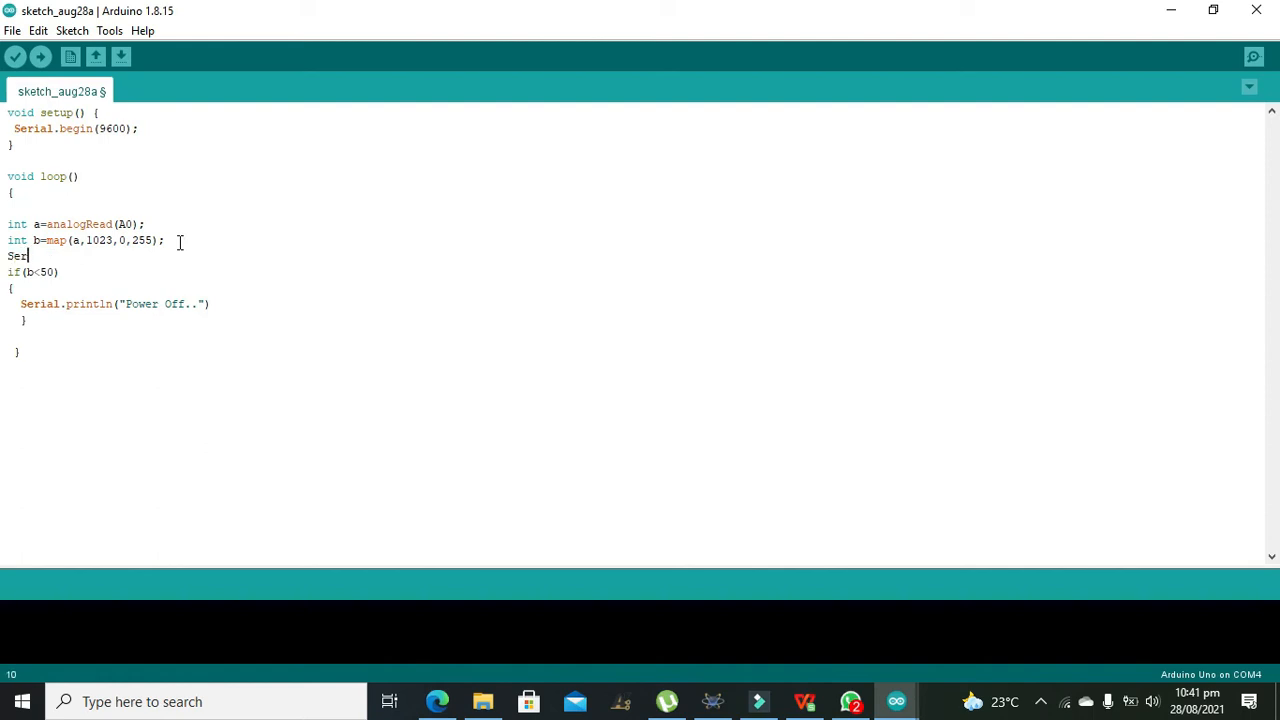
text(ial.print)
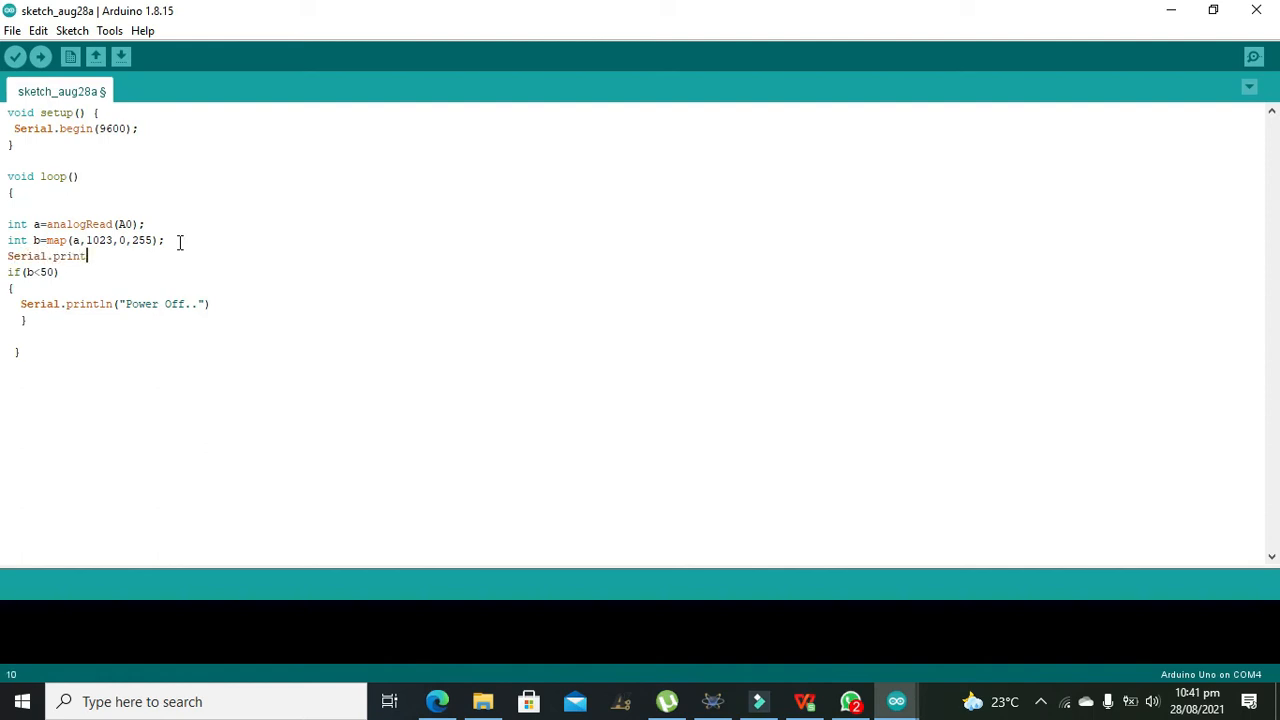
text(ln(b);)
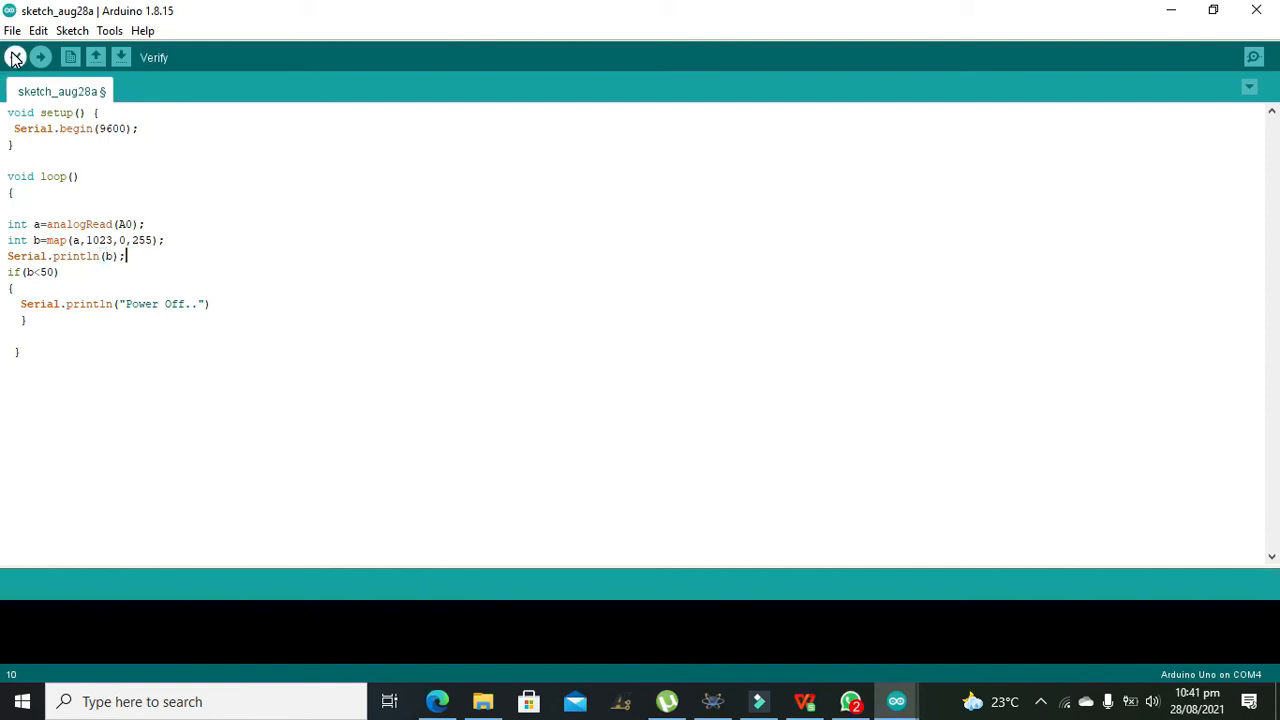
click(16, 56)
text(0)
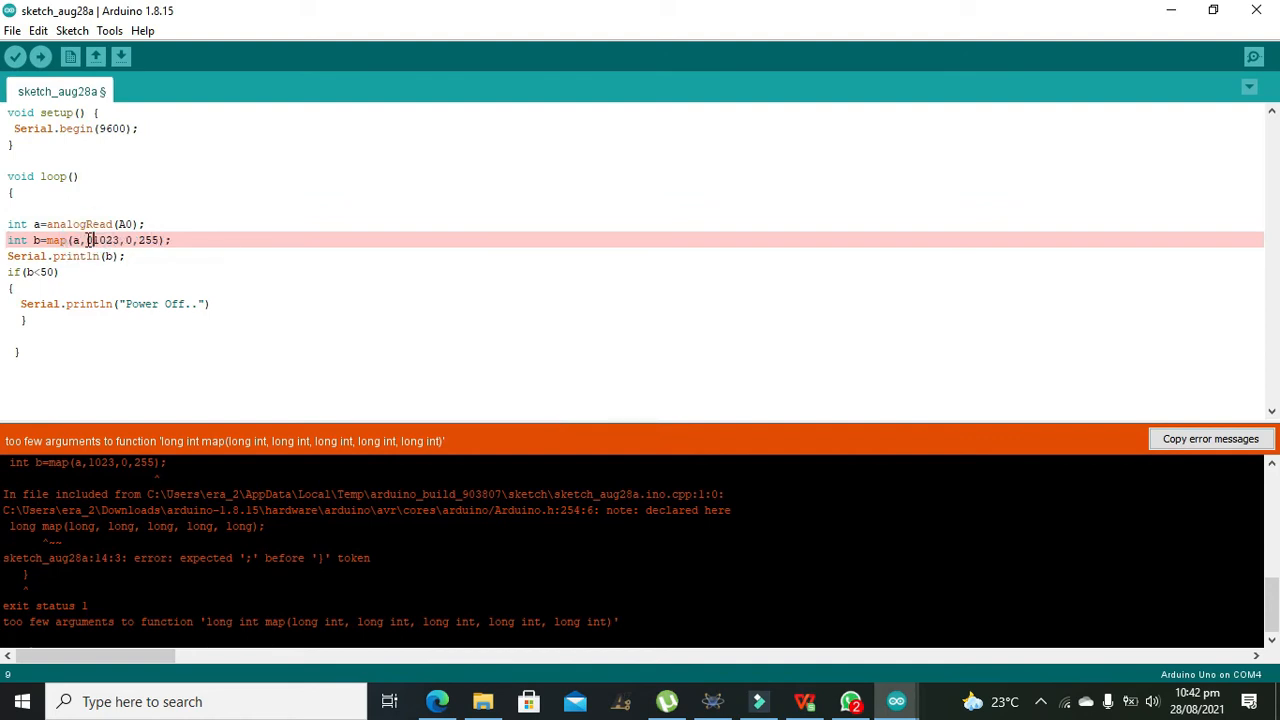
Fix the call to map(a,0,1023,0,255), add the missing semicolon, and verify successfully.
click(20, 56)
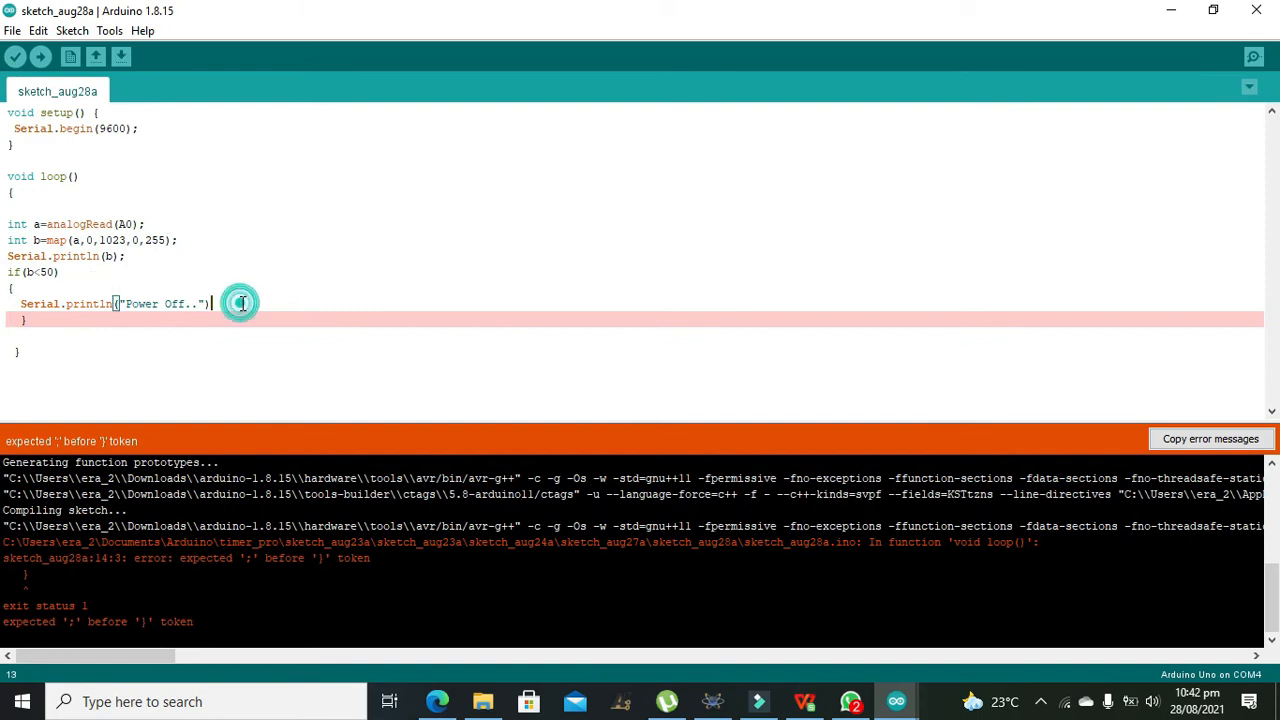
text(;)
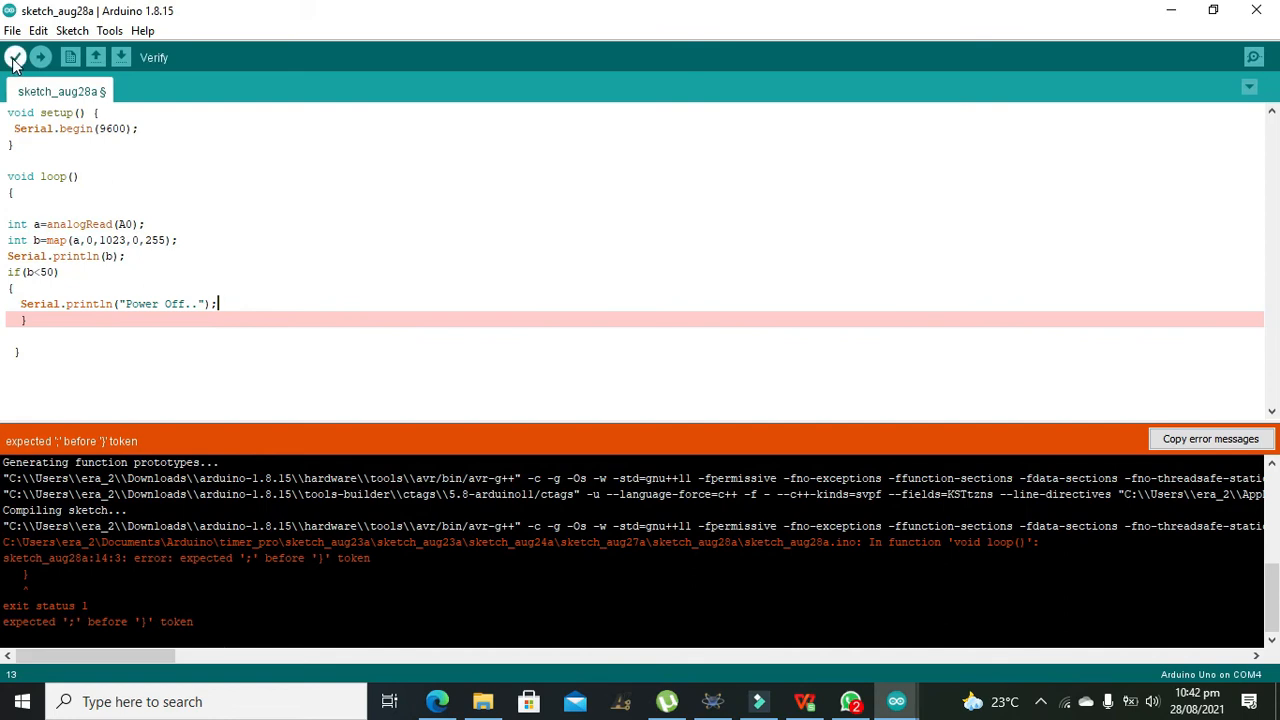
click(12, 56)
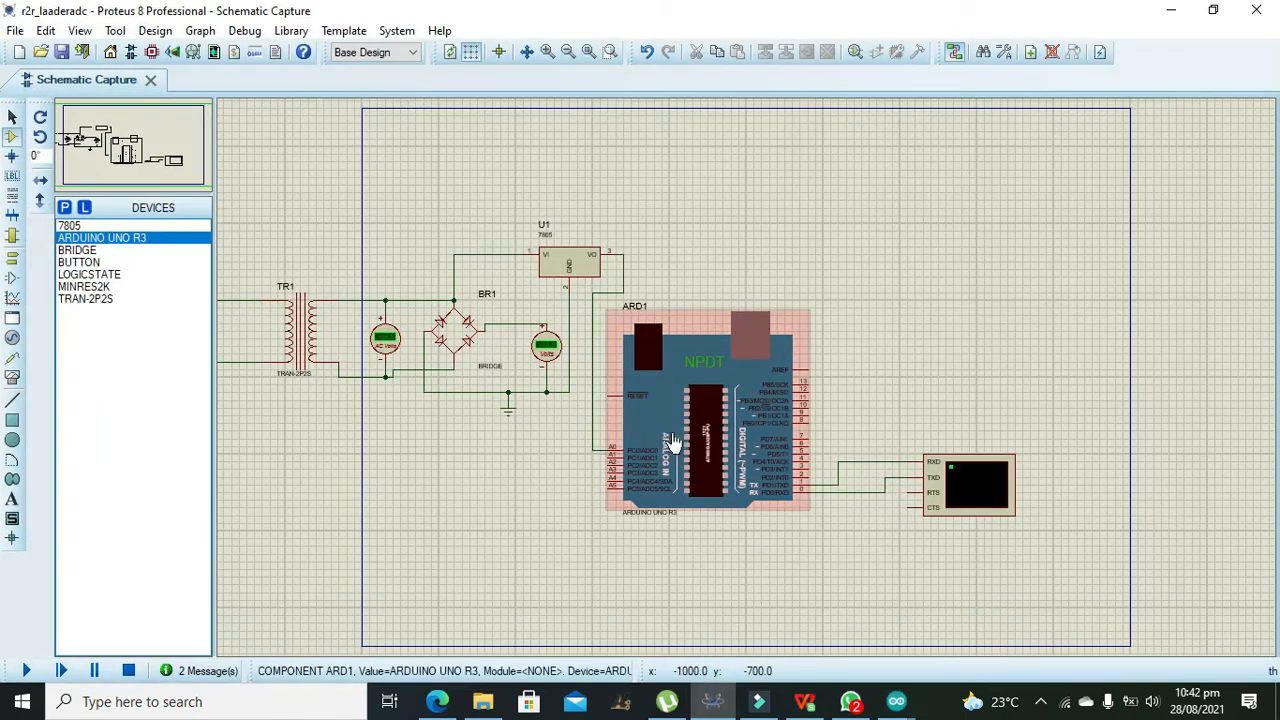
Search the device library for spst and pick the BUTTON push-button part.
double_click(676, 440)
text(s)
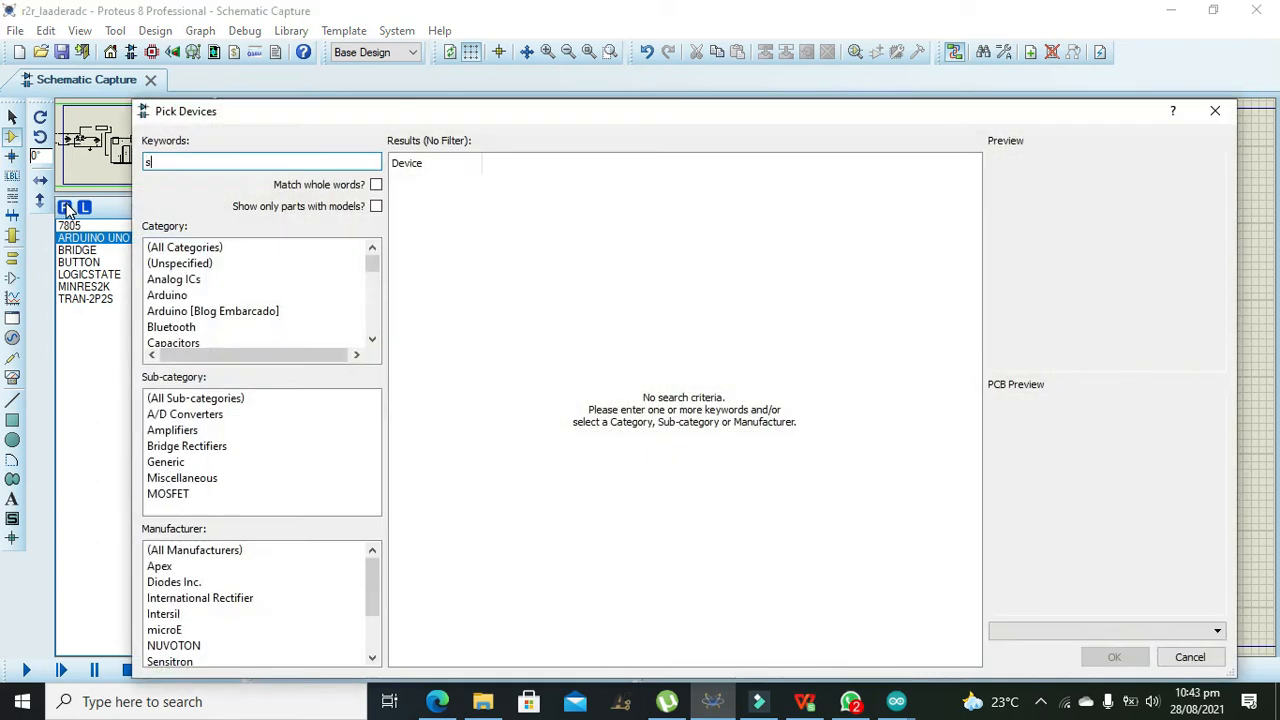
text(pst)
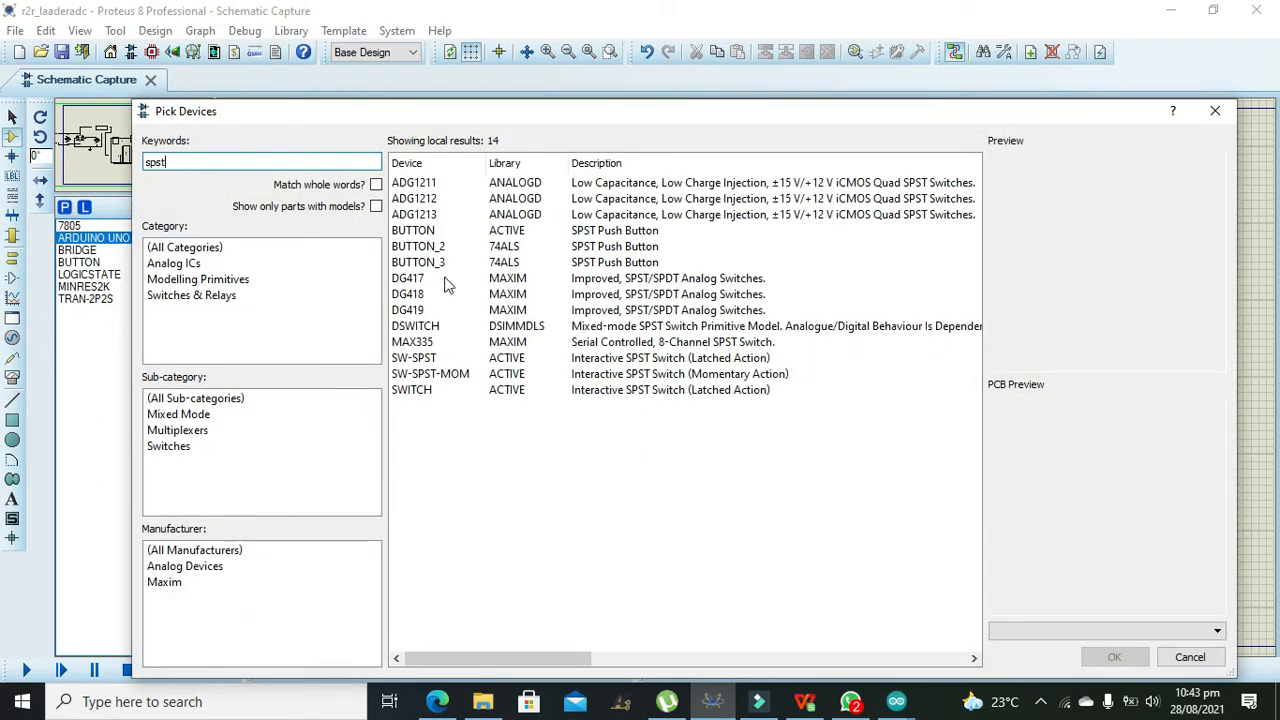
click(412, 230)
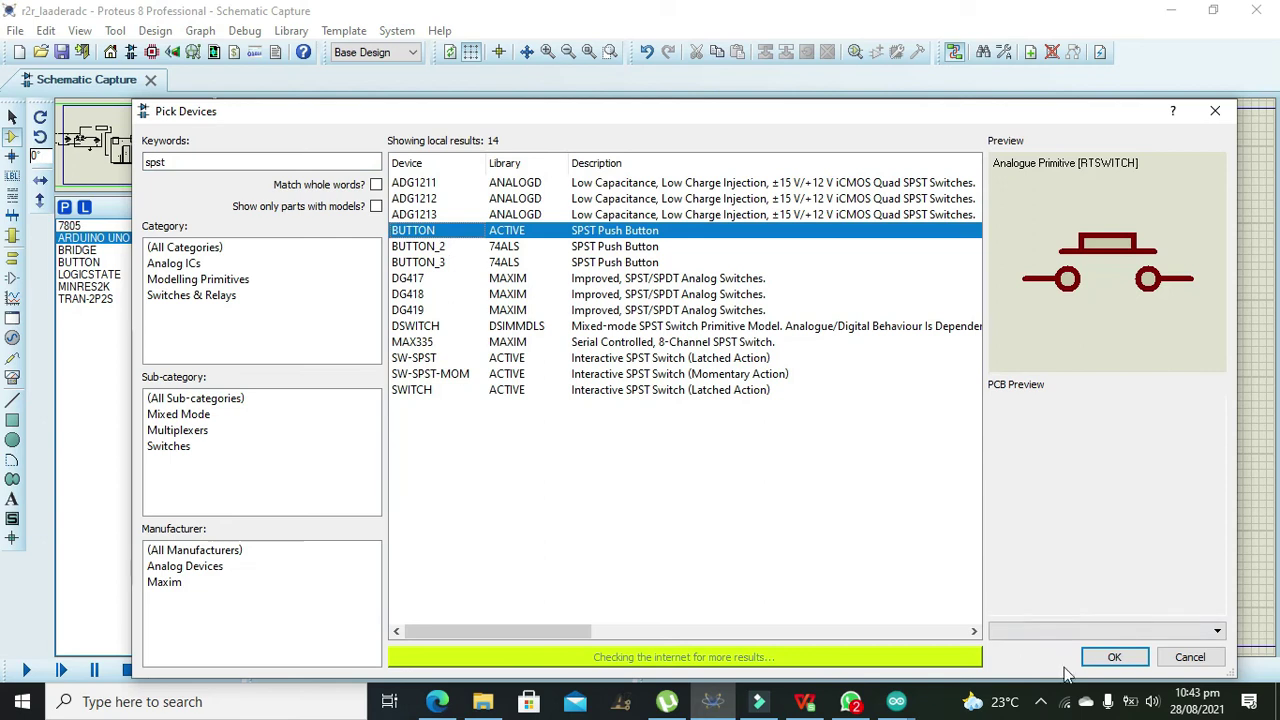
click(1114, 656)
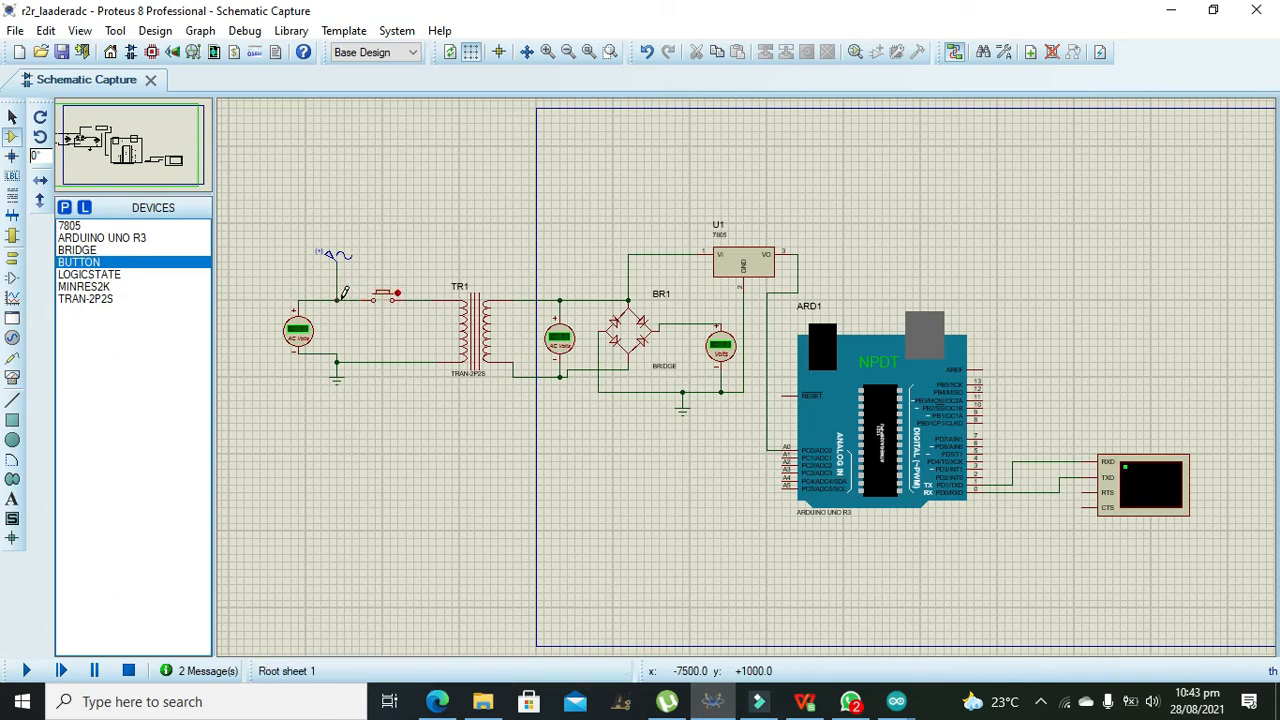
click(26, 668)
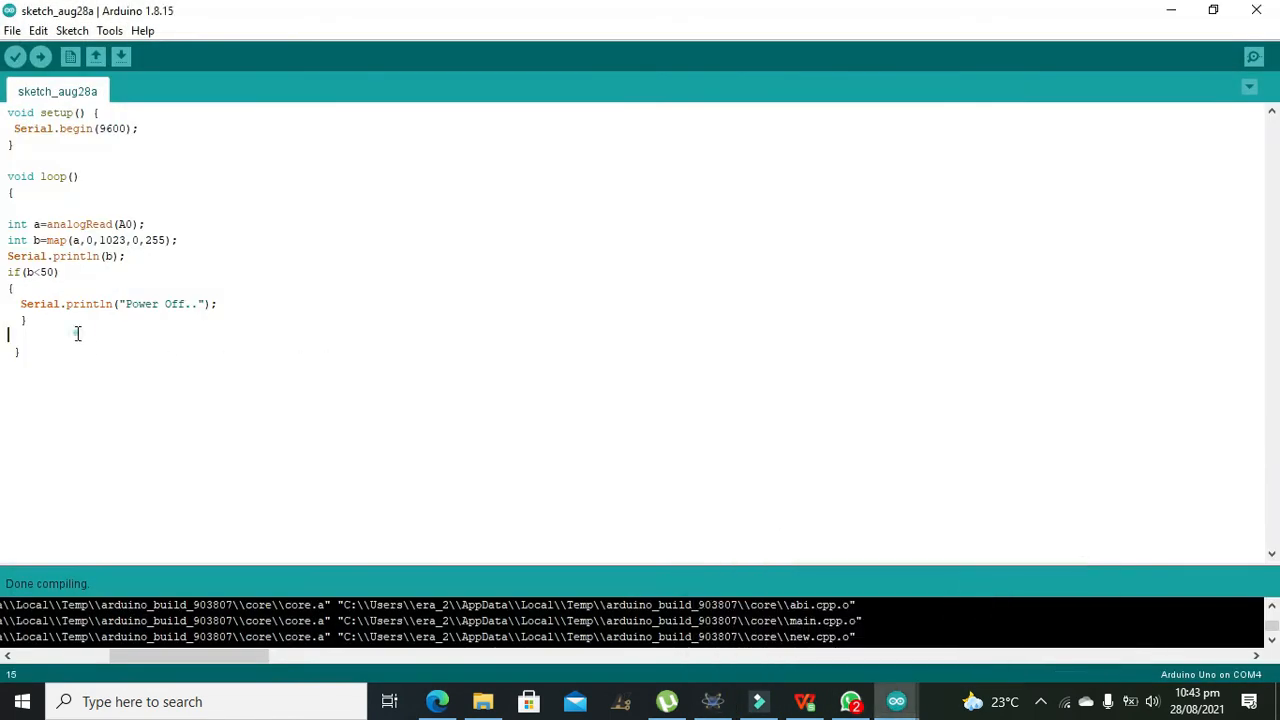
Duplicate the if block as if(b>50) printing "Power Ok.." and verify the sketch.
key(Enter)
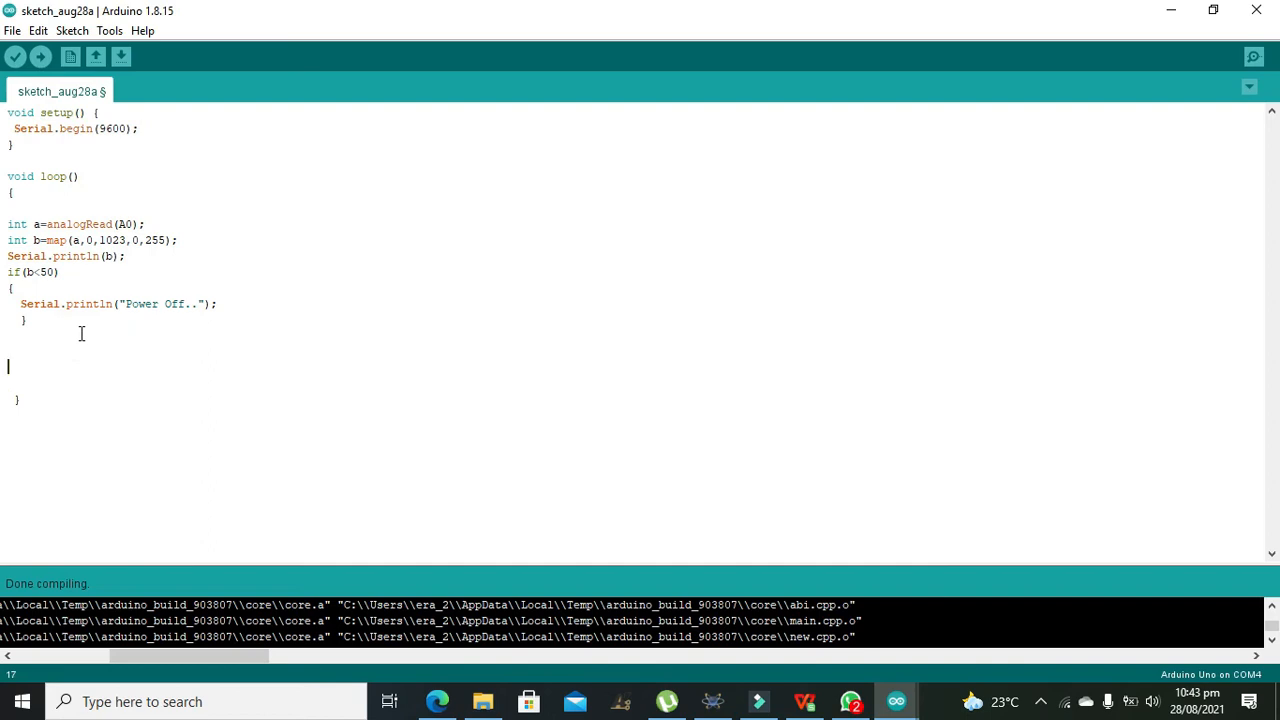
drag(8, 256, 26, 320)
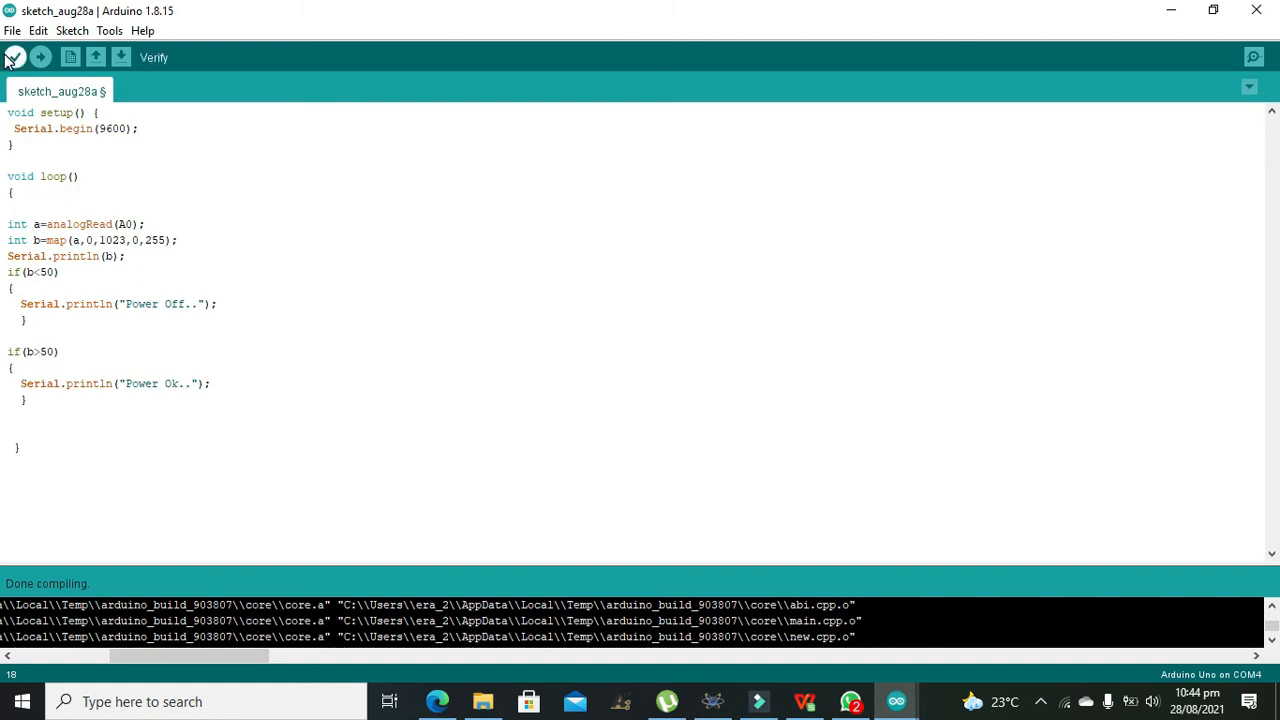
click(16, 56)
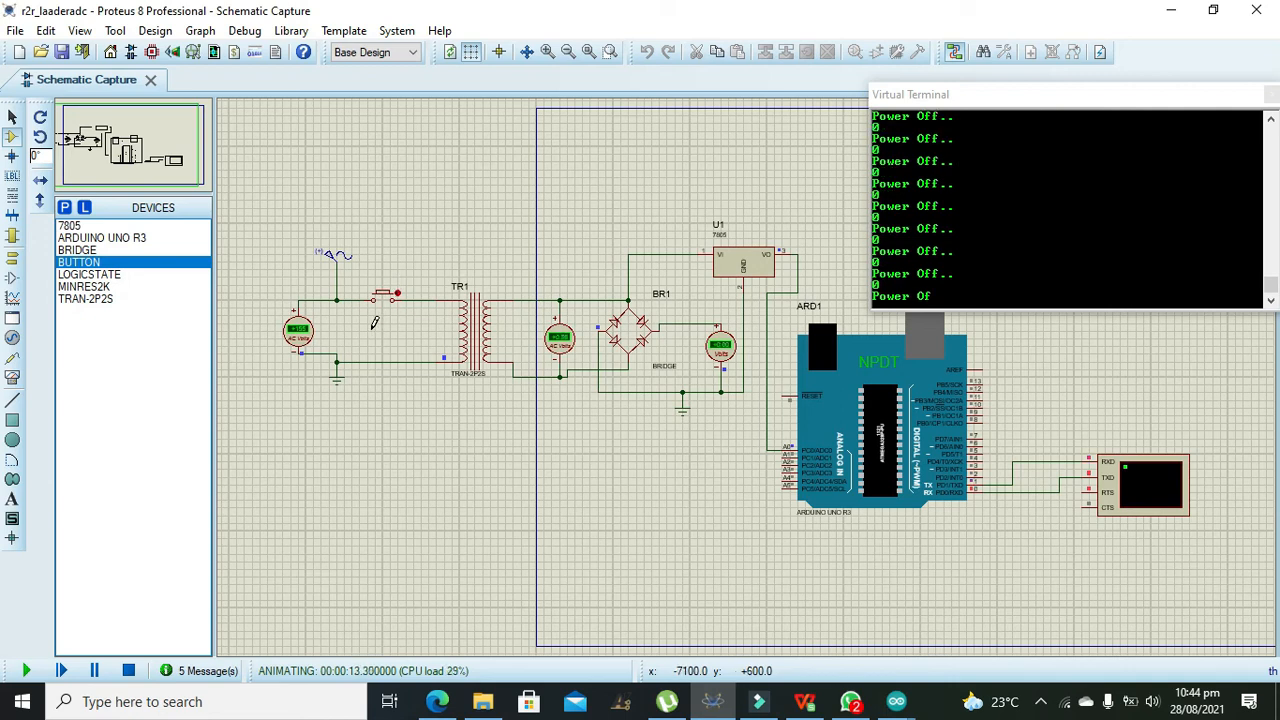
mouse_move(378, 304)
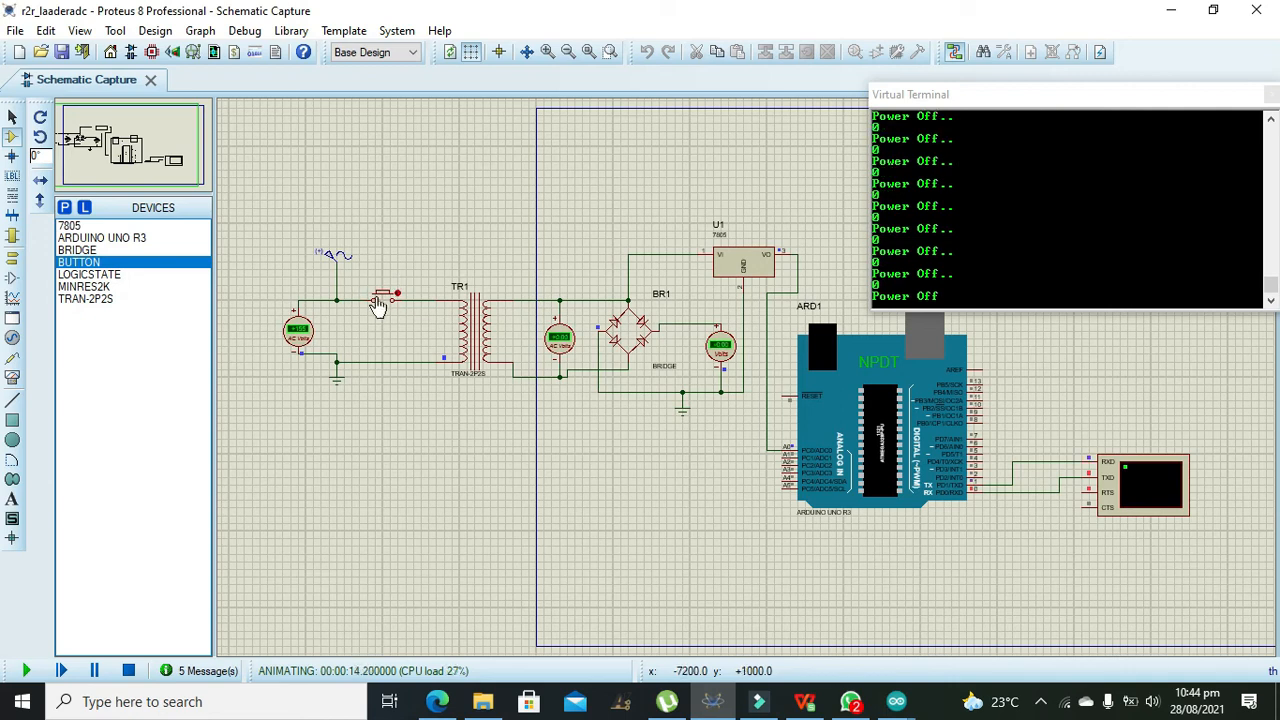
Press the push button while the simulation prints Power Off.. readings.
click(380, 296)
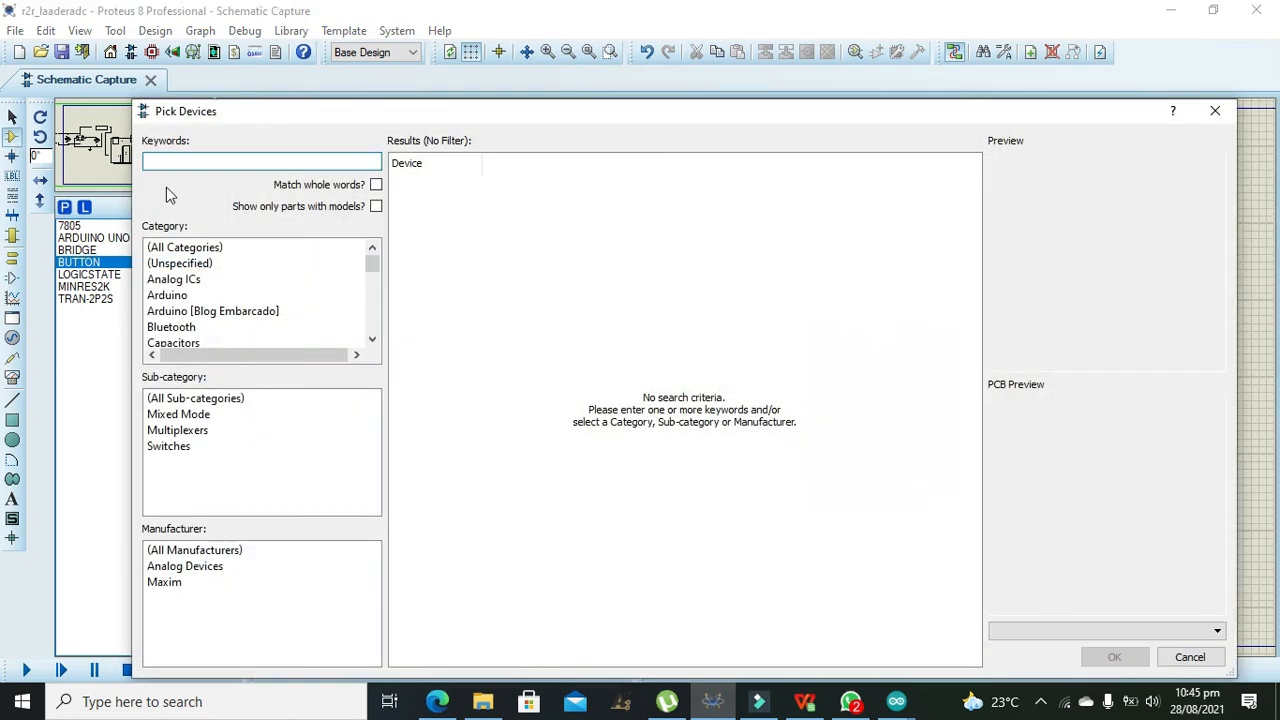
Pick a 1000uF tantalum capacitor from the Capacitors category and rerun the simulation.
text(1000)
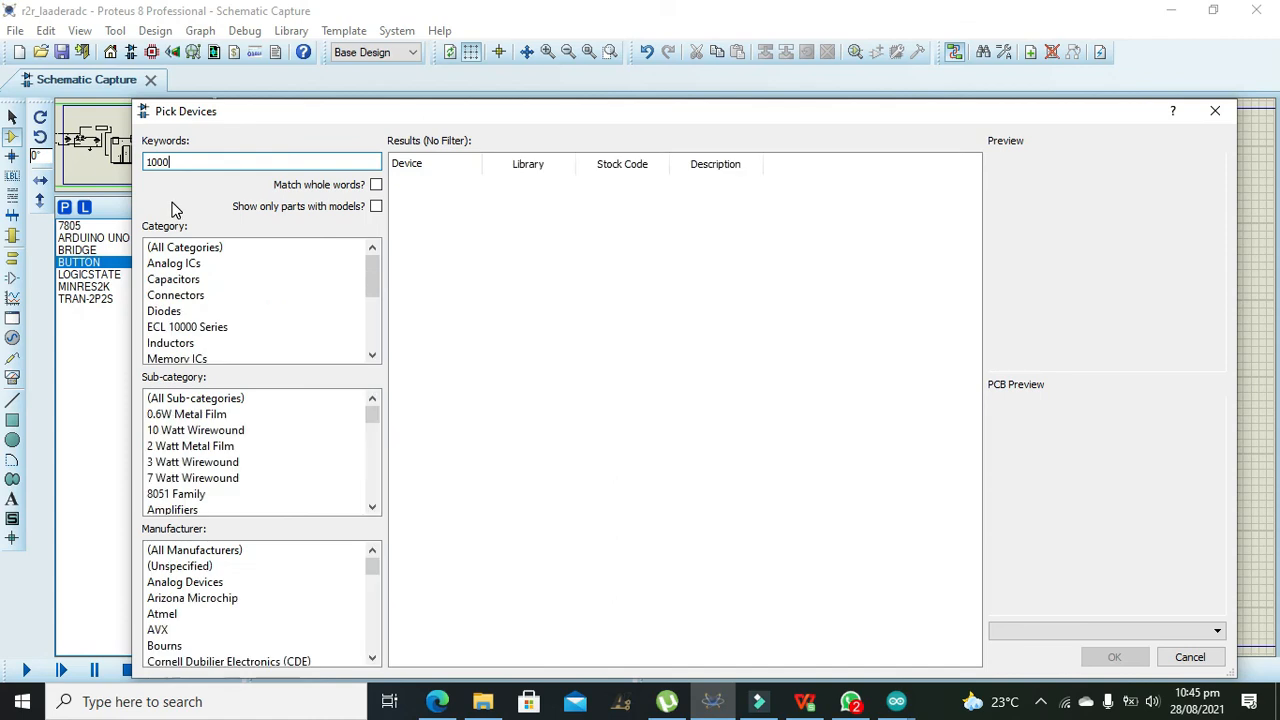
text(uF)
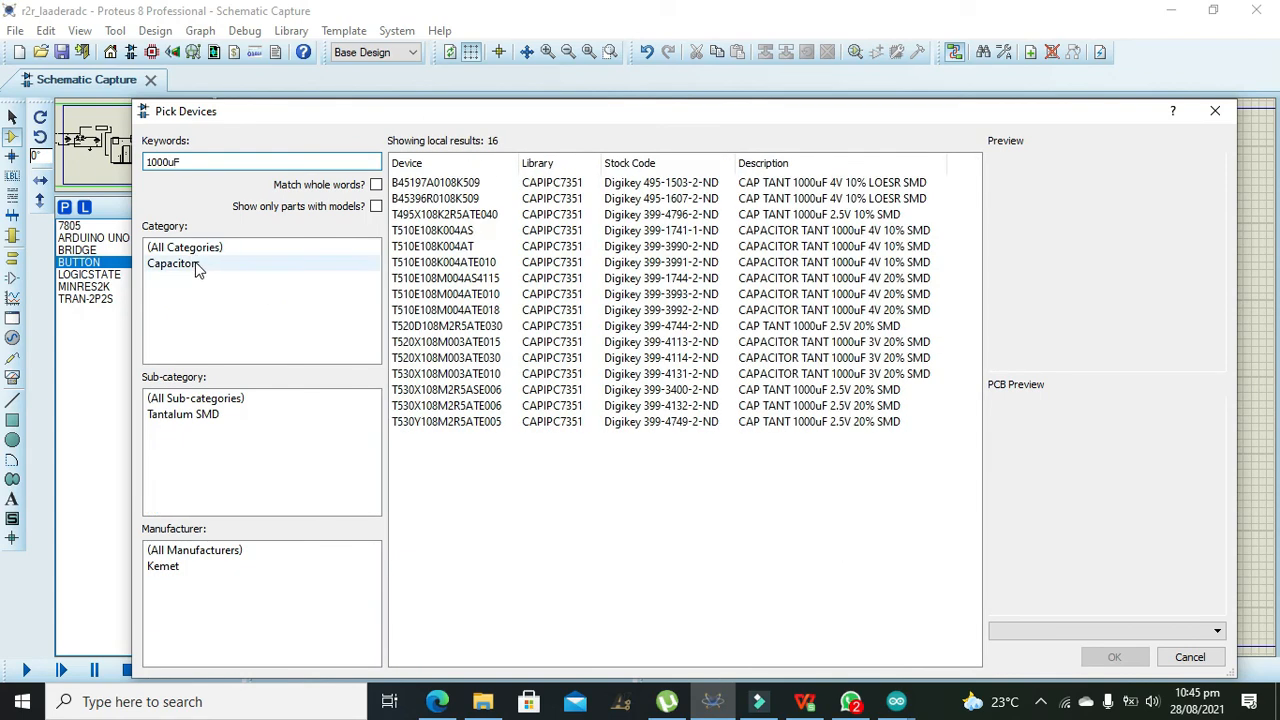
click(172, 264)
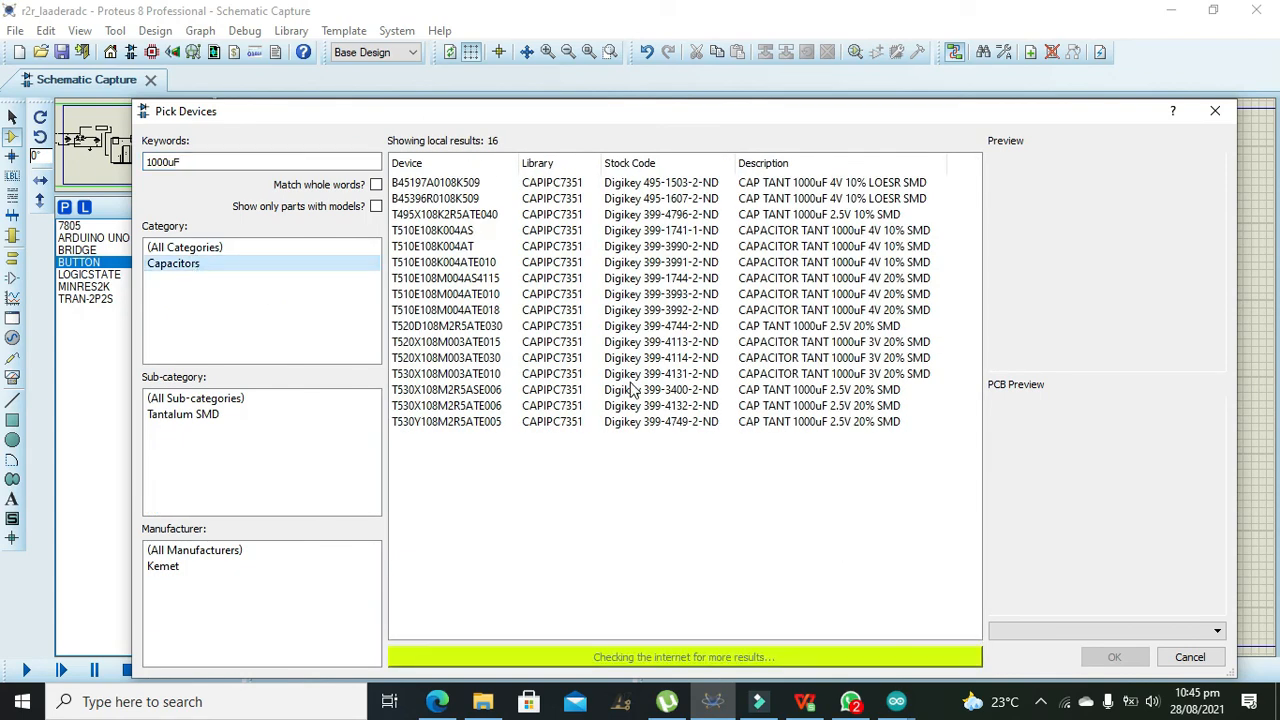
click(452, 246)
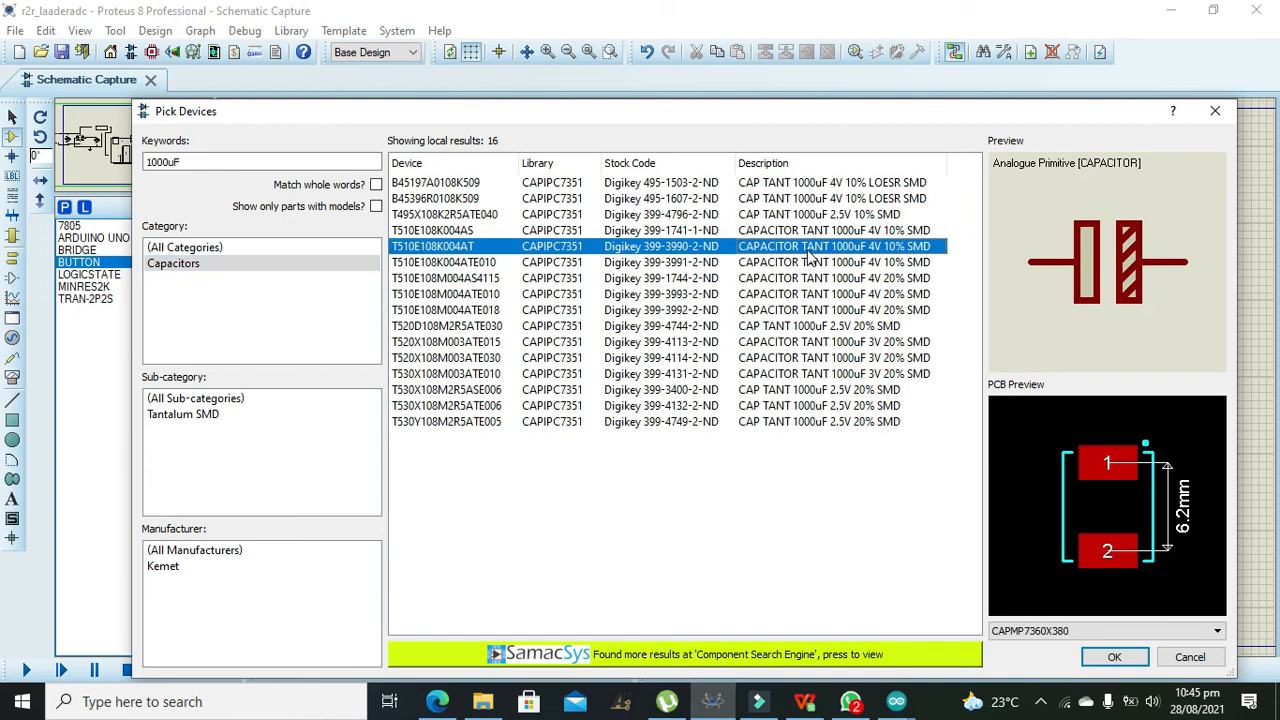
mouse_move(850, 324)
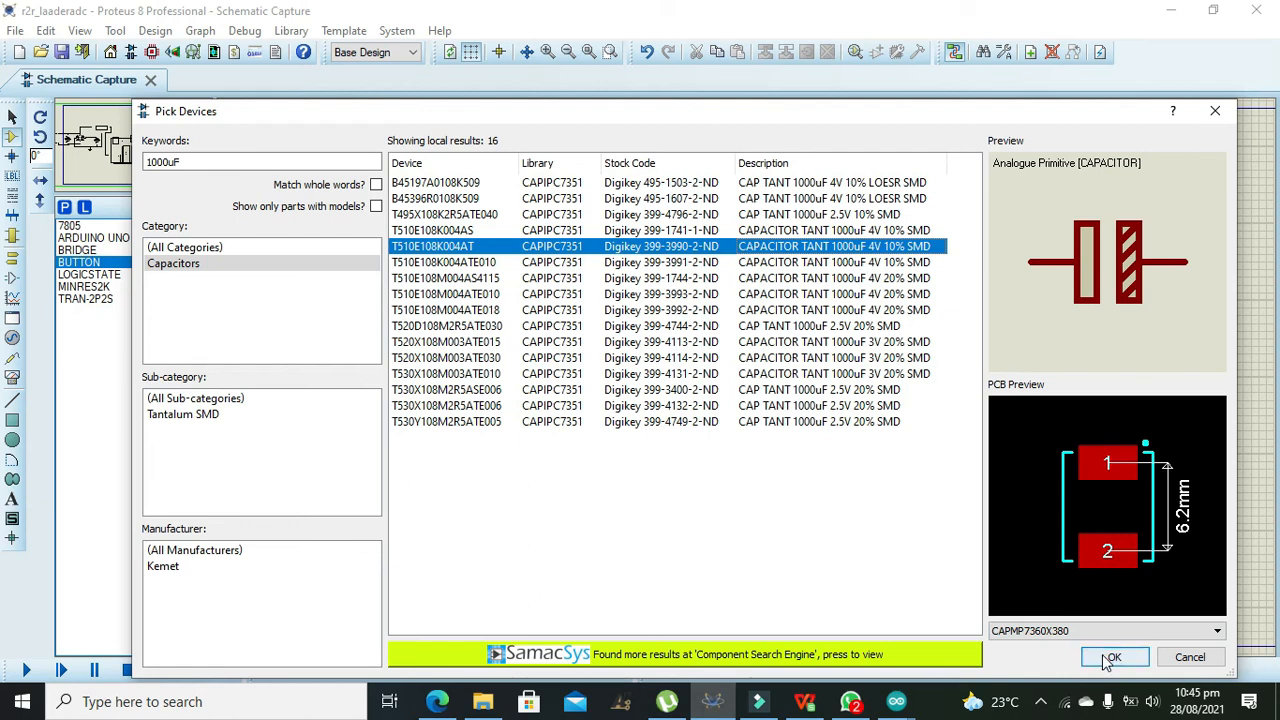
click(1116, 656)
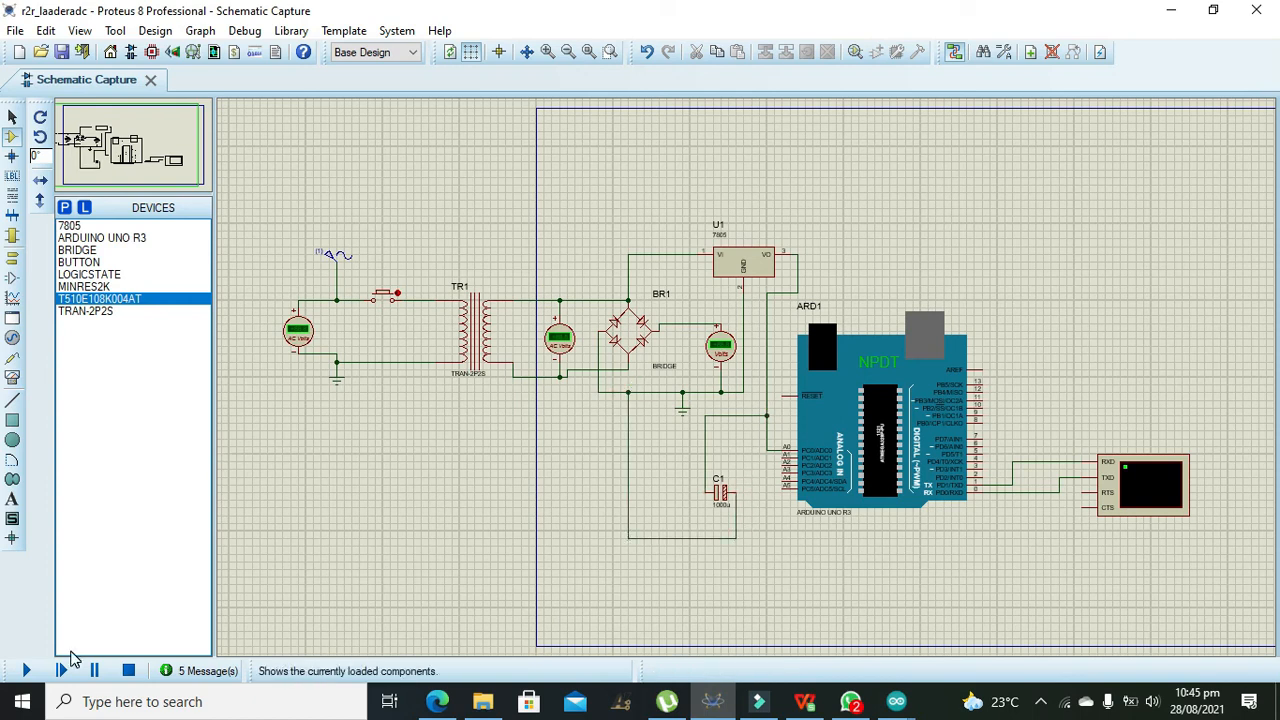
click(12, 670)
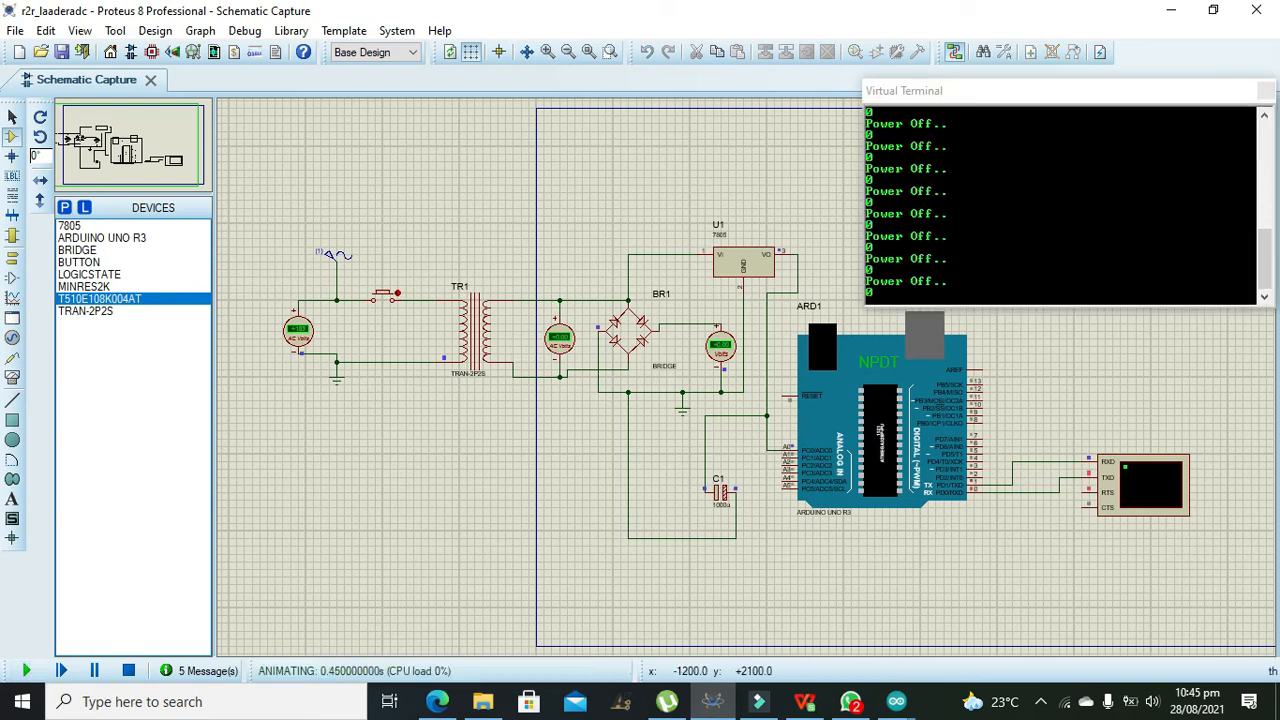